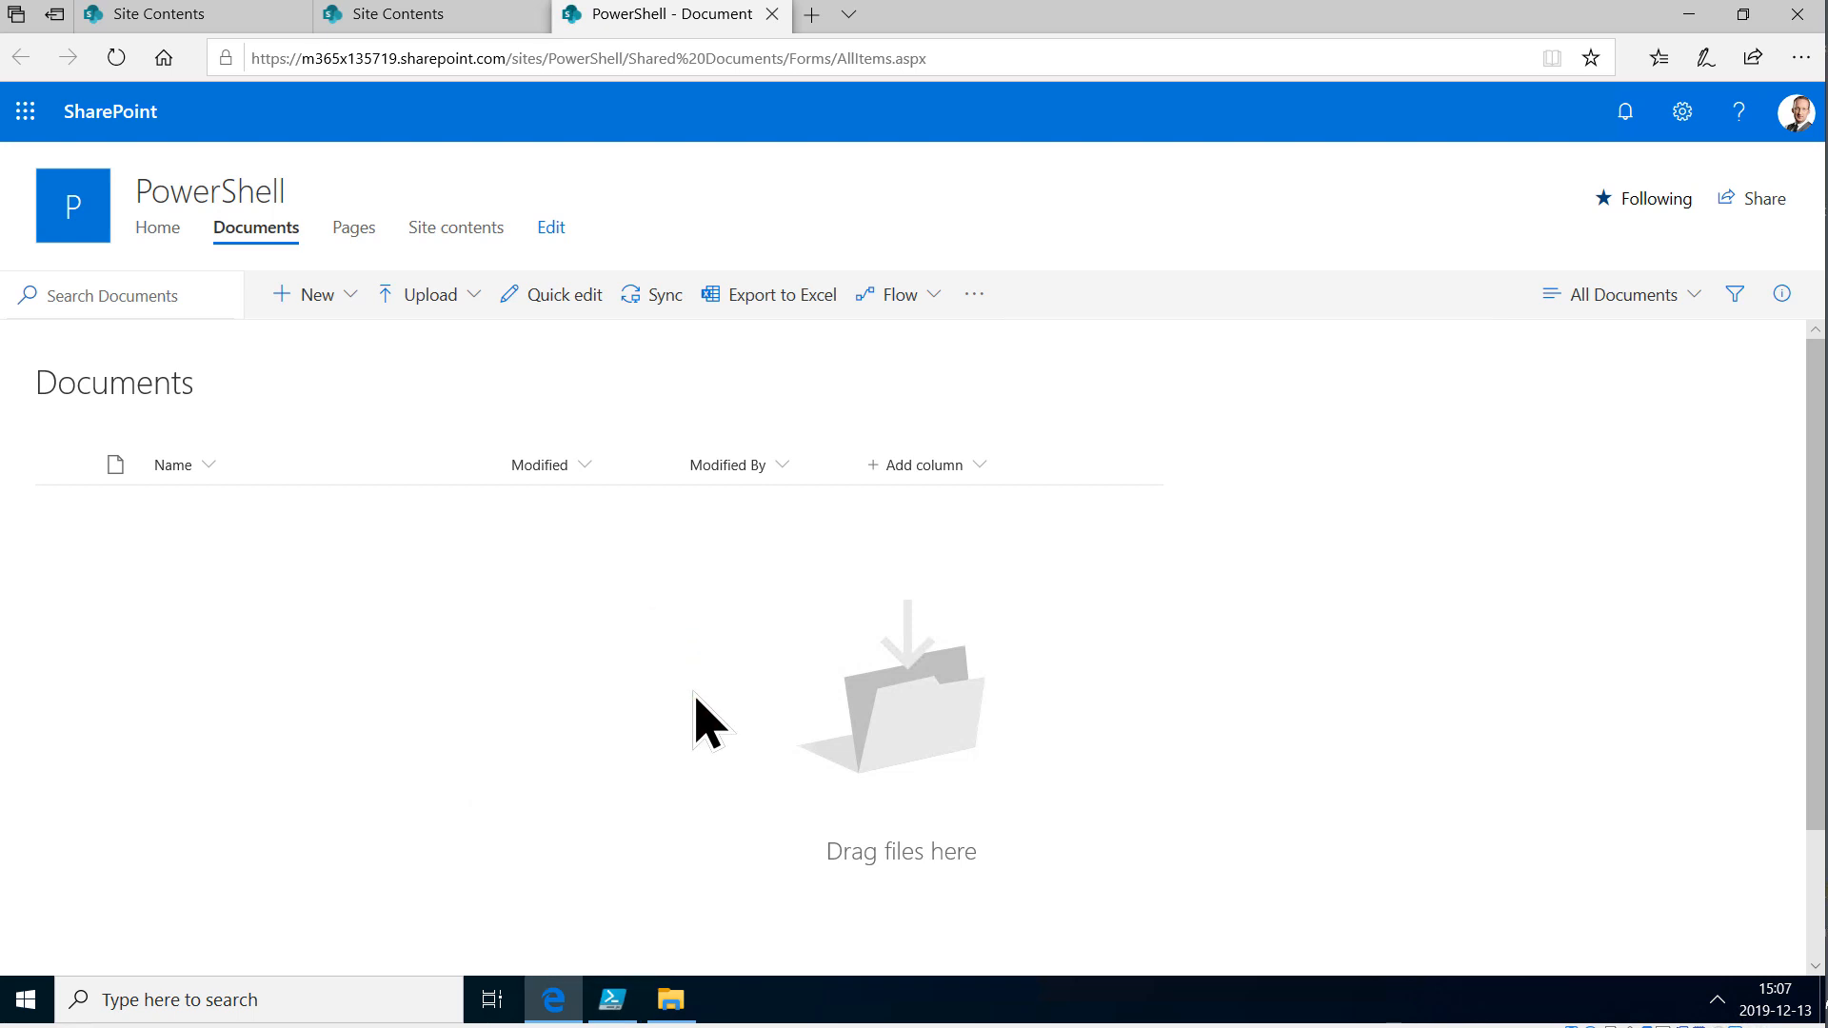
pyautogui.moveTo(746, 904)
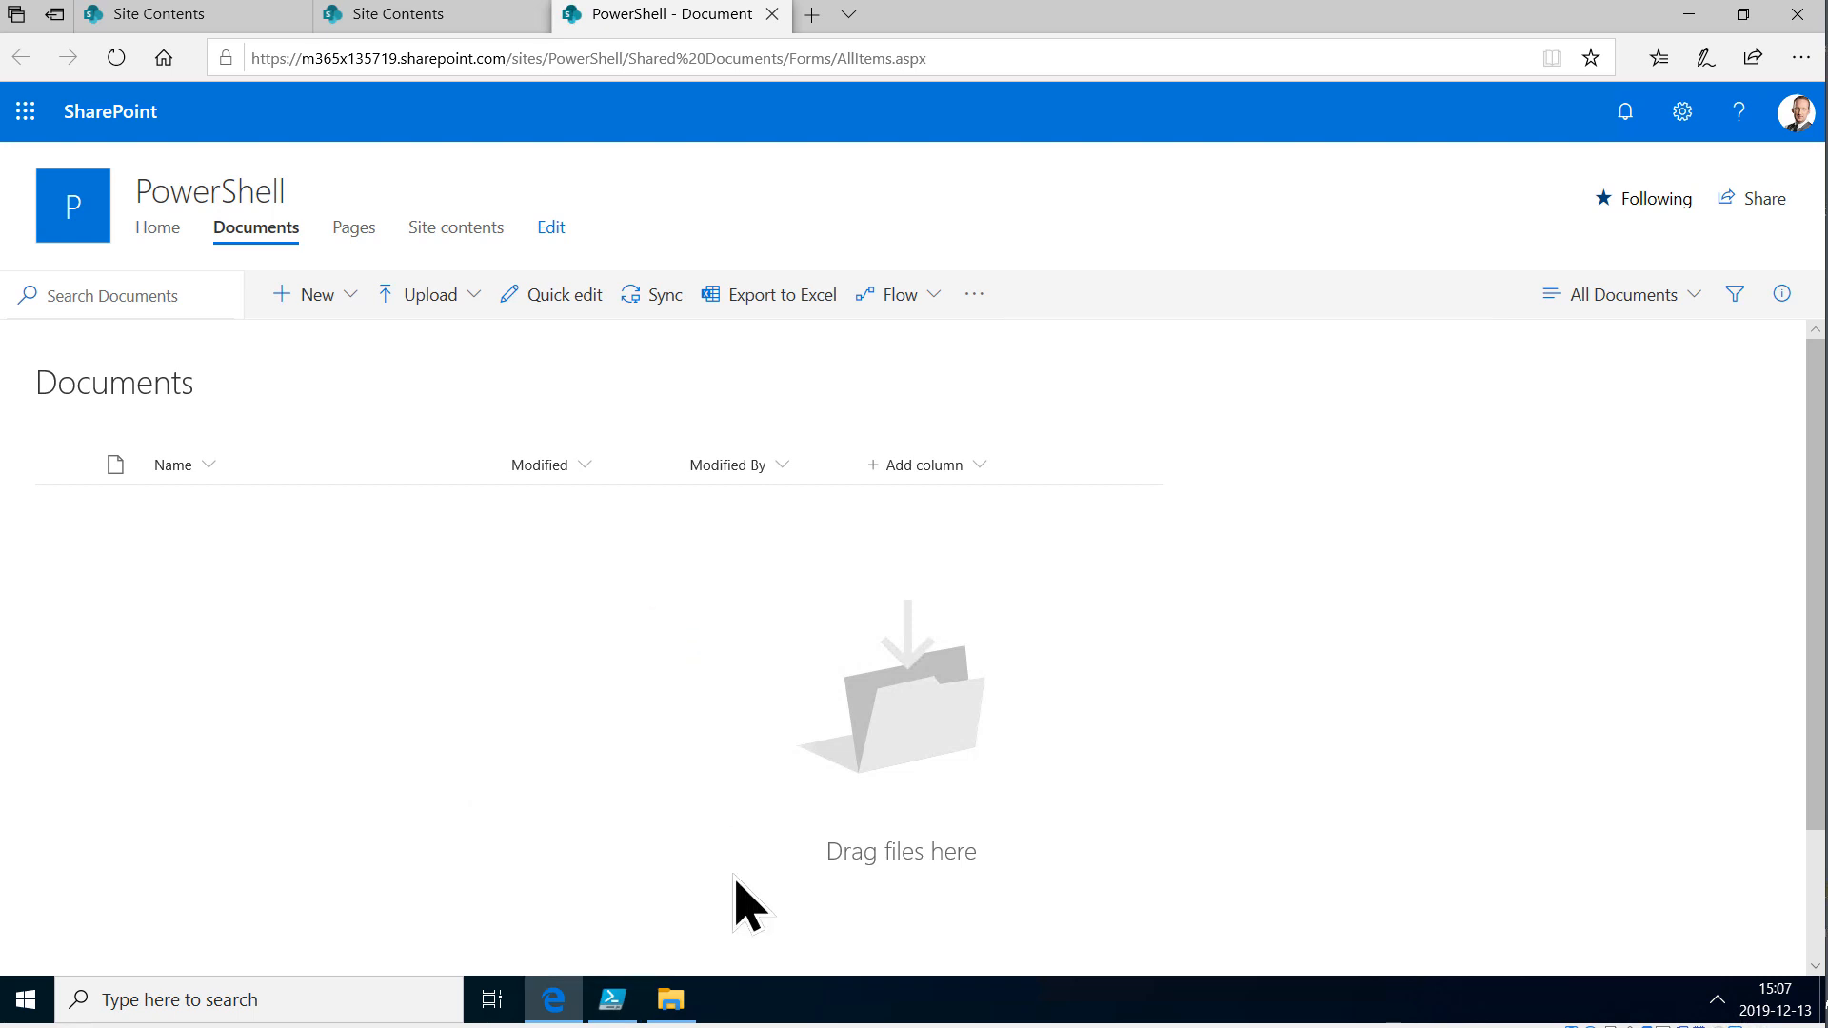
pyautogui.moveTo(670, 999)
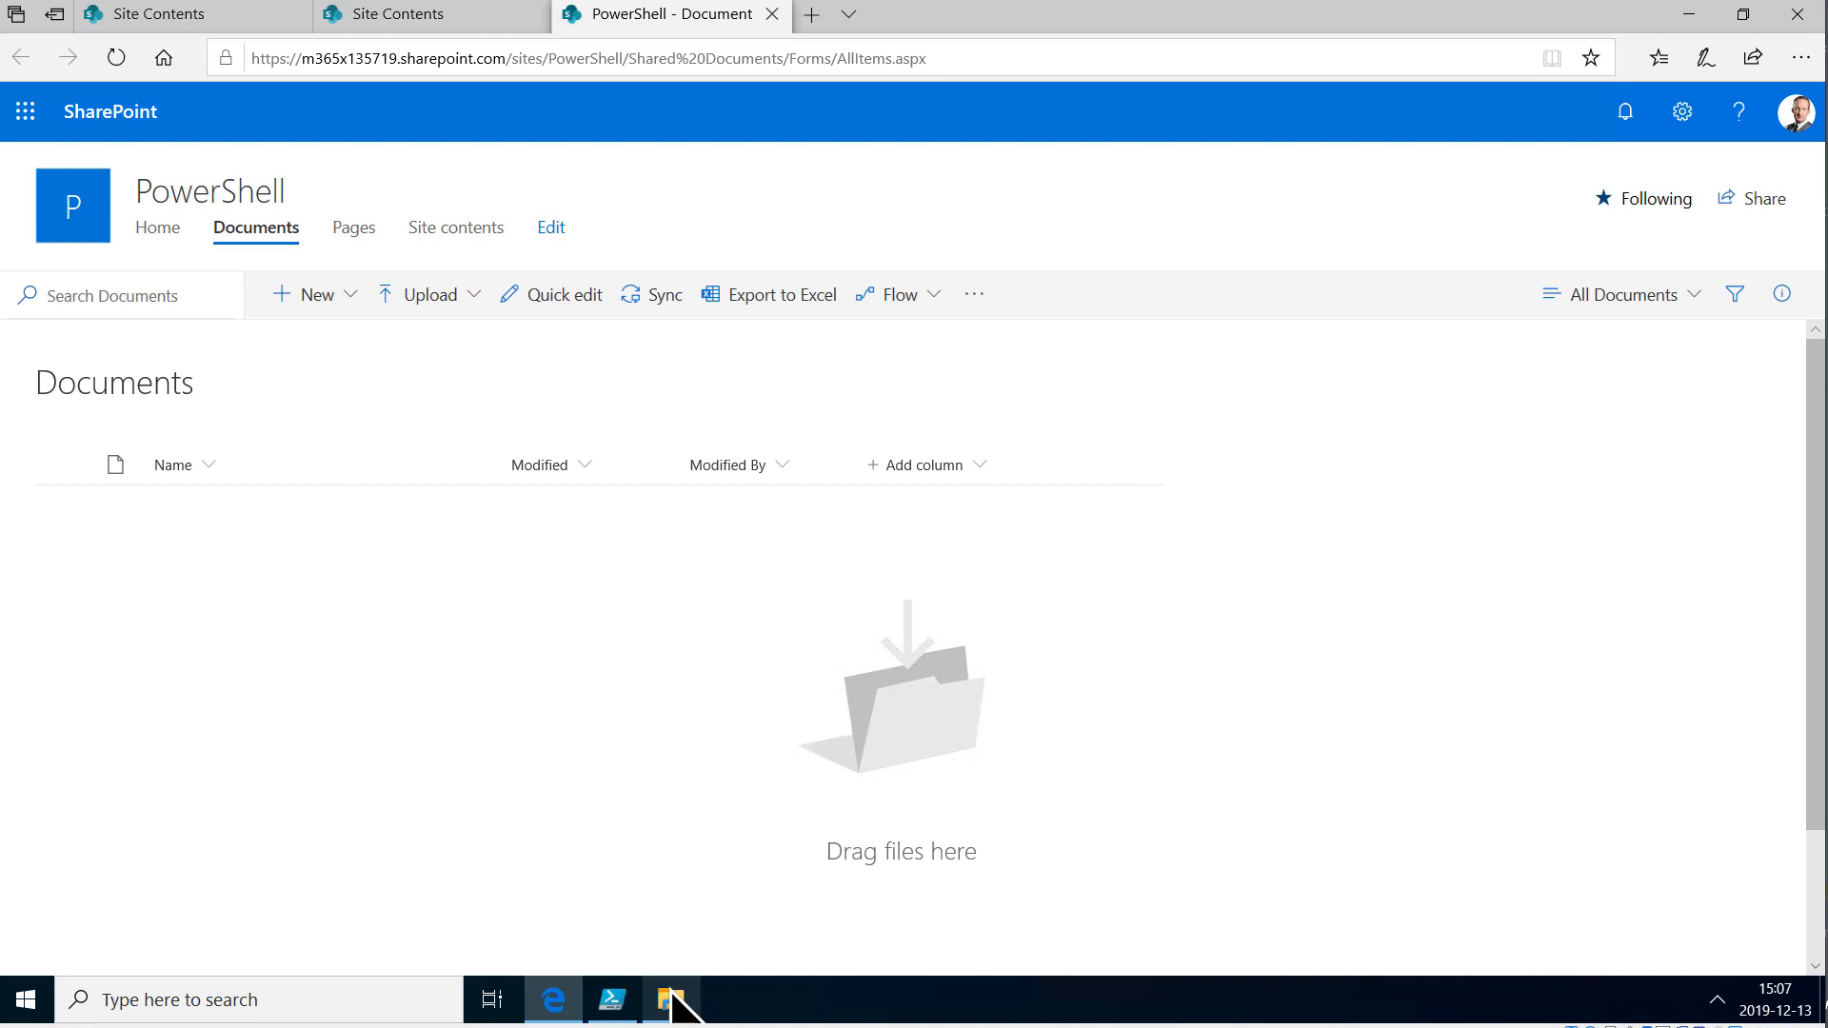
pyautogui.moveTo(668, 999)
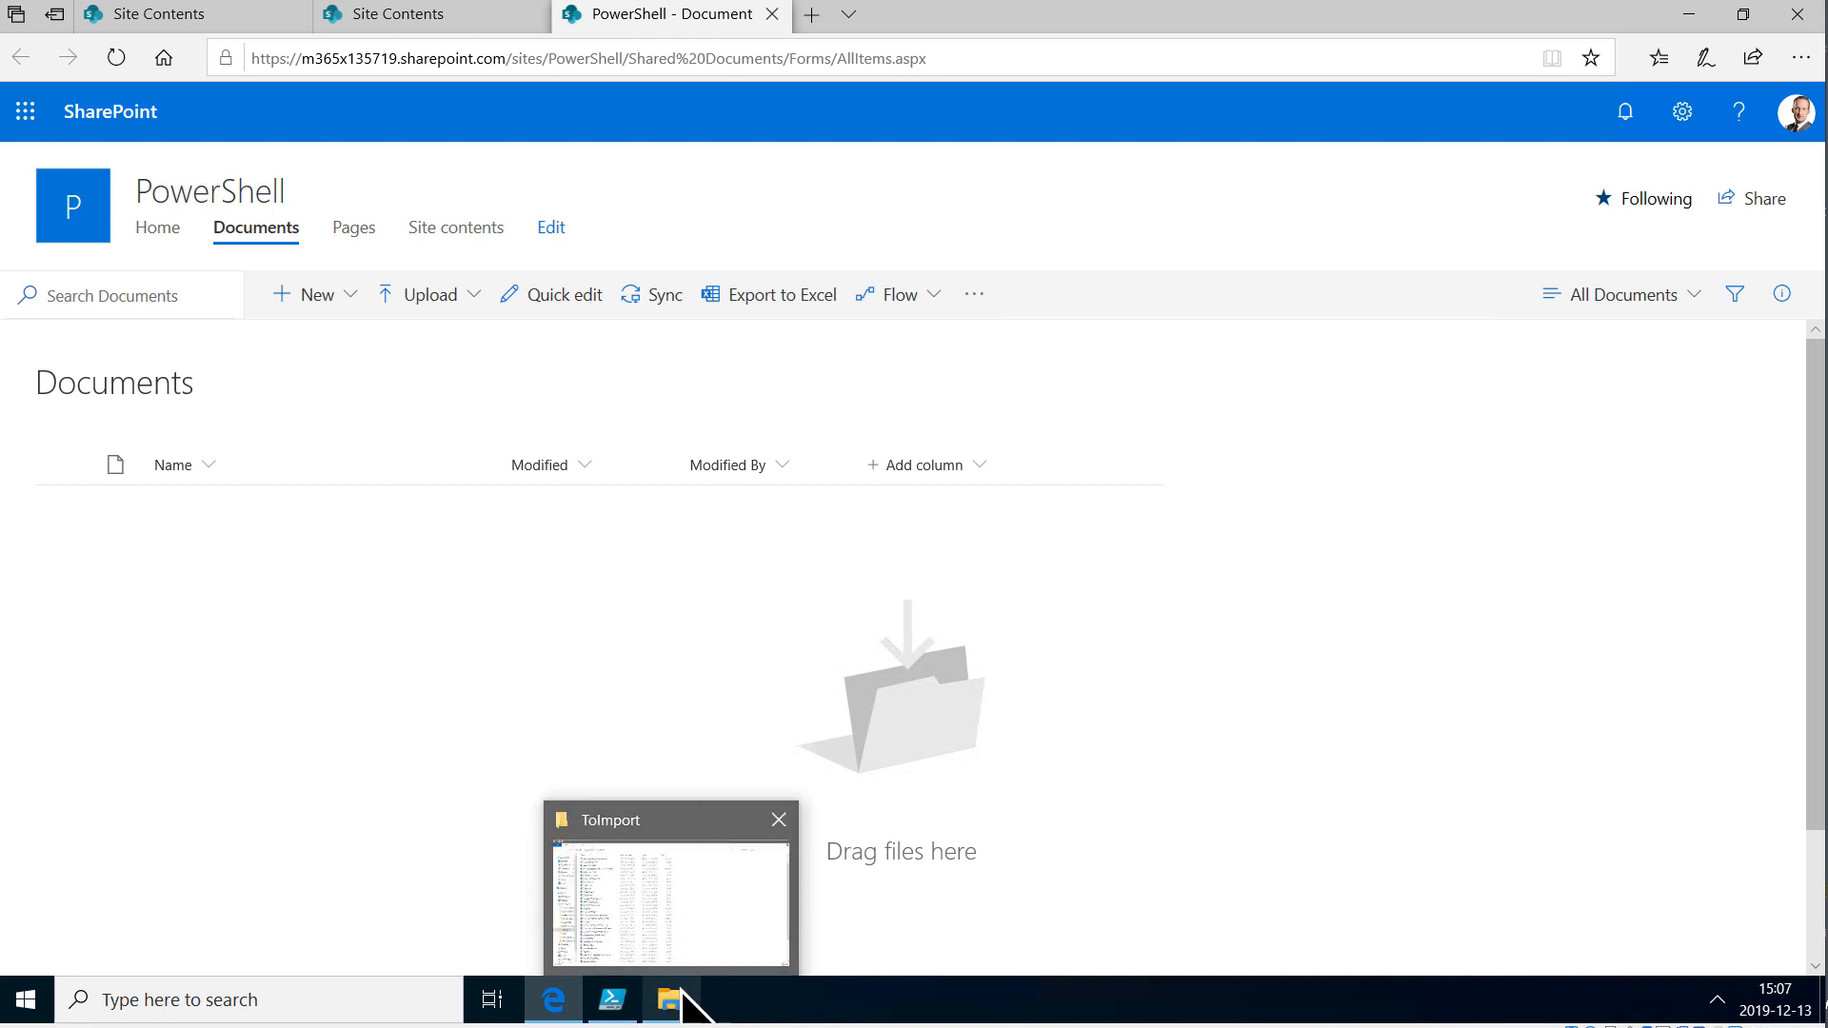
# Step: Add line 11 '$Files = Get-ChildItem' with the quoted ToImport folder path and run it
pyautogui.click(670, 904)
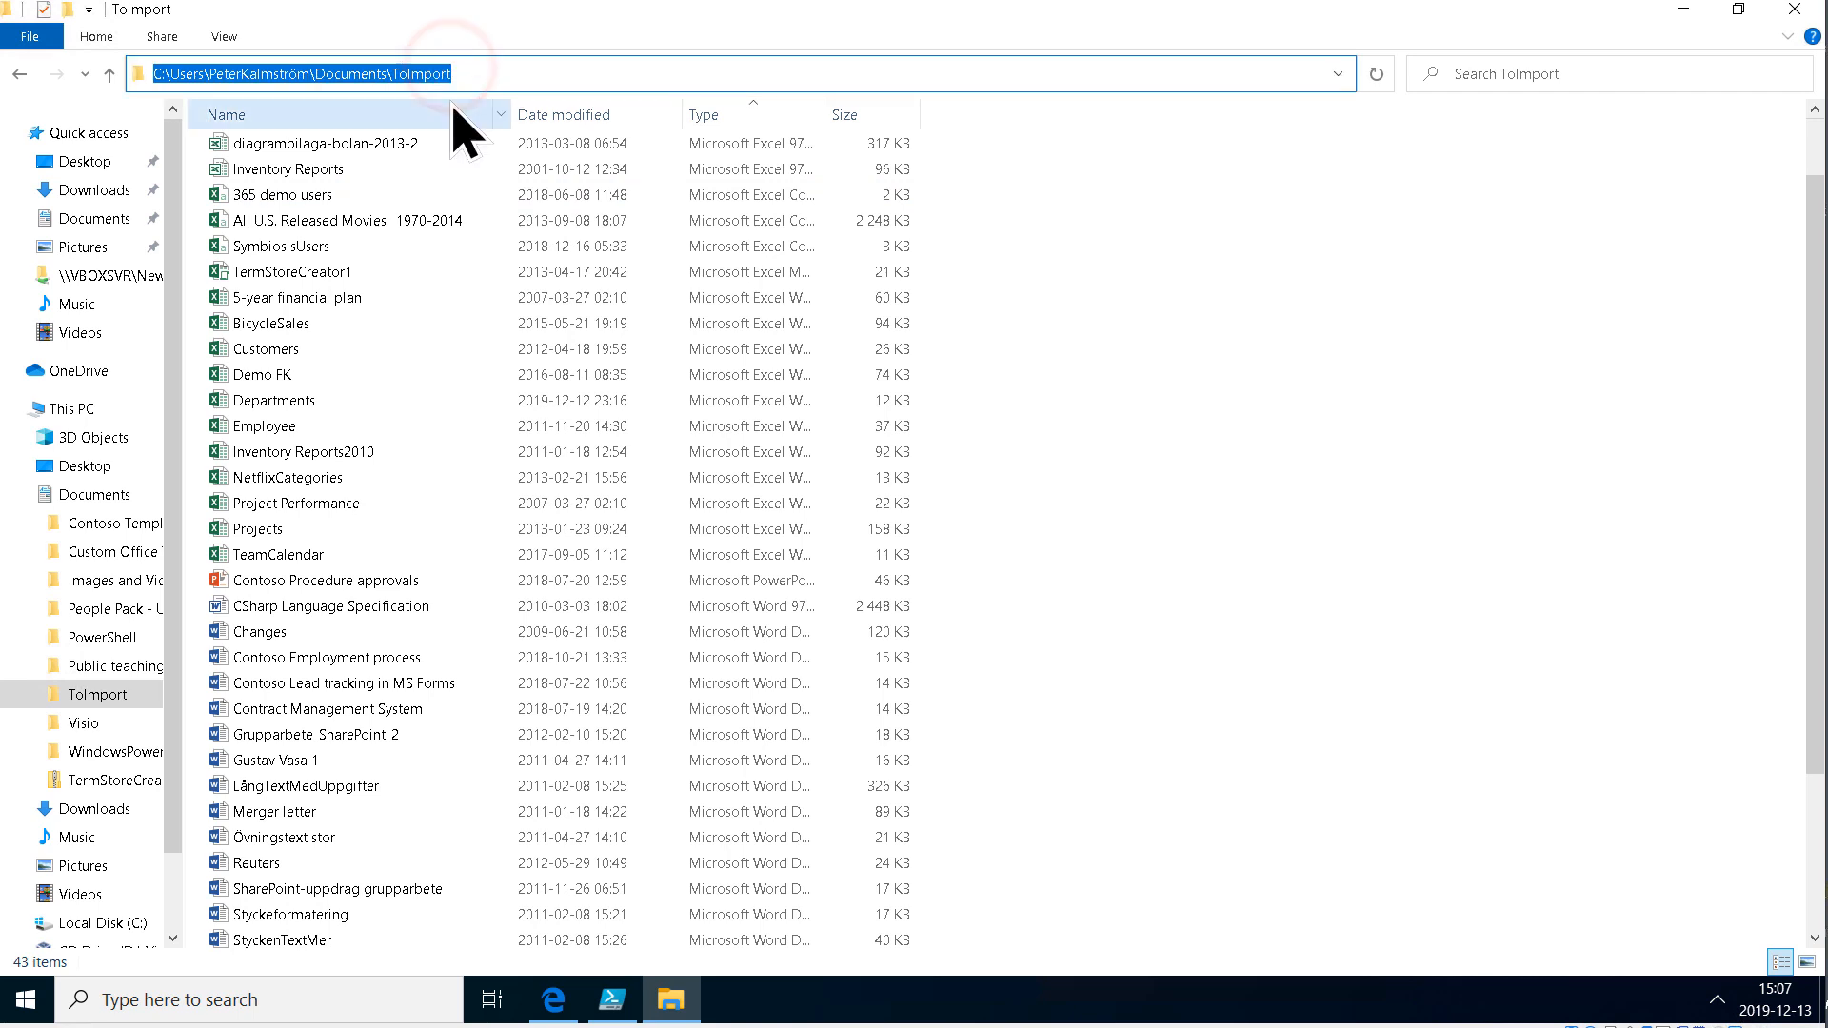
pyautogui.click(555, 998)
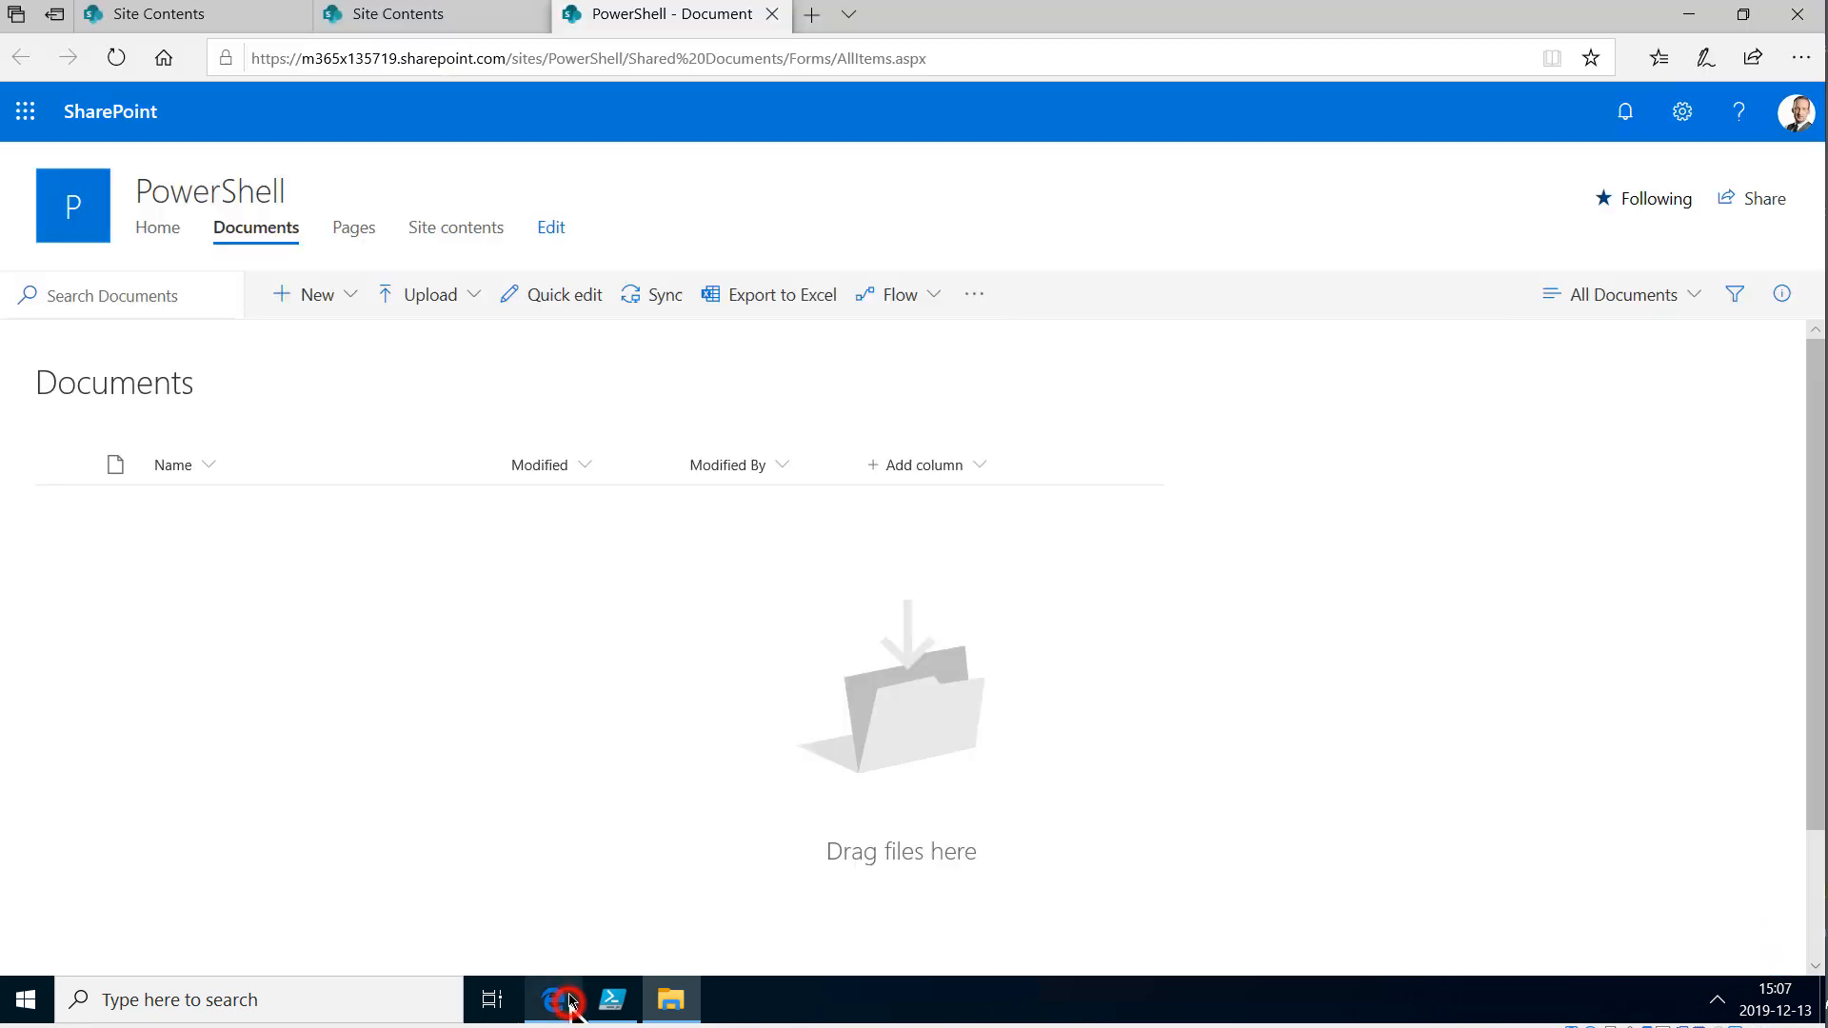
pyautogui.moveTo(612, 999)
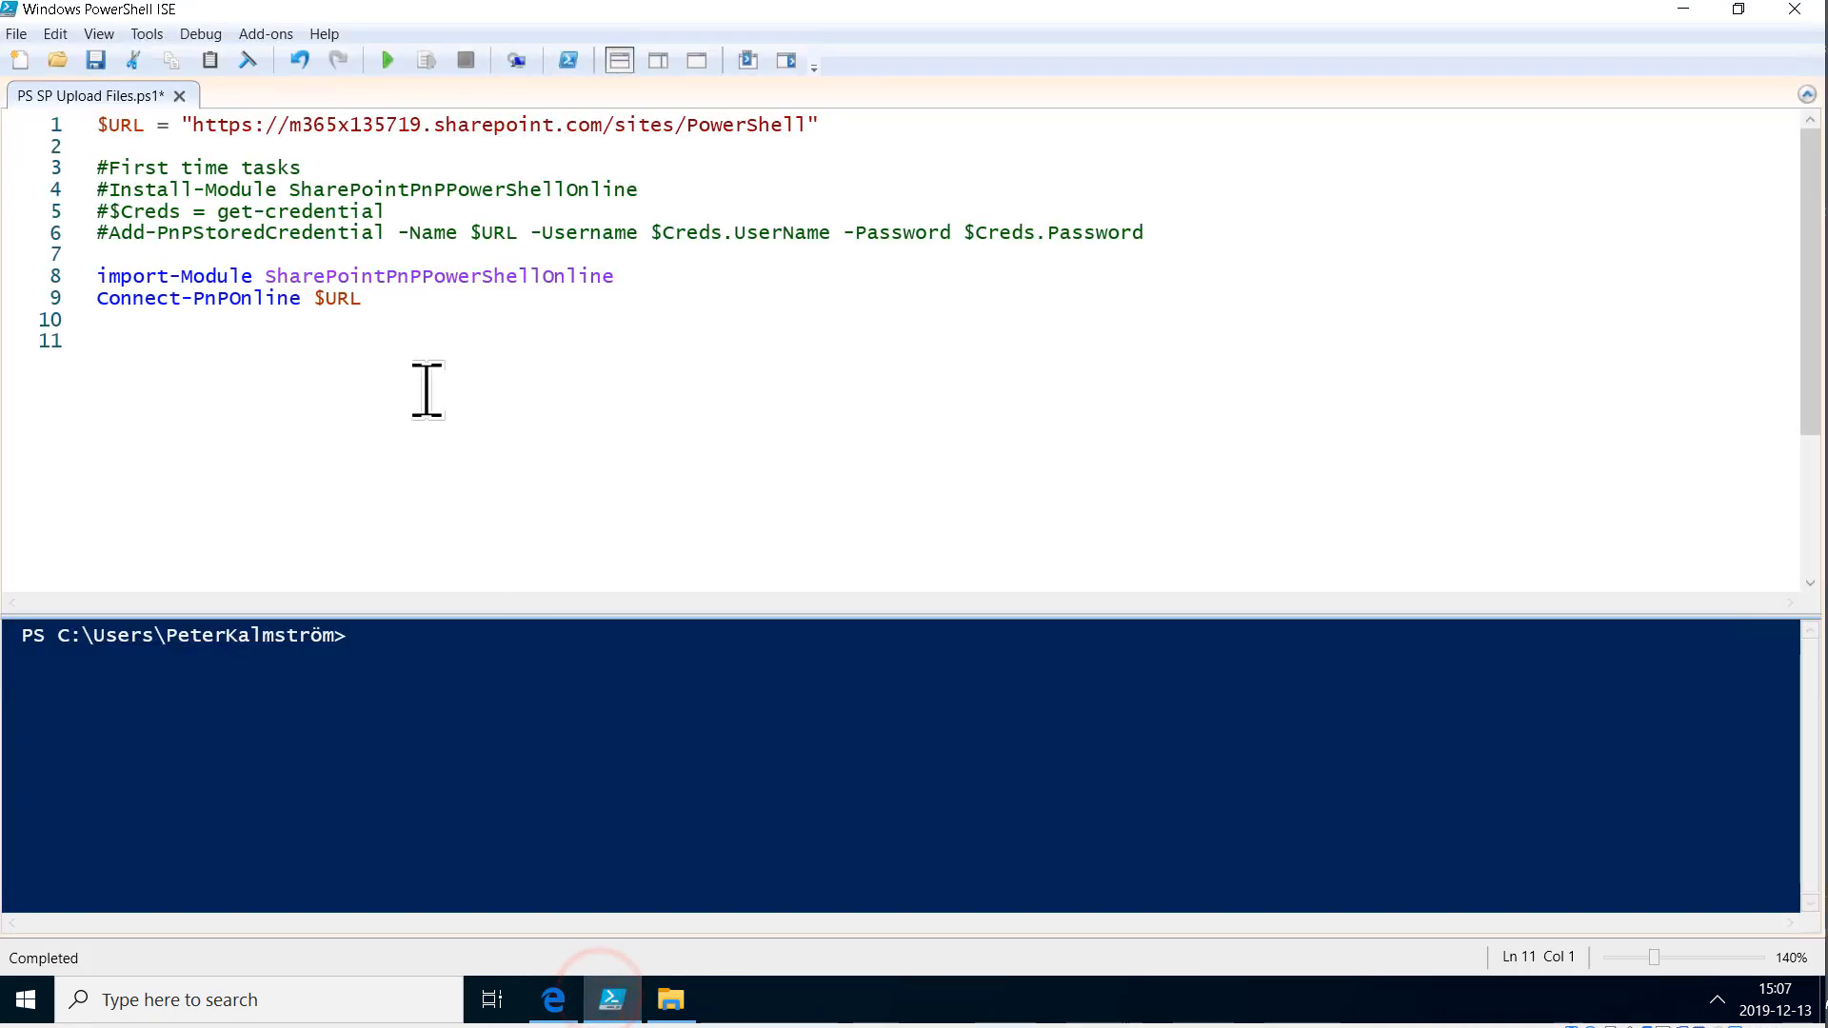
pyautogui.moveTo(390, 367)
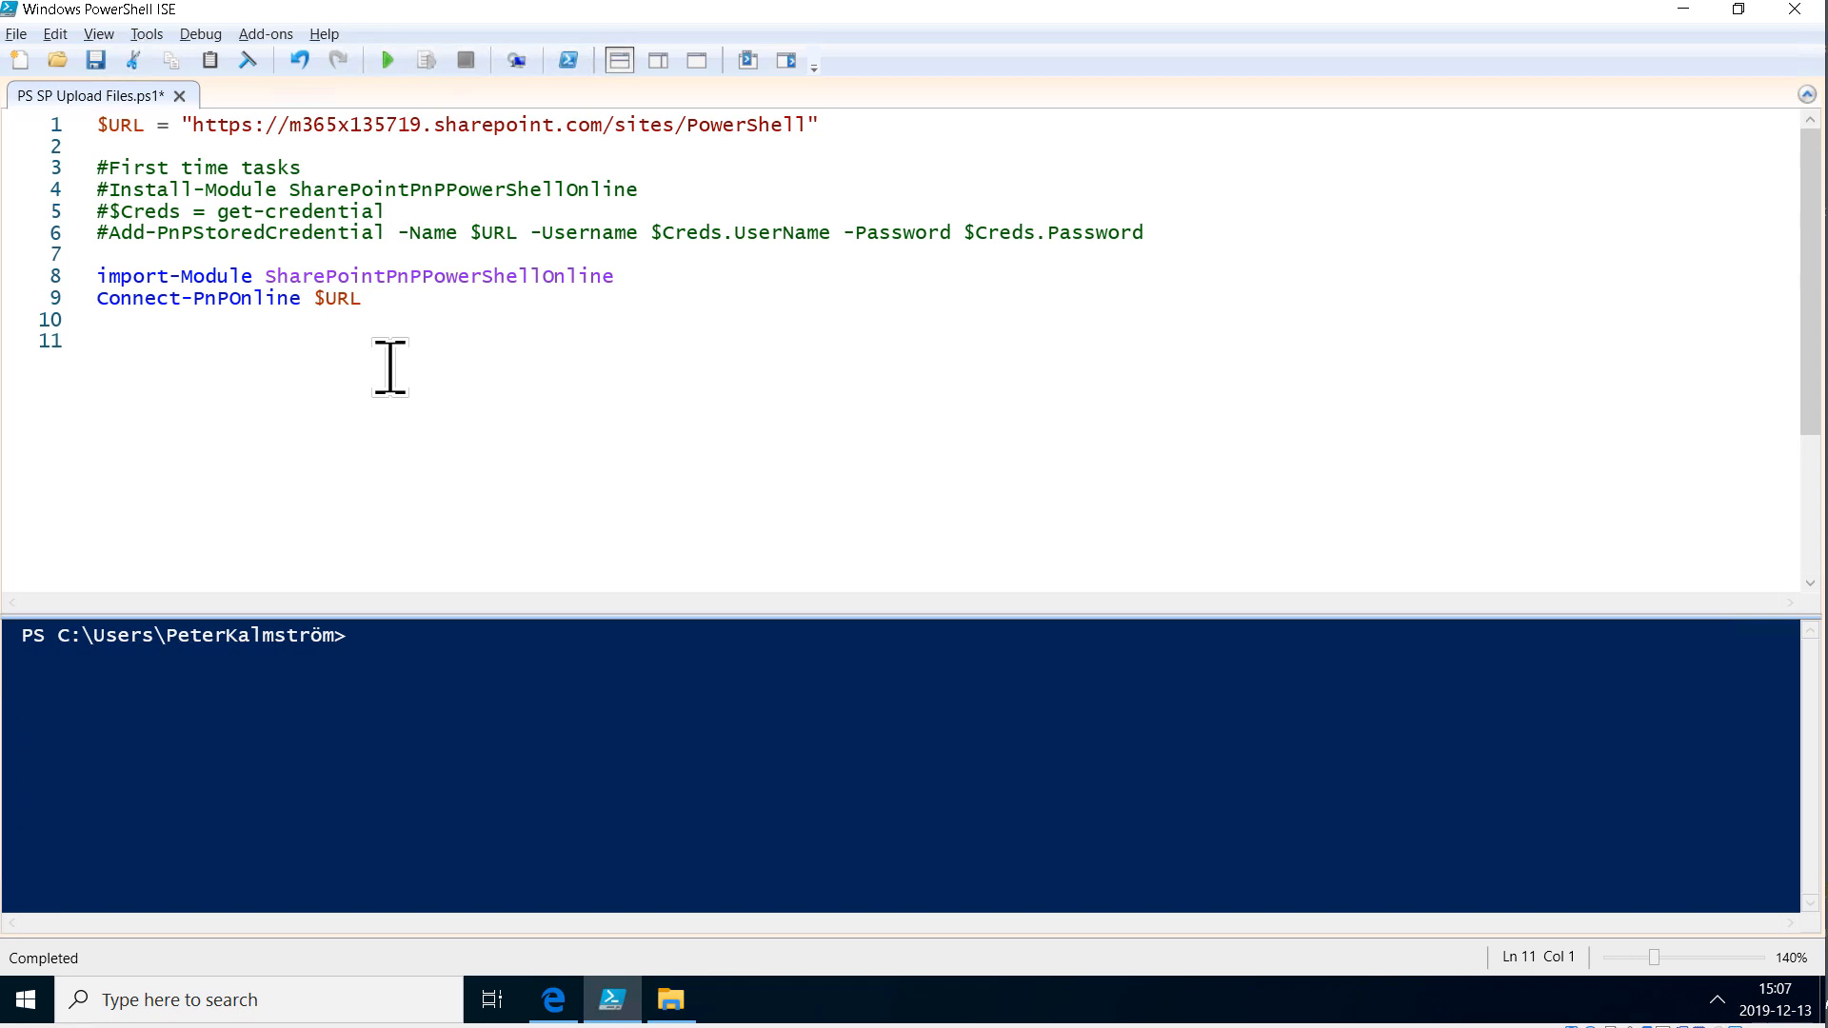
pyautogui.write('$Files =')
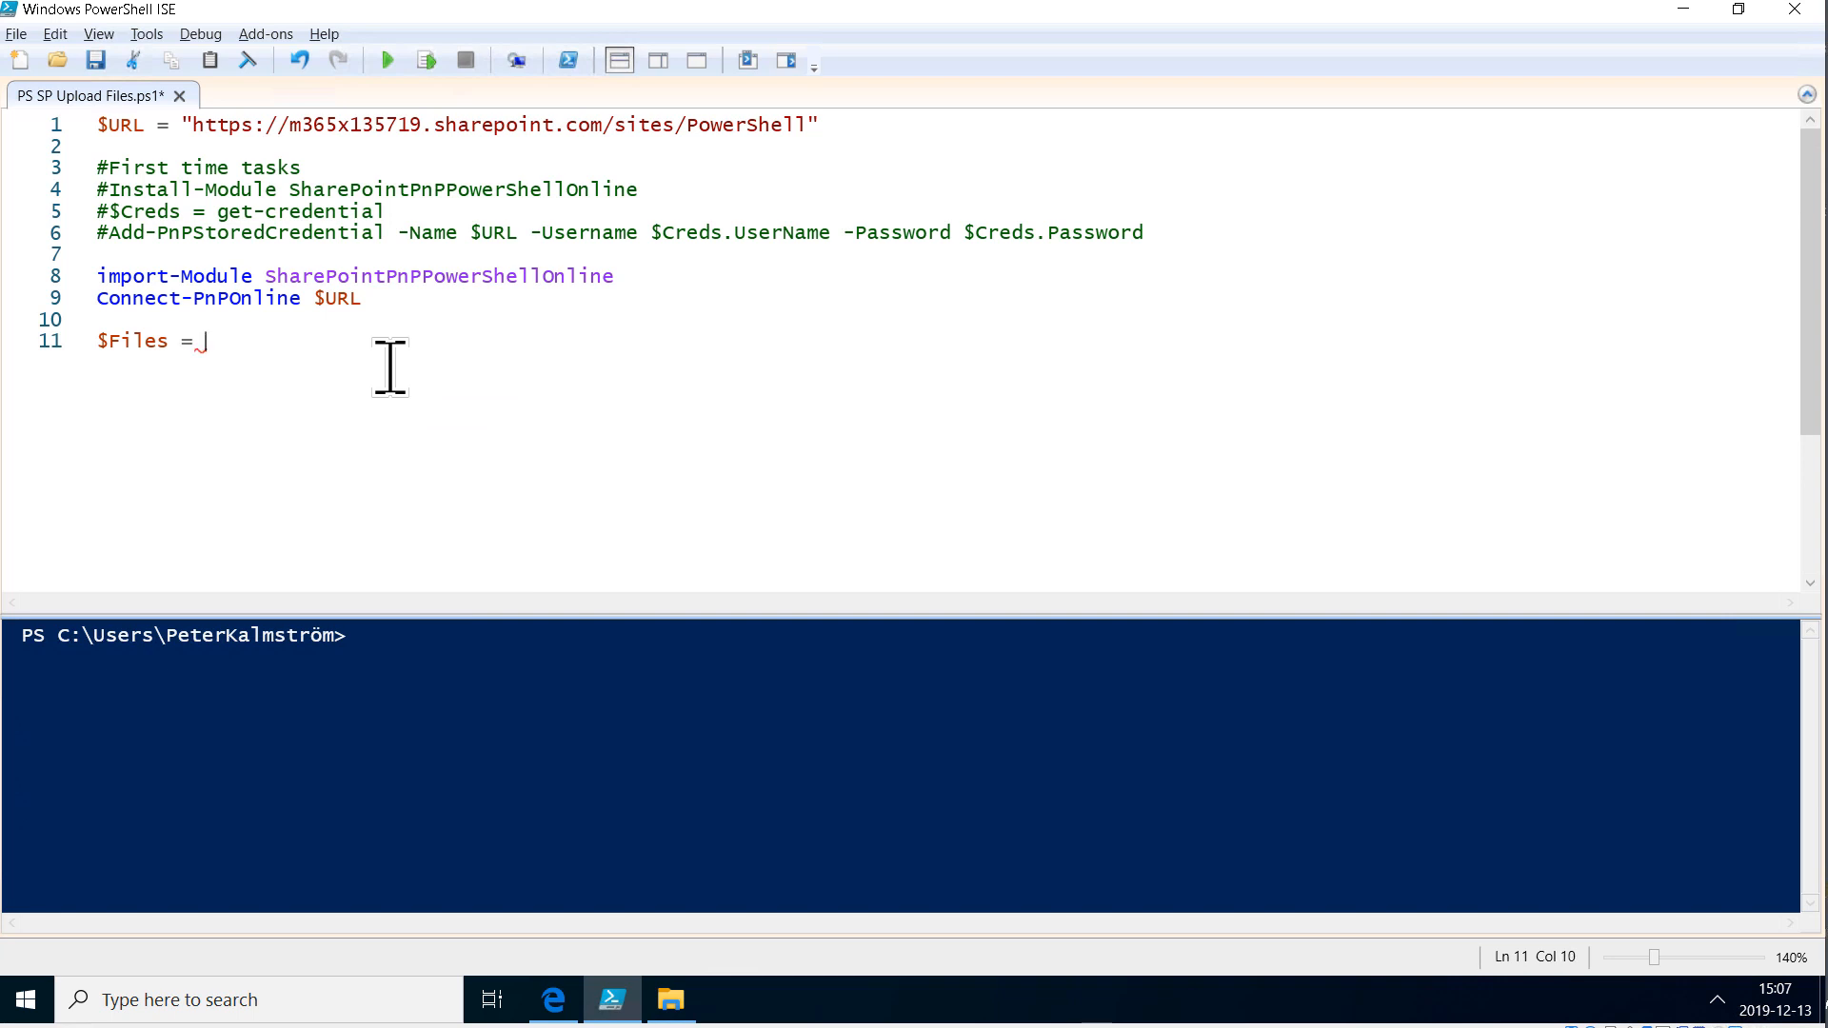
pyautogui.write('get-chi')
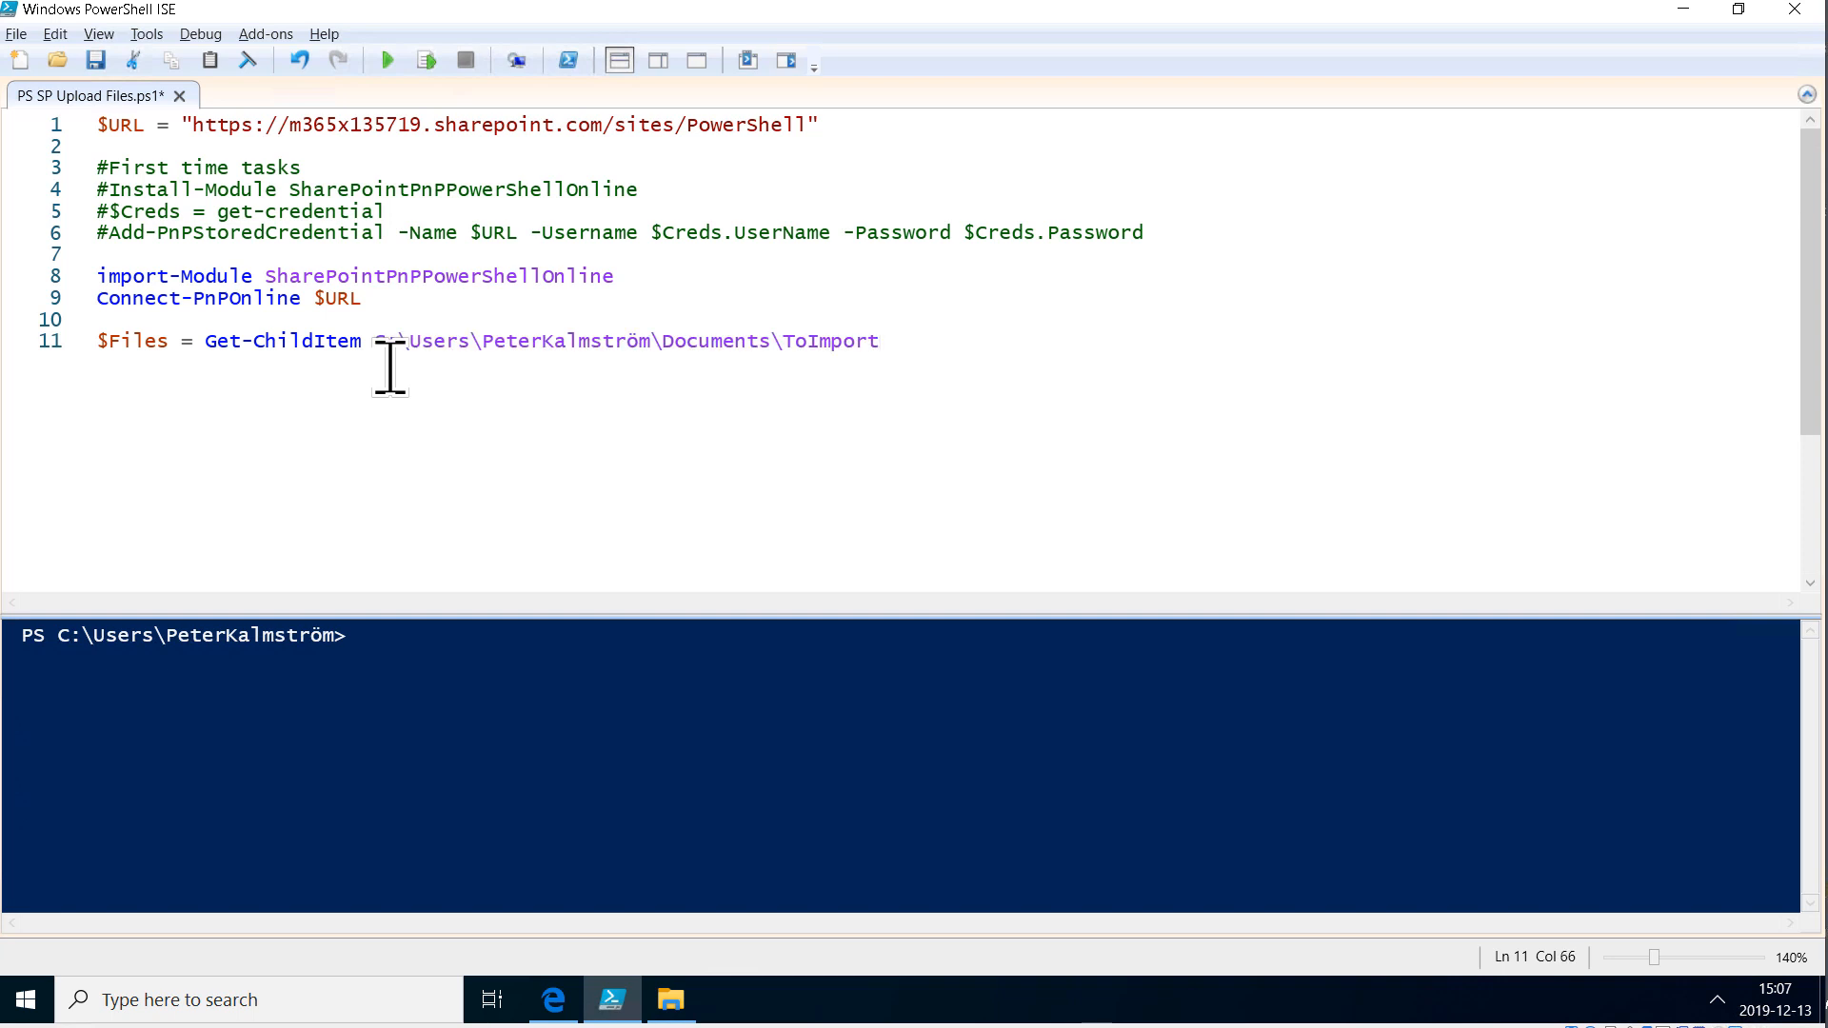
pyautogui.write('"')
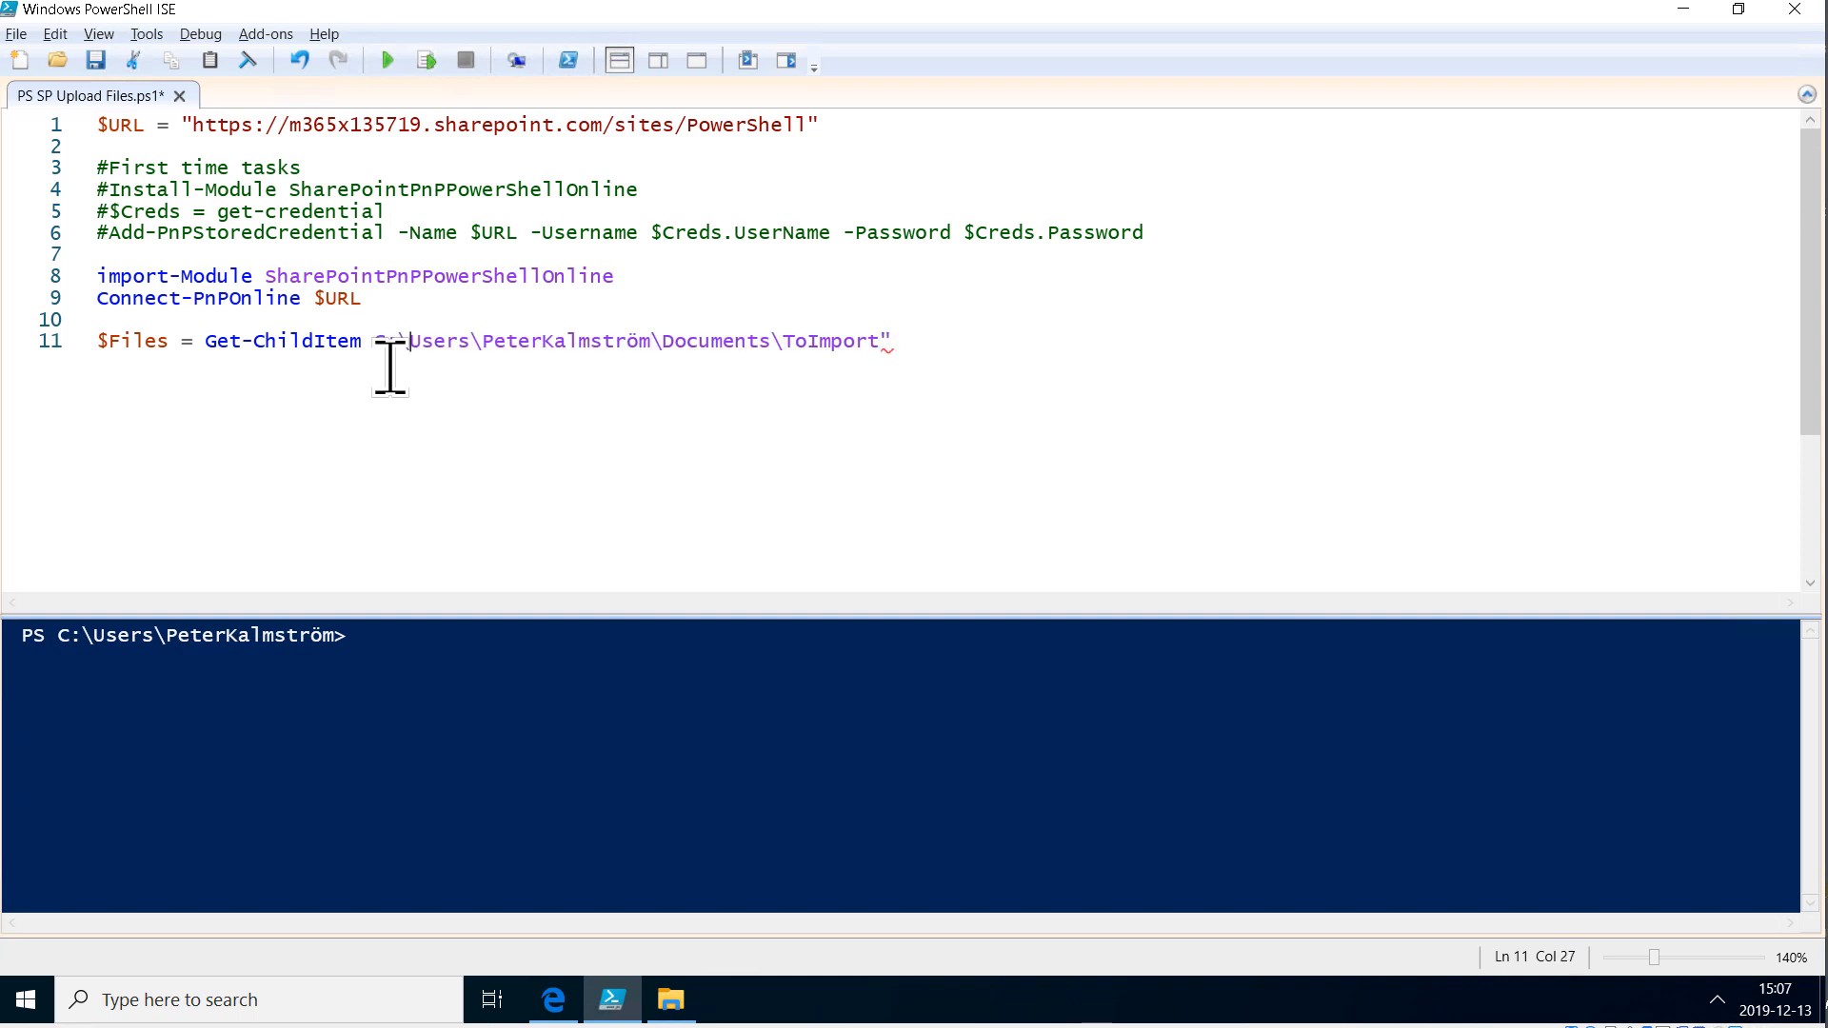
pyautogui.press('BackSpace')
pyautogui.write('\\')
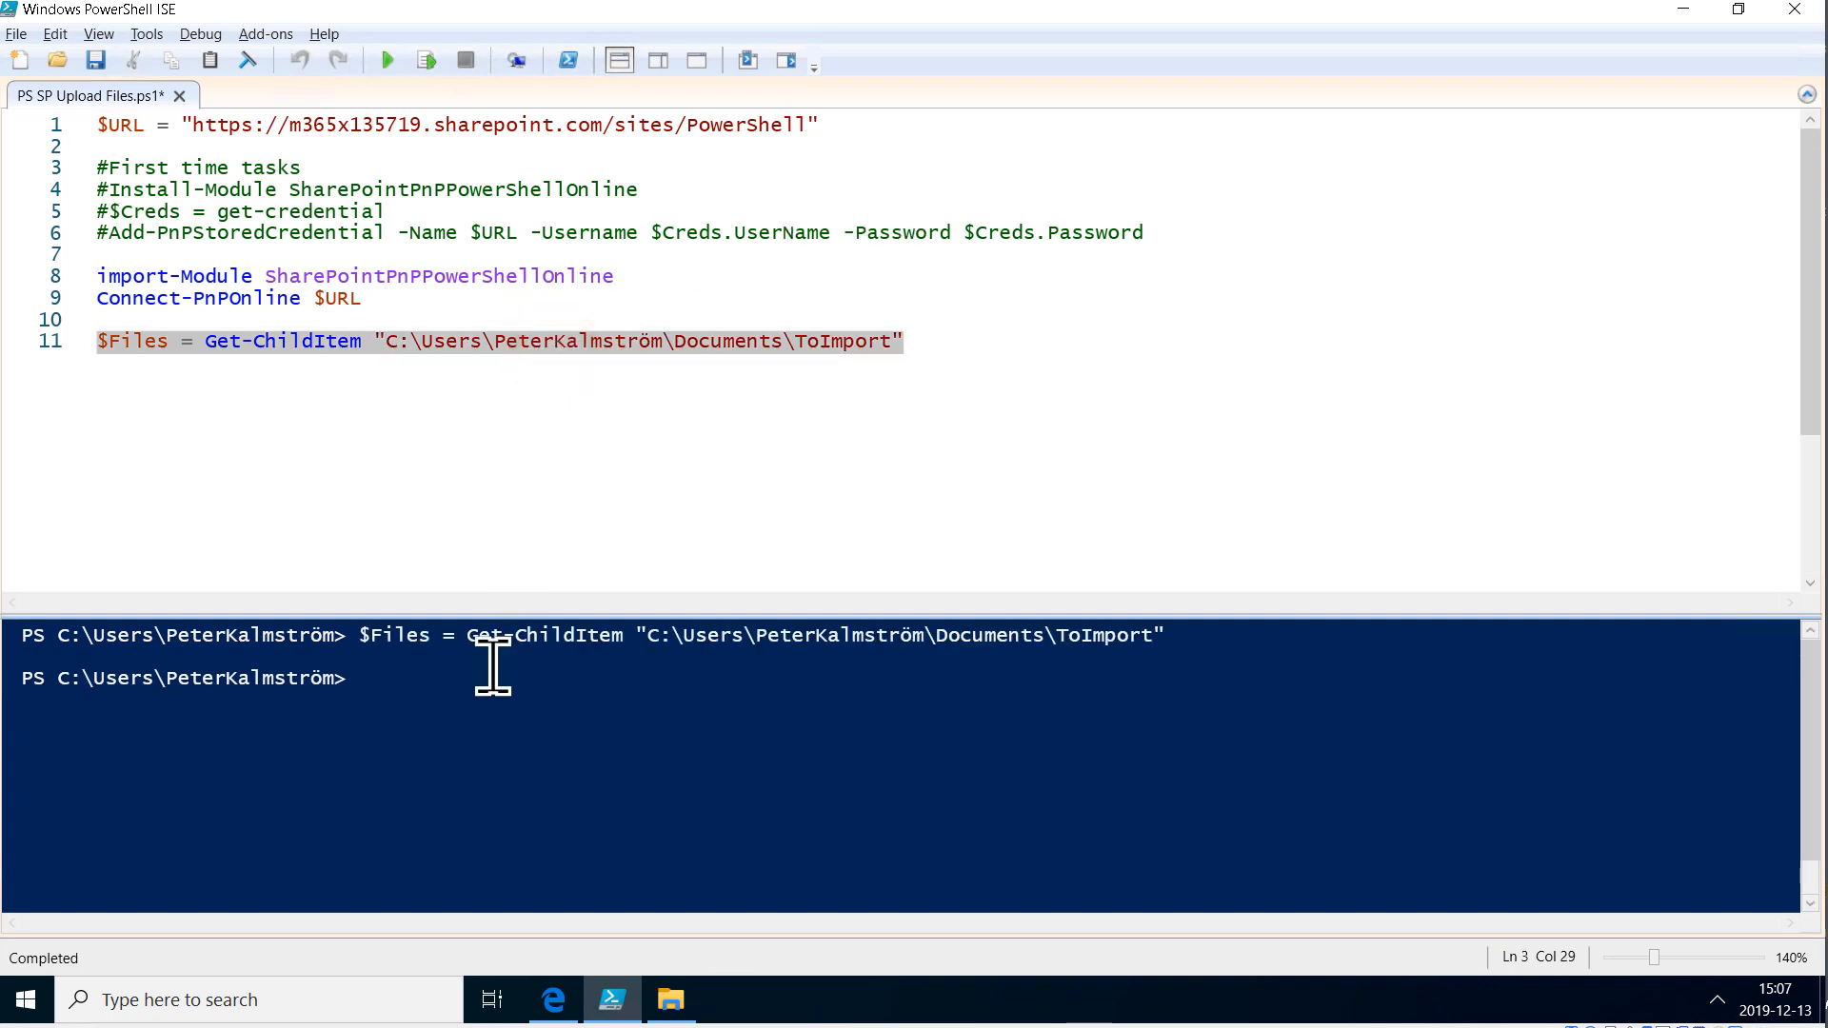
# Step: List the $Files contents in the console and open an empty line 12 in the script
pyautogui.write('$')
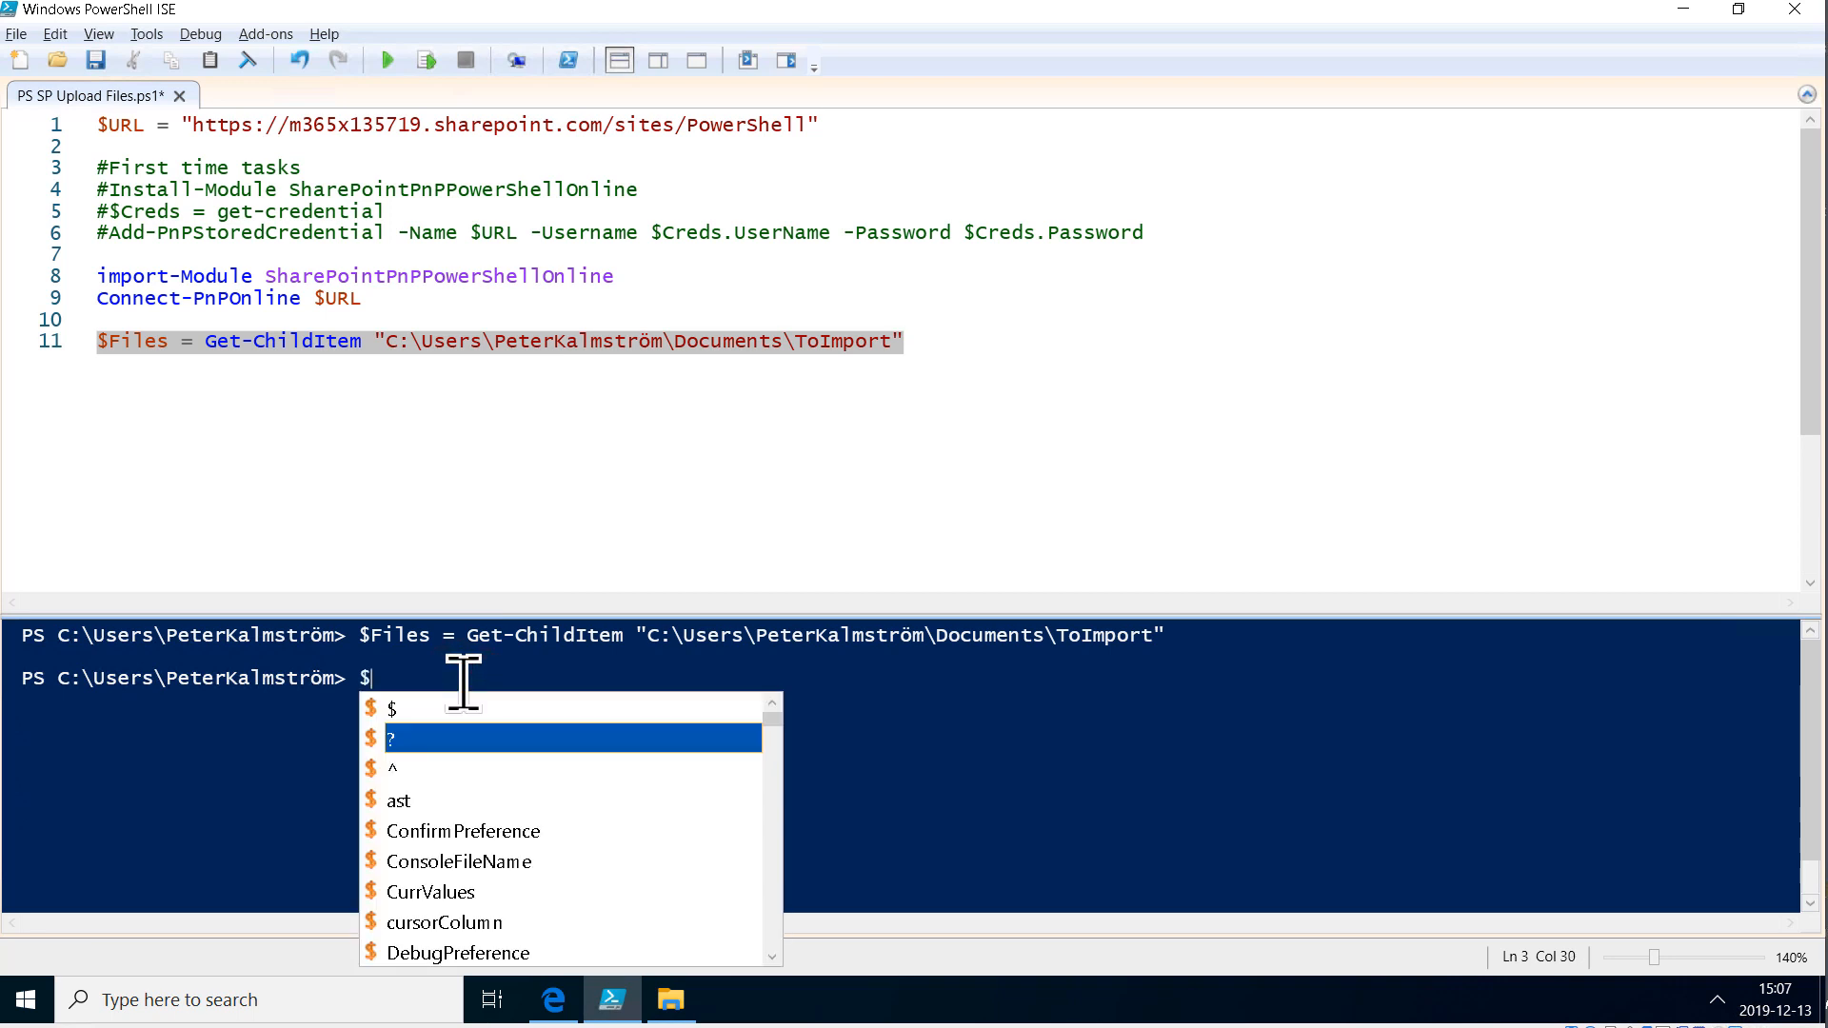
pyautogui.write('File')
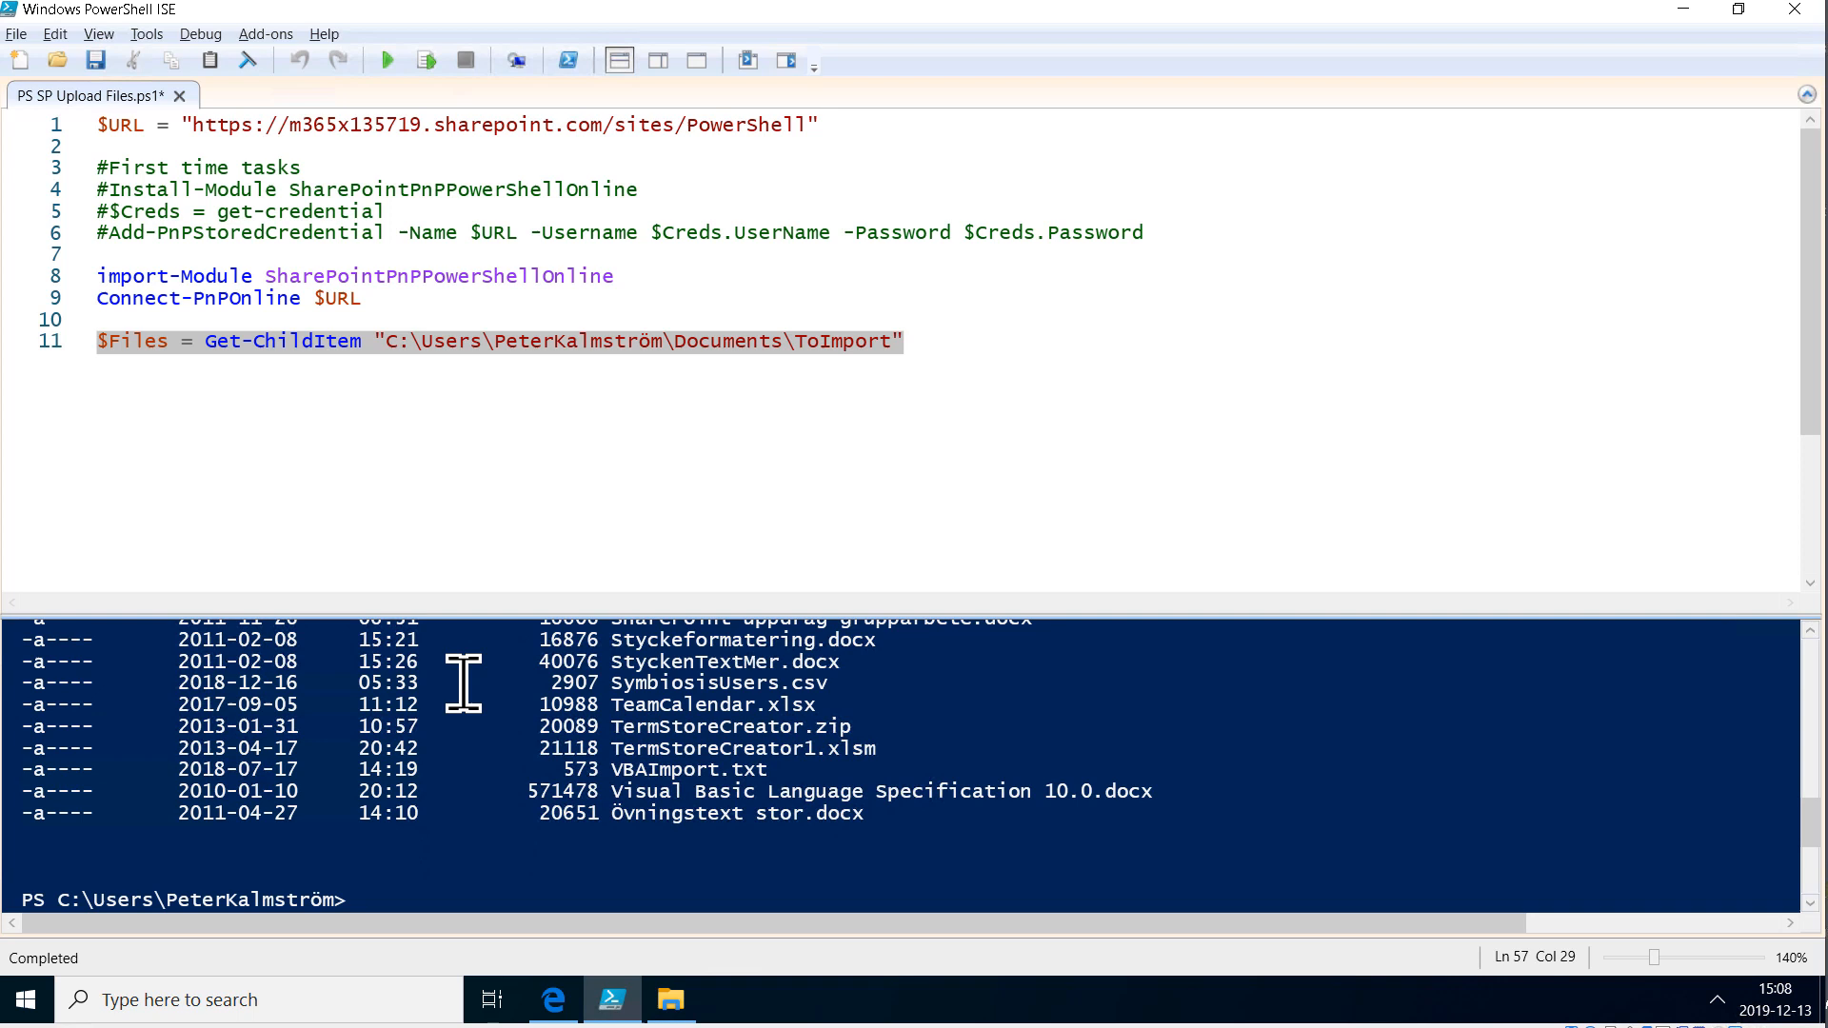
pyautogui.click(913, 341)
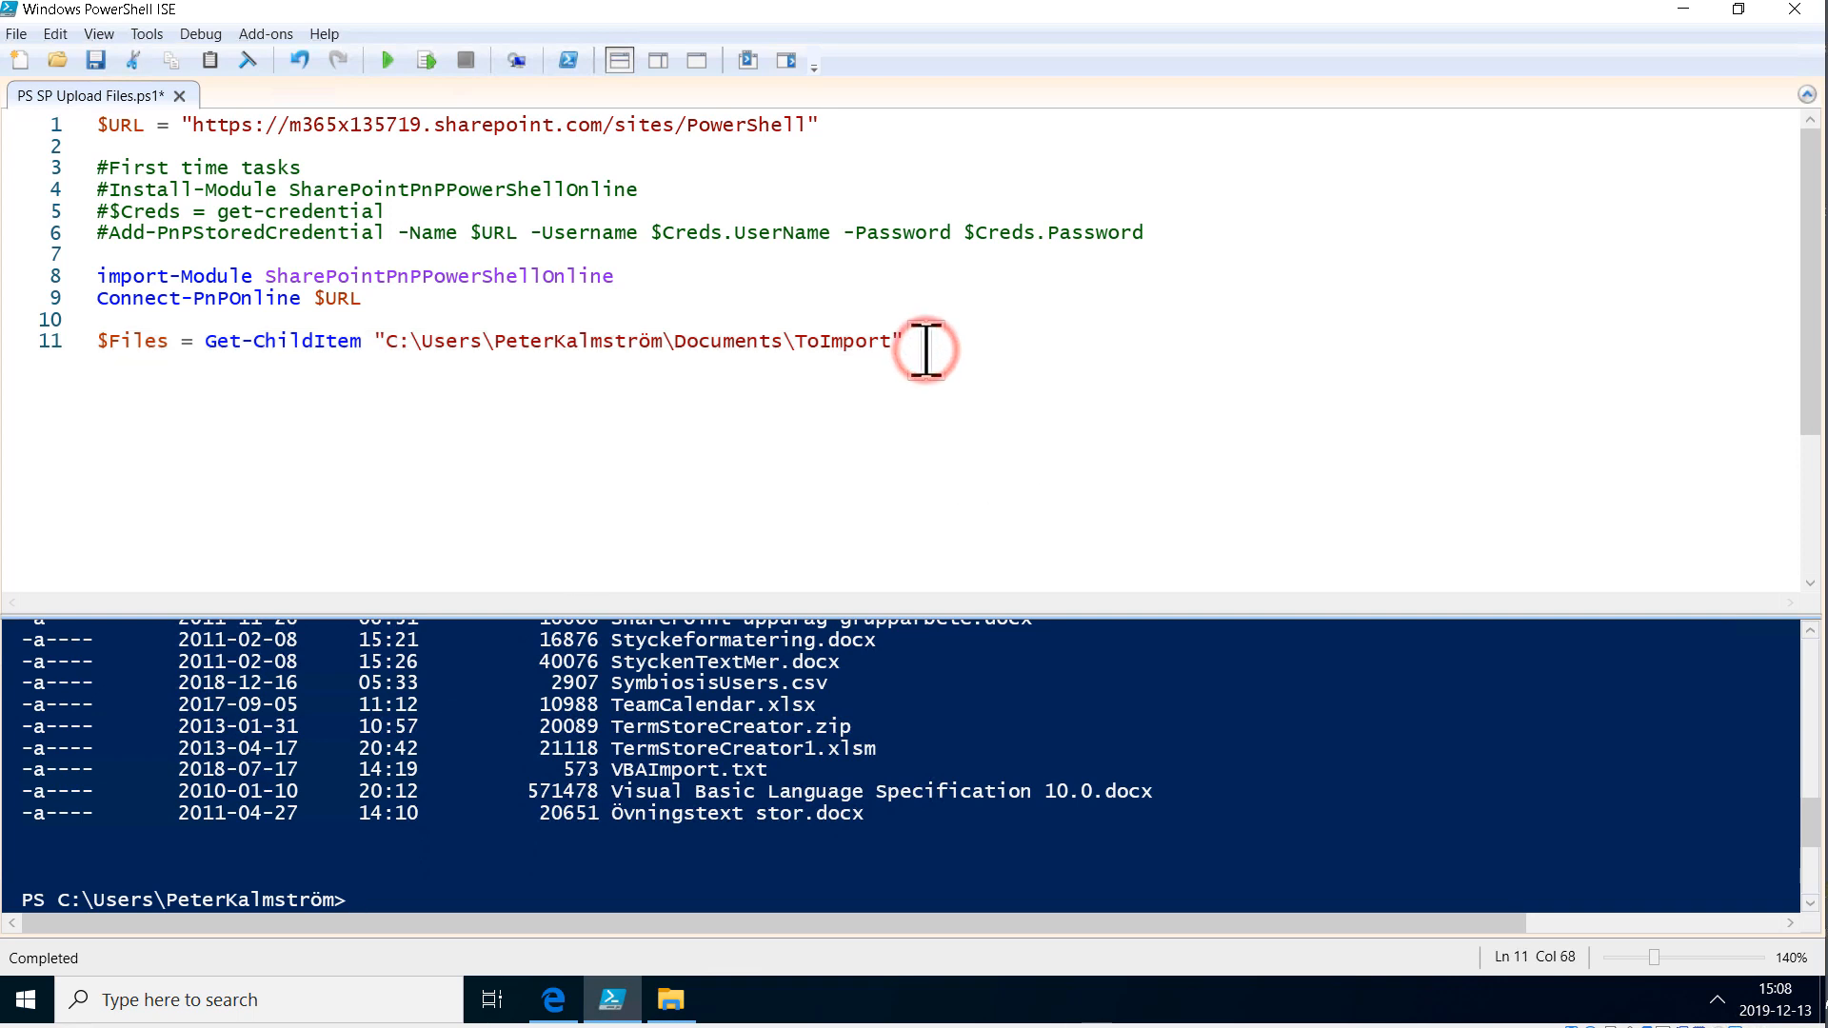
pyautogui.press('Return')
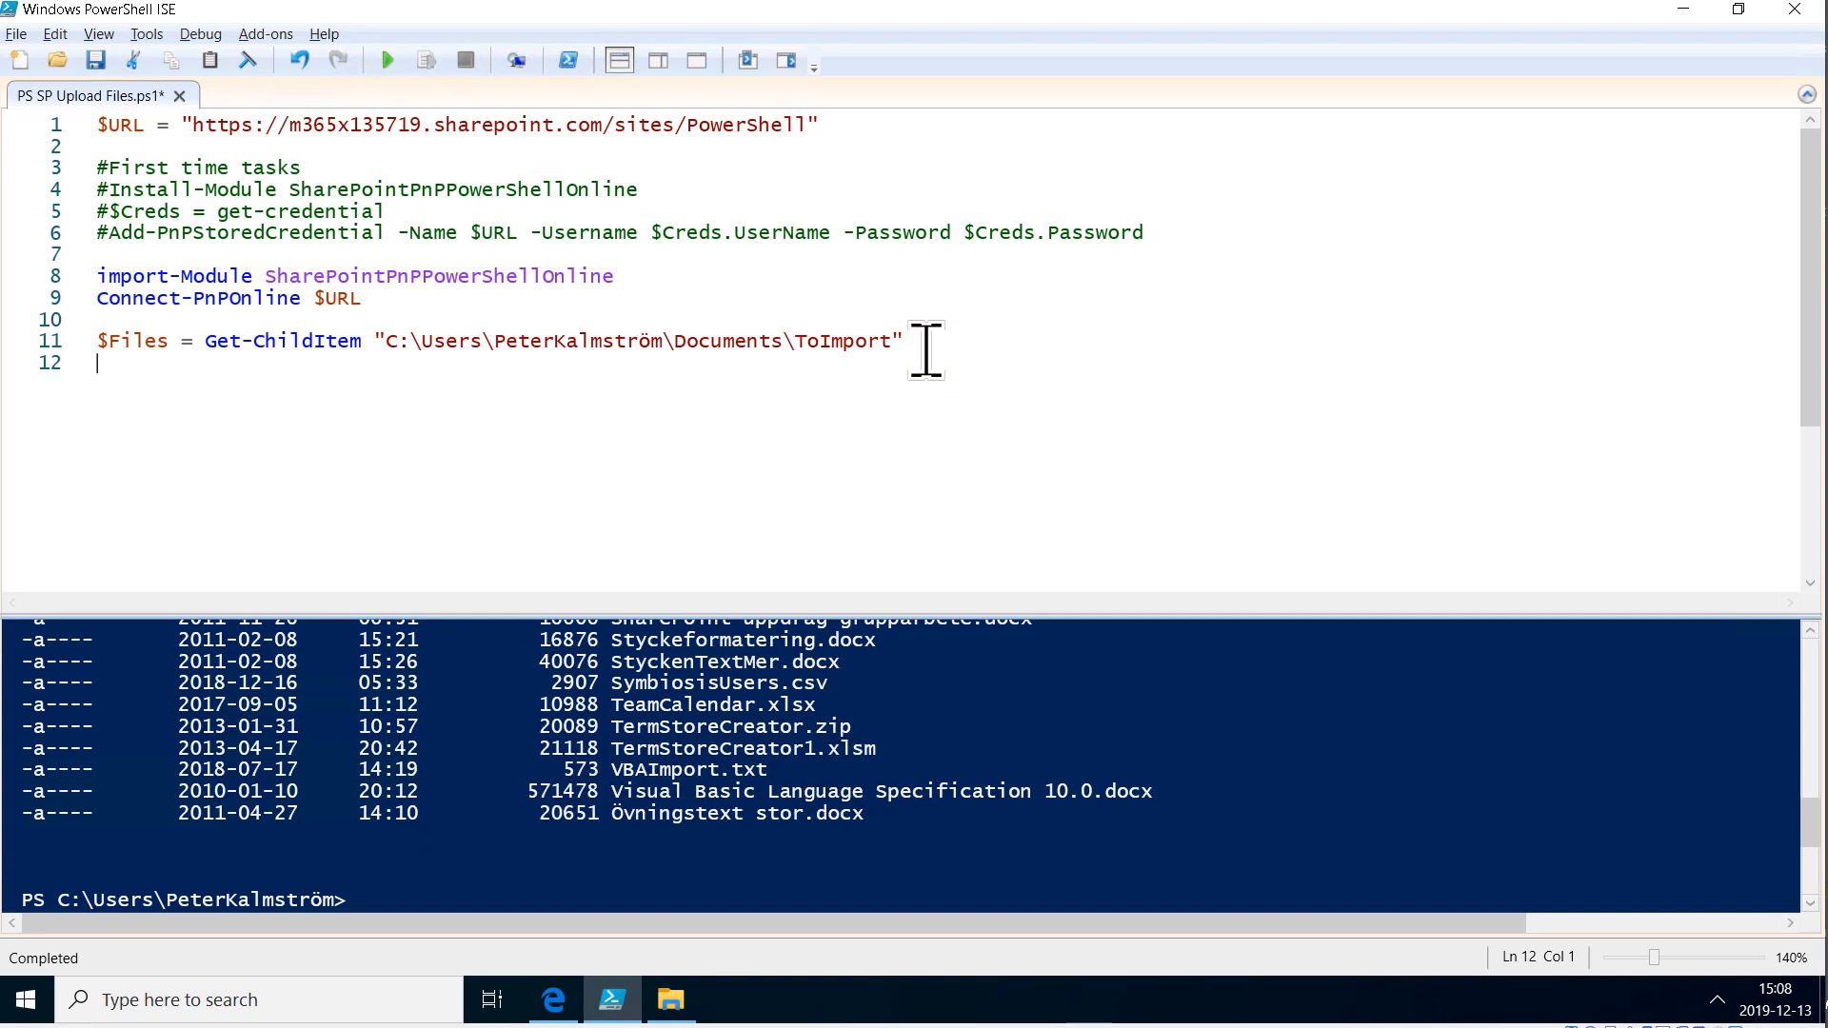
pyautogui.moveTo(834, 131)
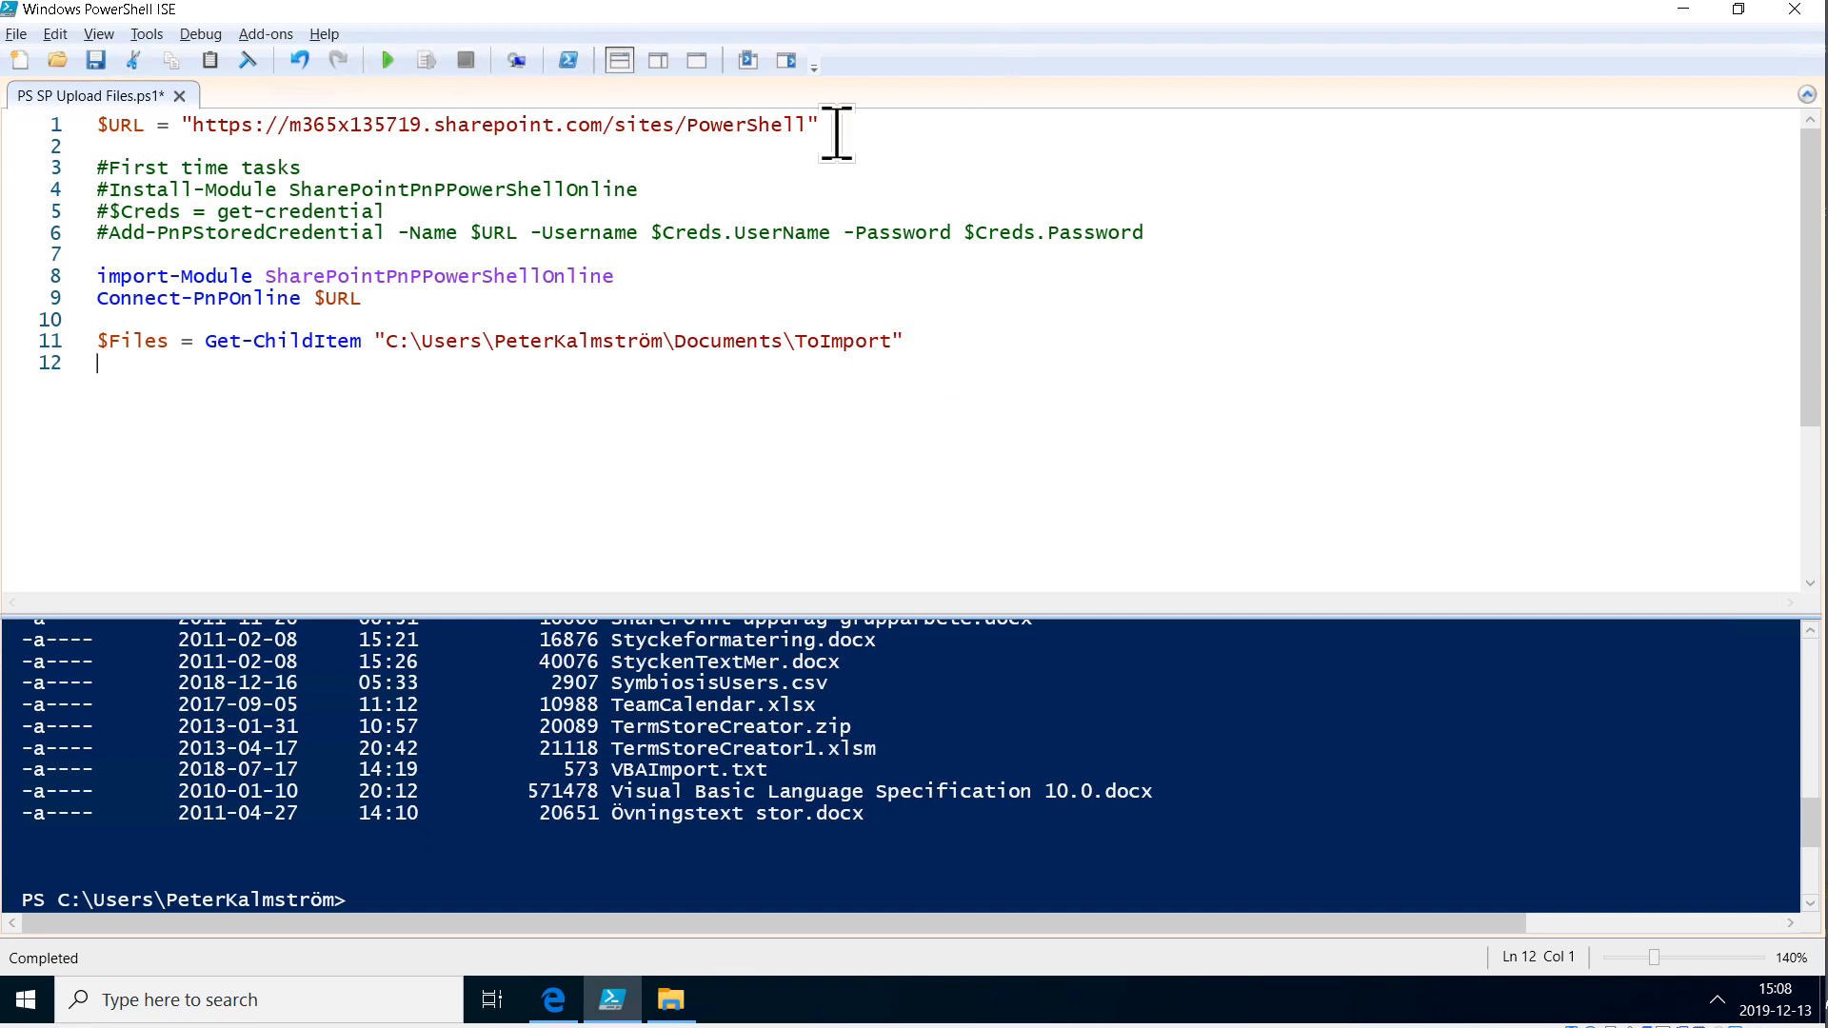
pyautogui.moveTo(338, 233)
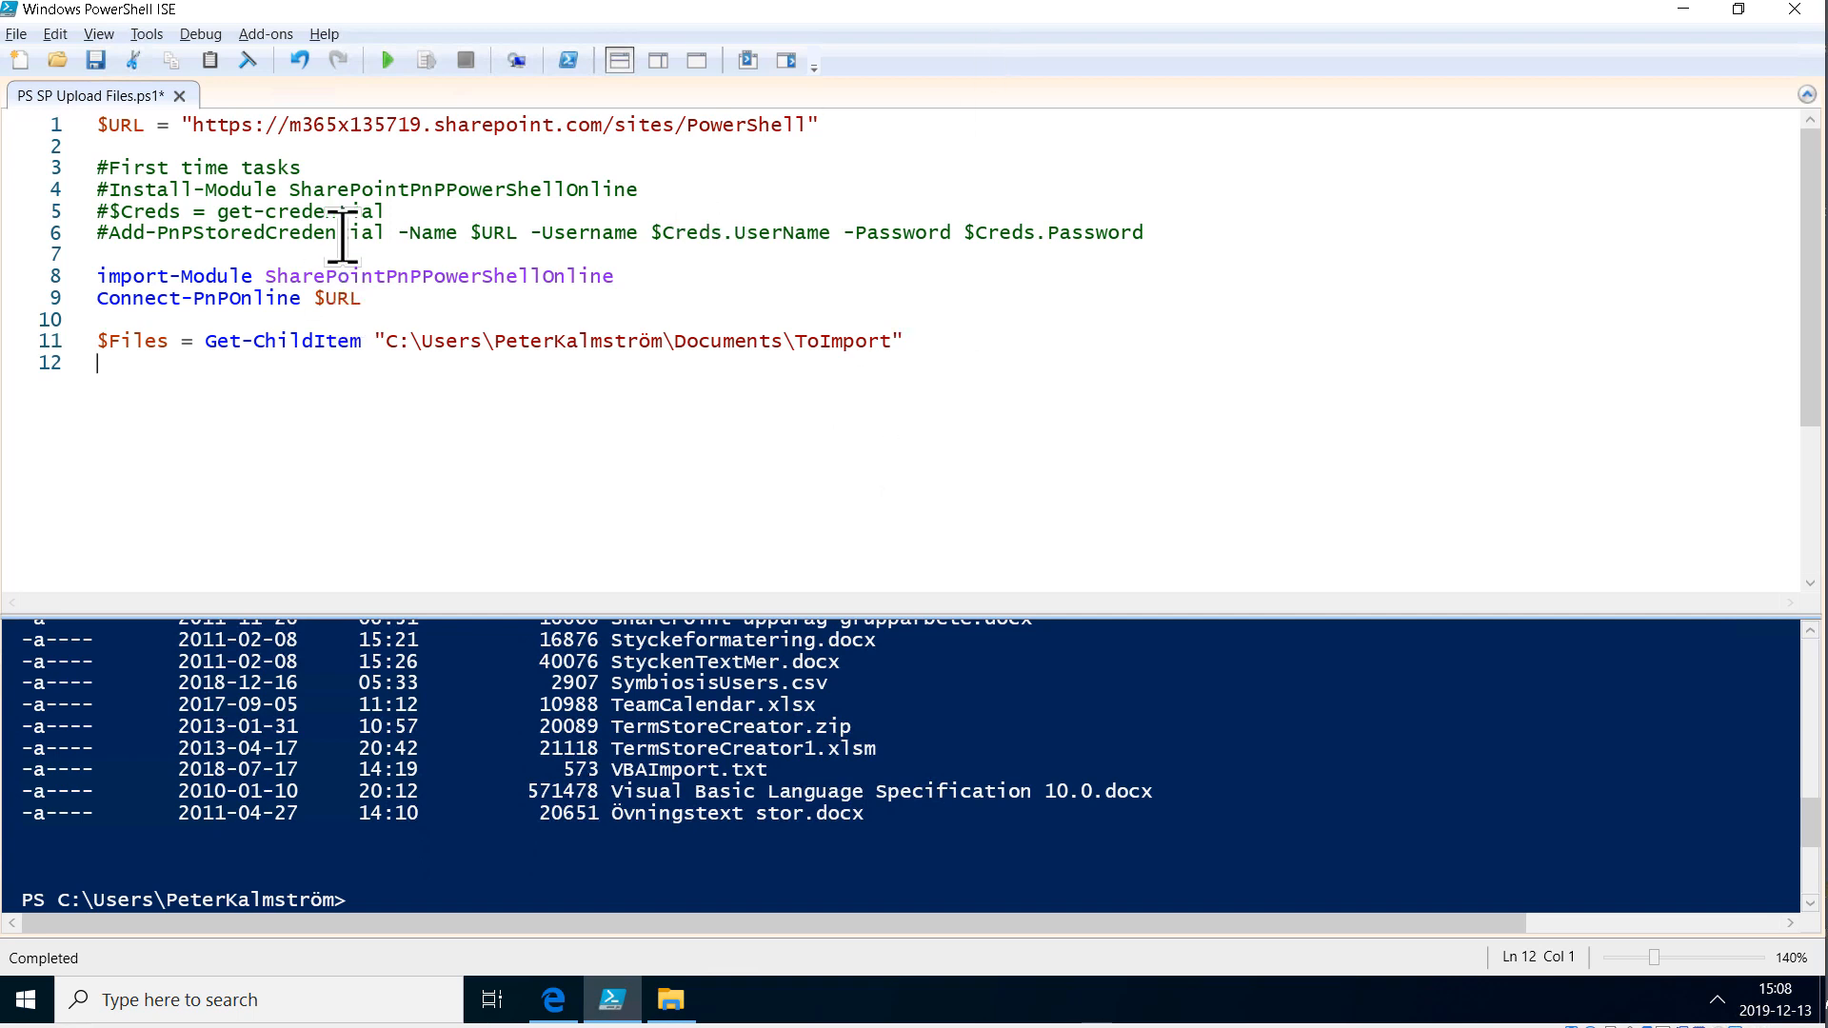
# Step: Type 'foreach($File in $Files){ }' on line 12 as an empty loop
pyautogui.click(375, 298)
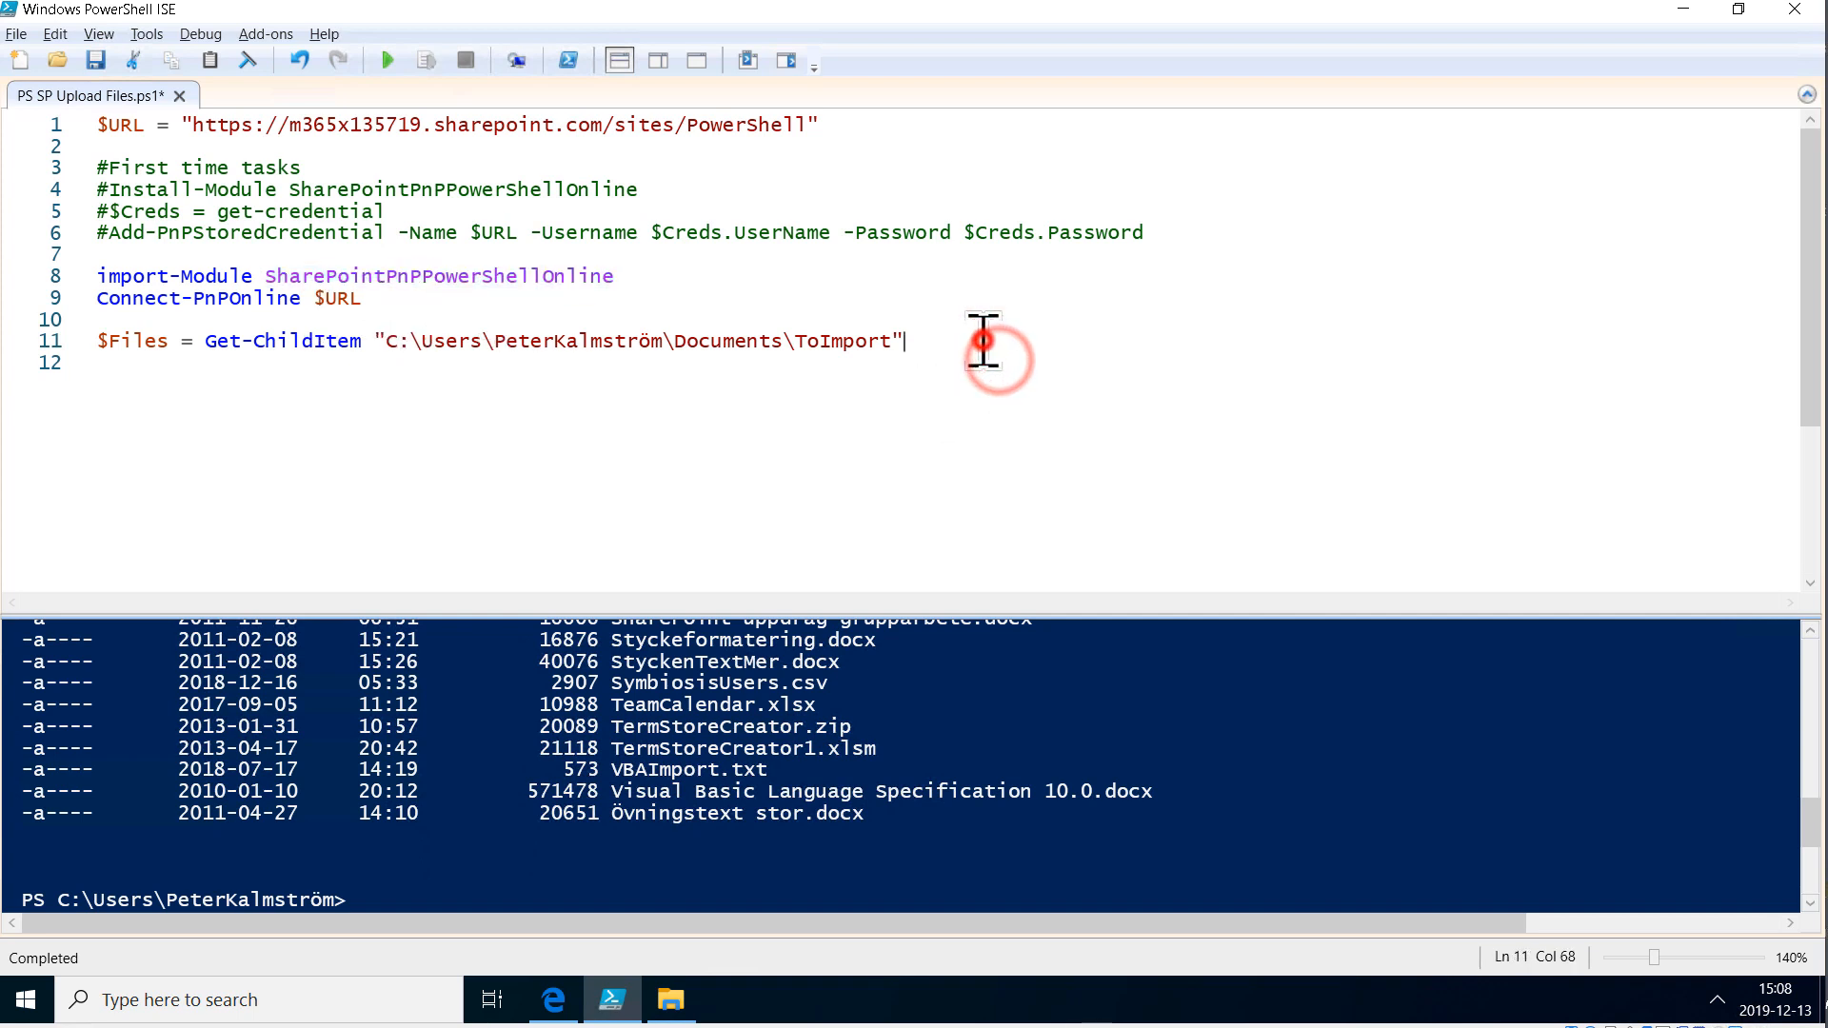
pyautogui.write('fo')
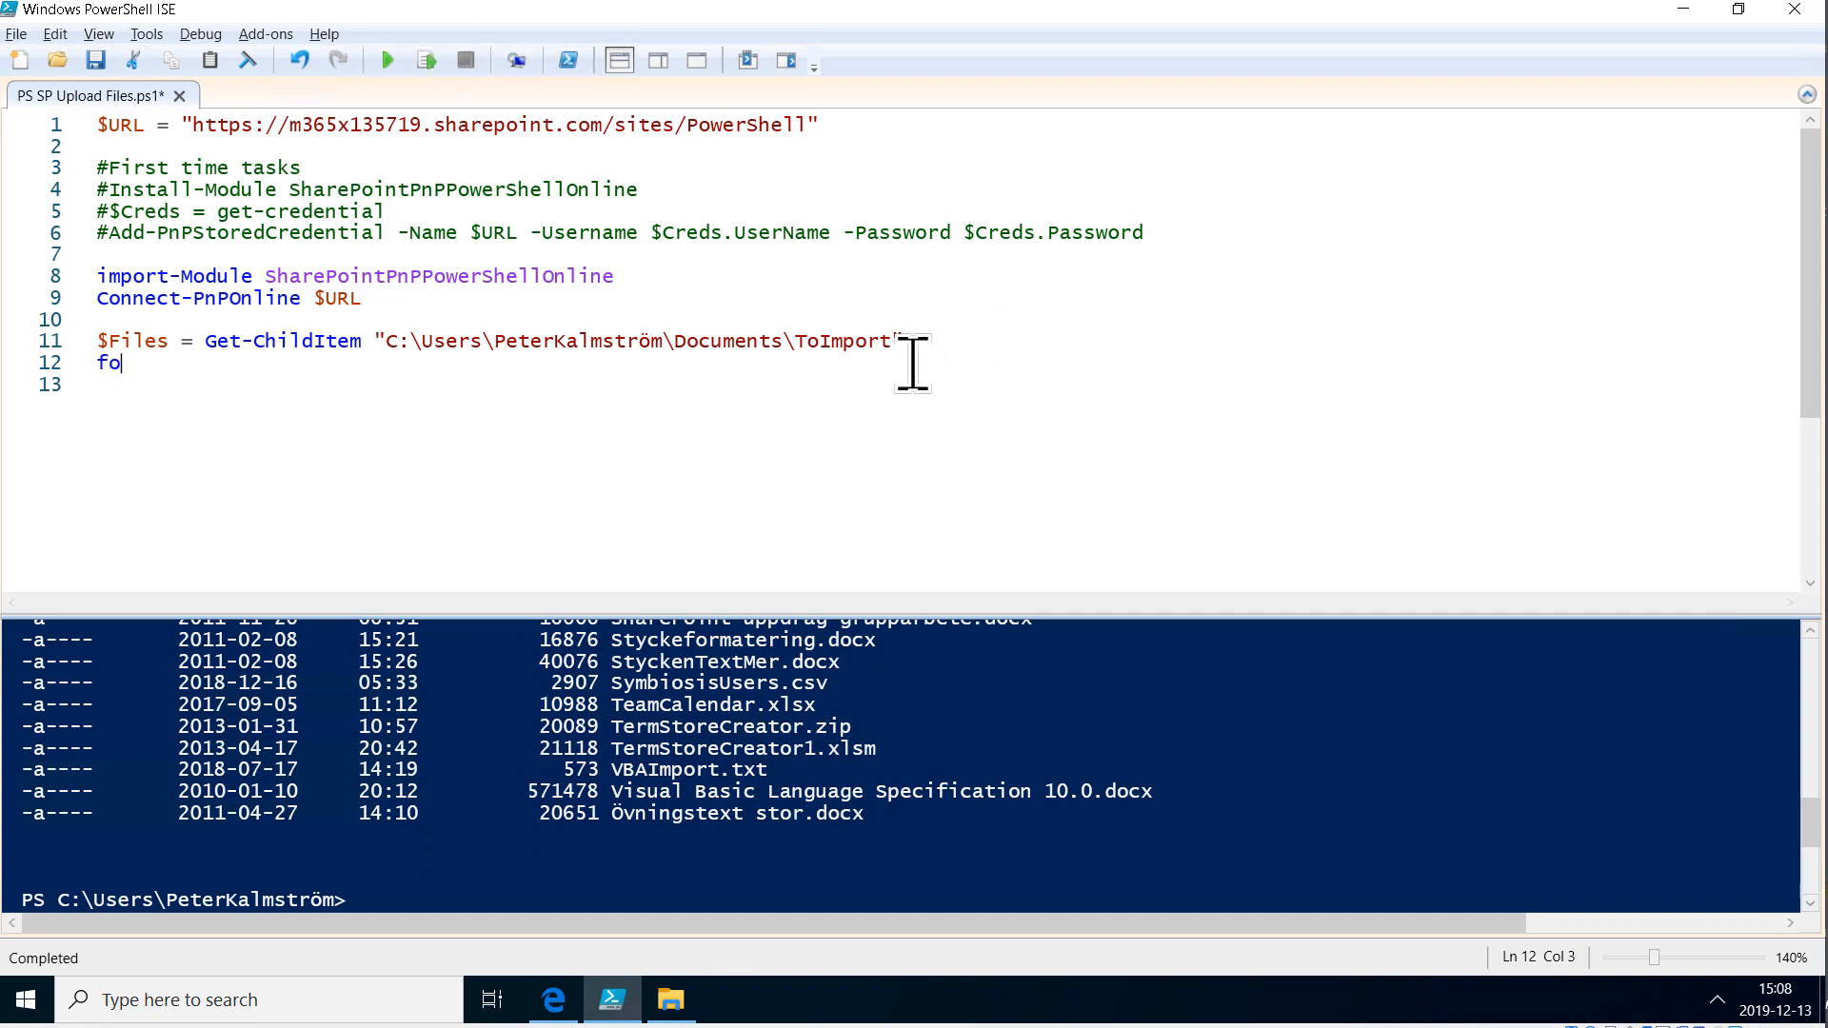
pyautogui.write('reach')
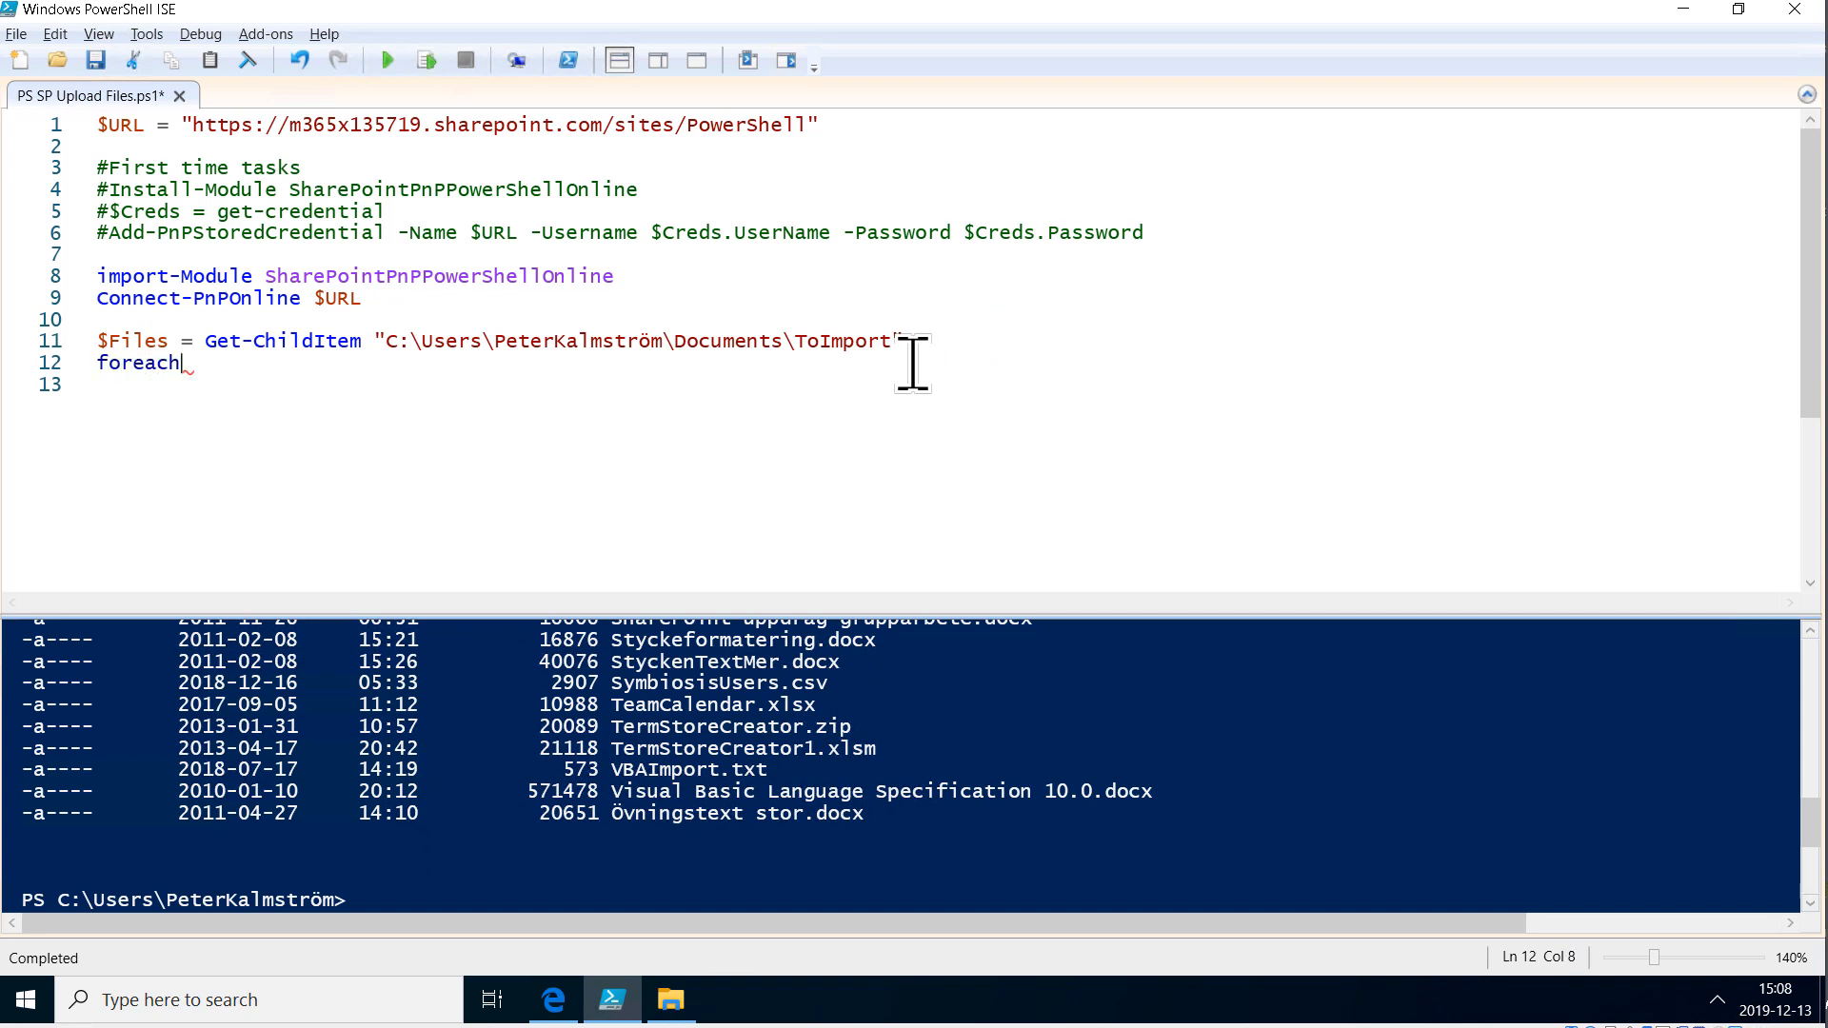
pyautogui.write('($')
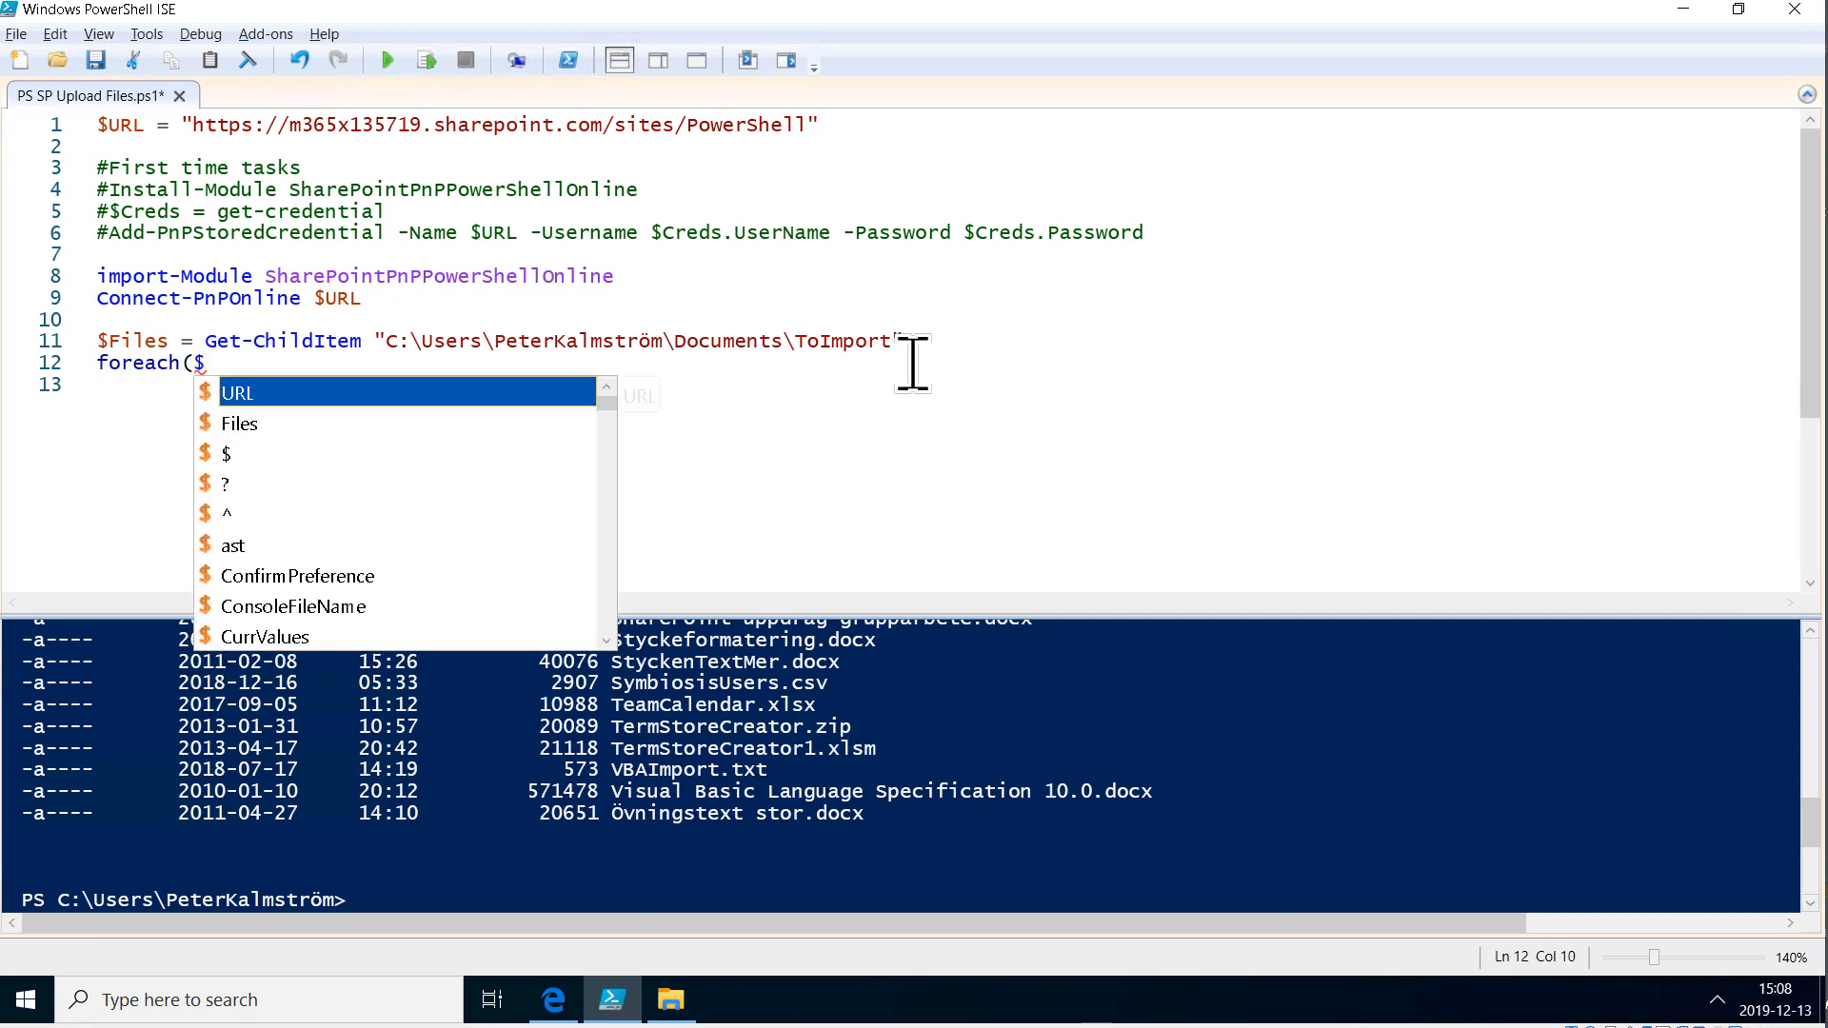
pyautogui.write('File')
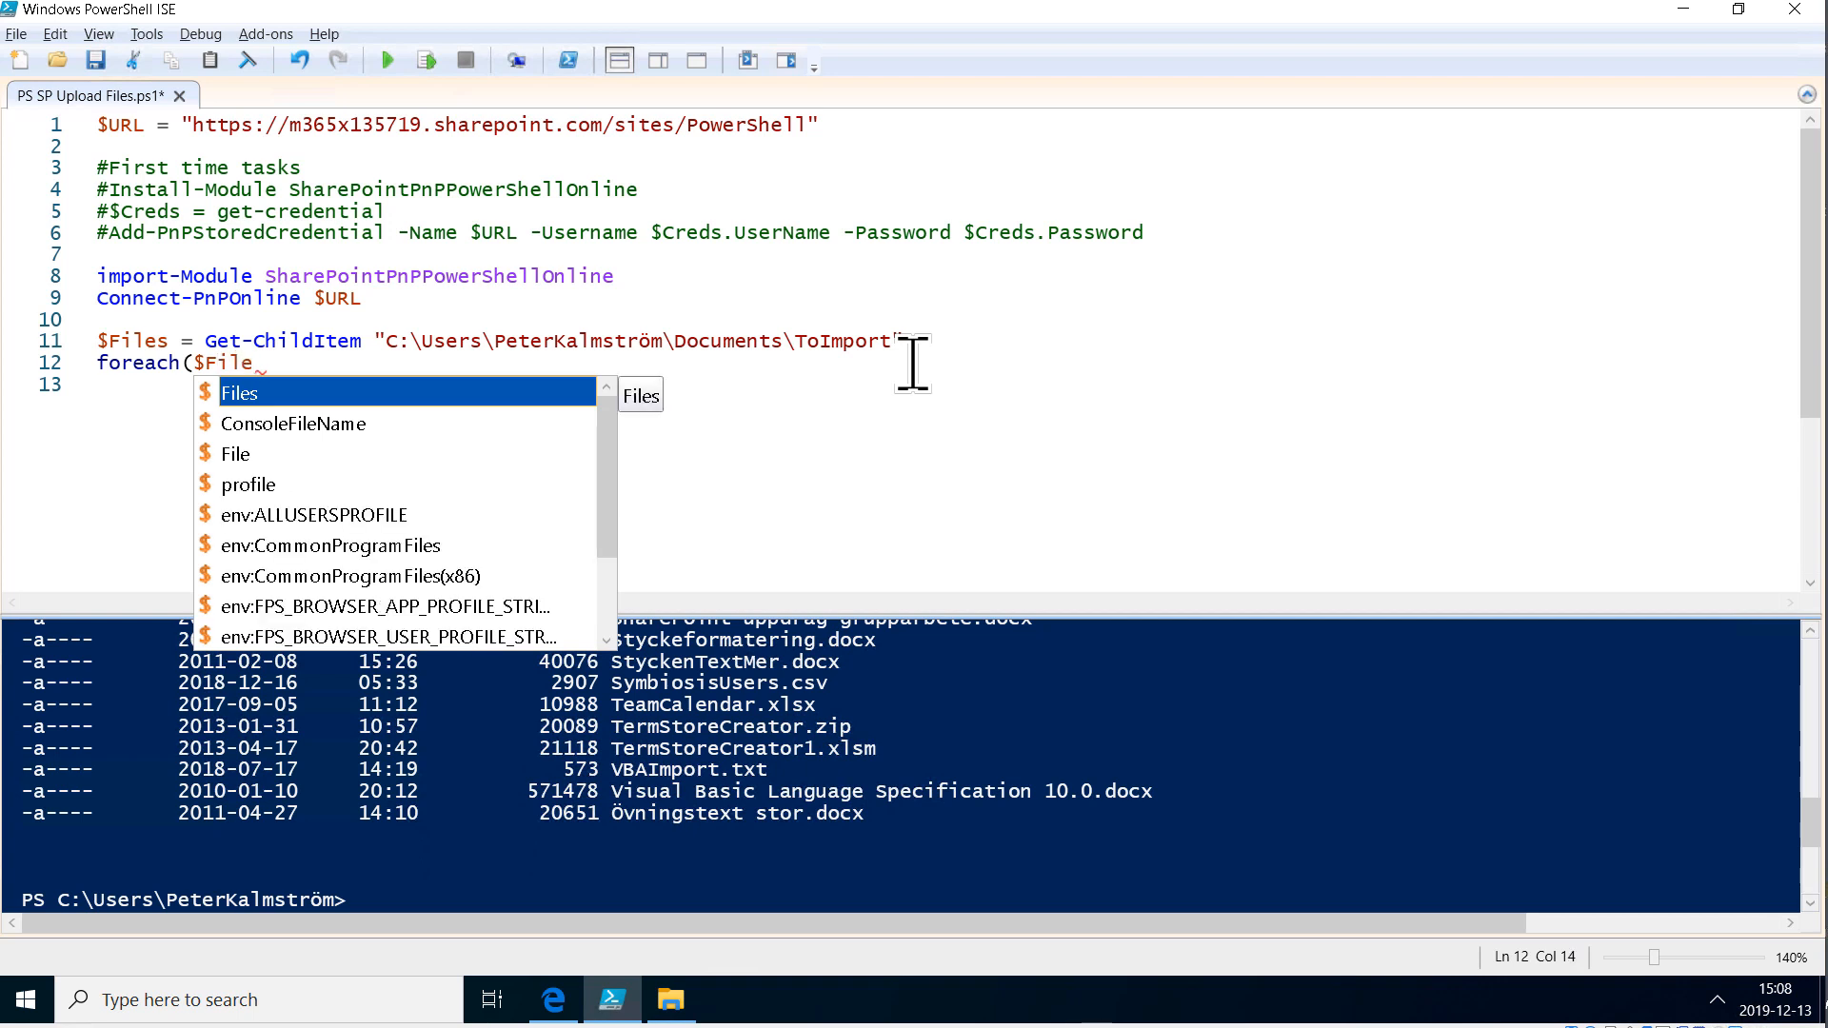
pyautogui.write('i')
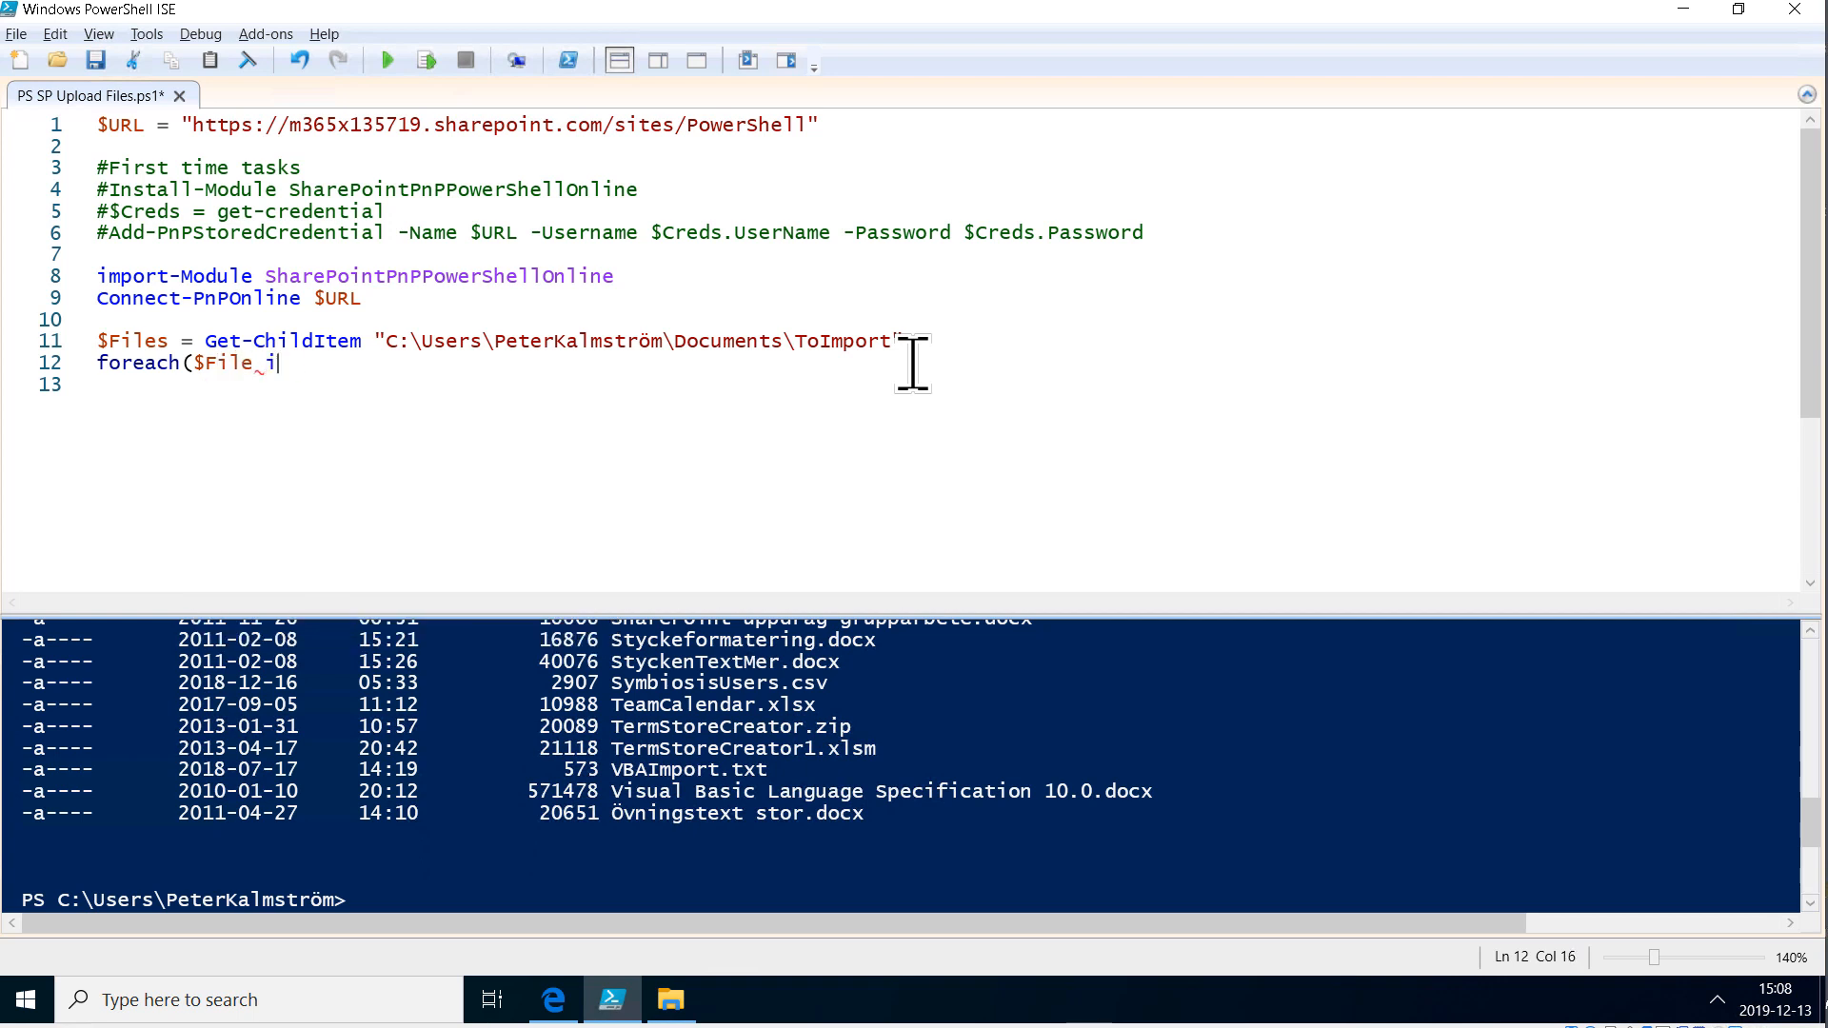
pyautogui.write('in $Files')
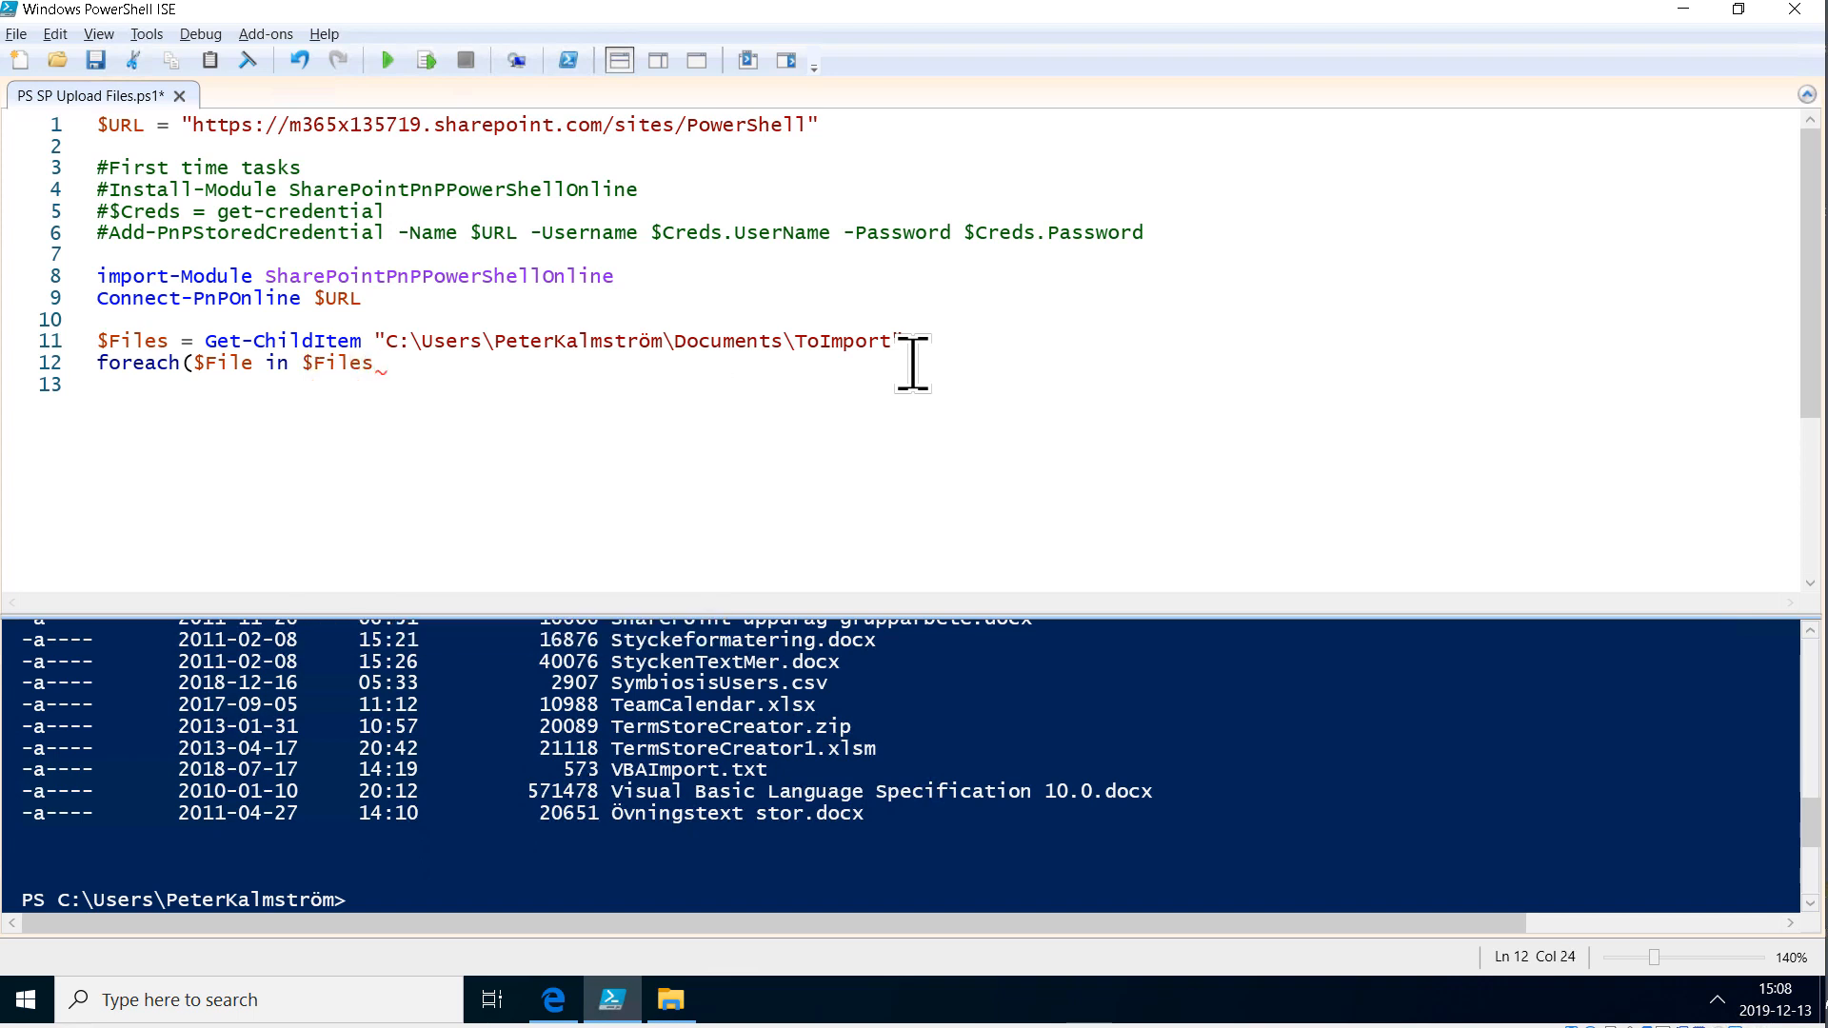
pyautogui.write(')')
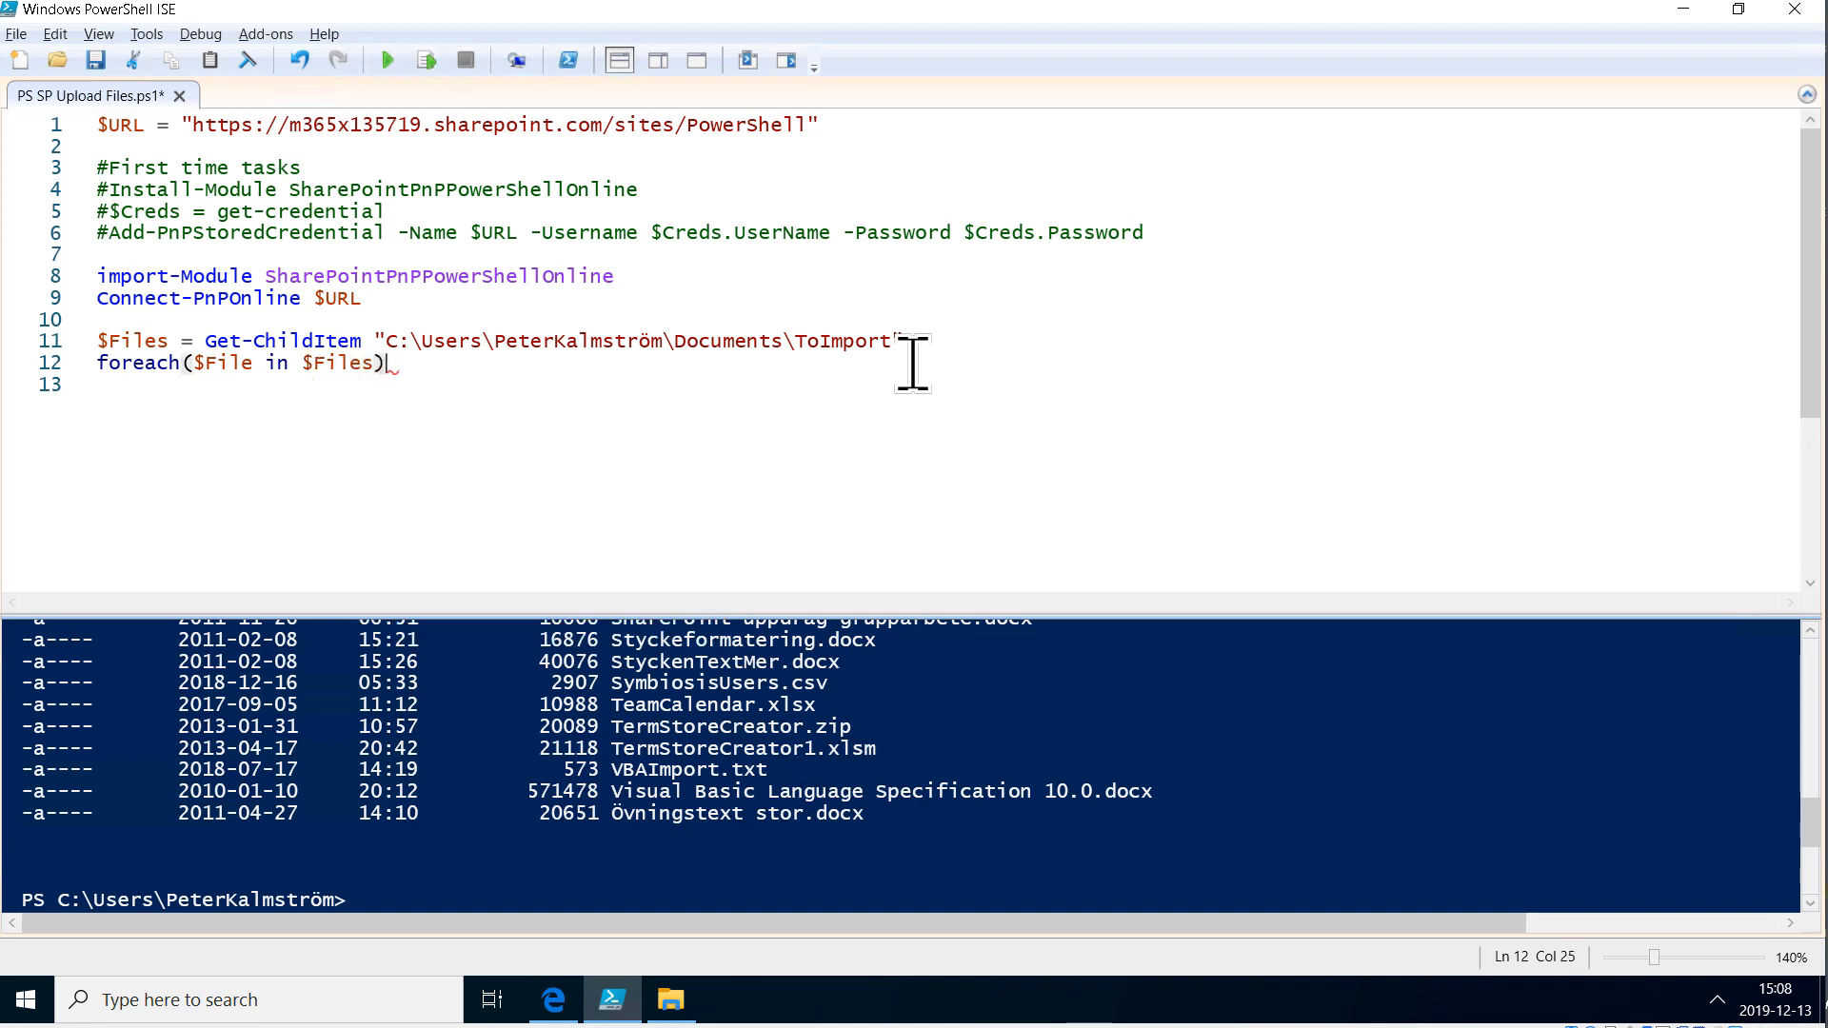
pyautogui.write('{]}')
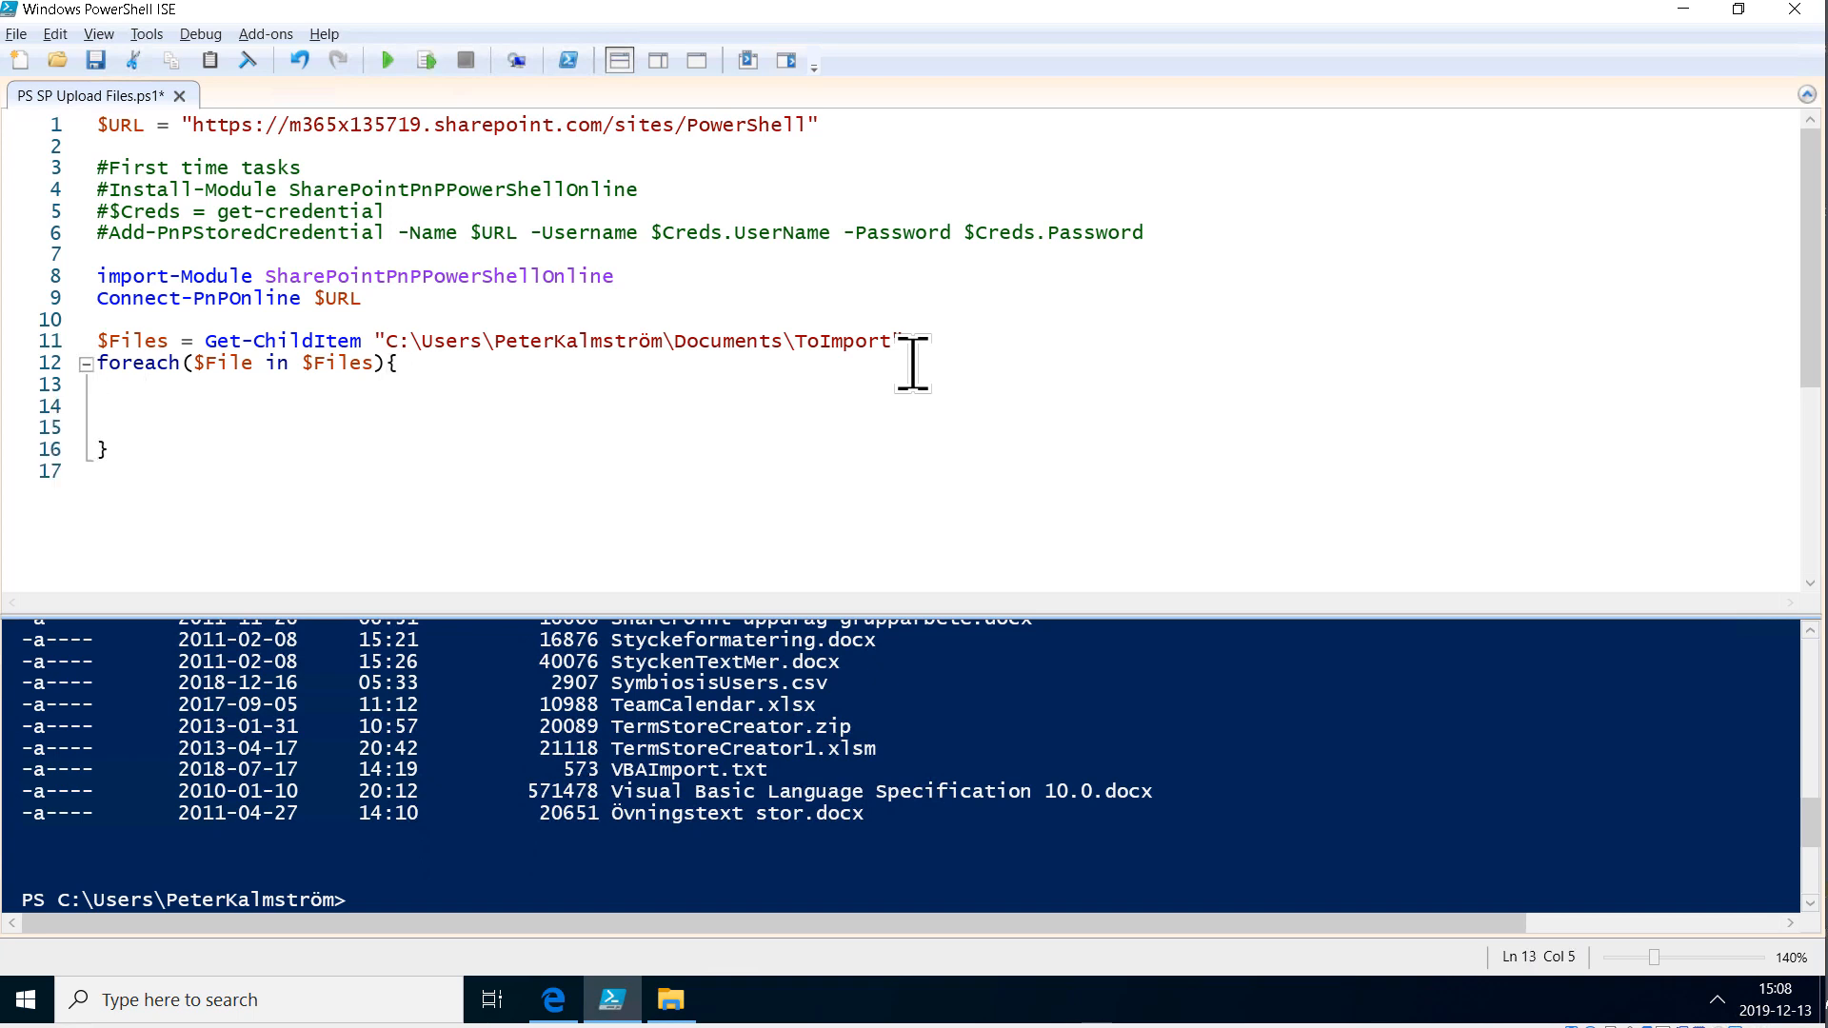
pyautogui.moveTo(147, 34)
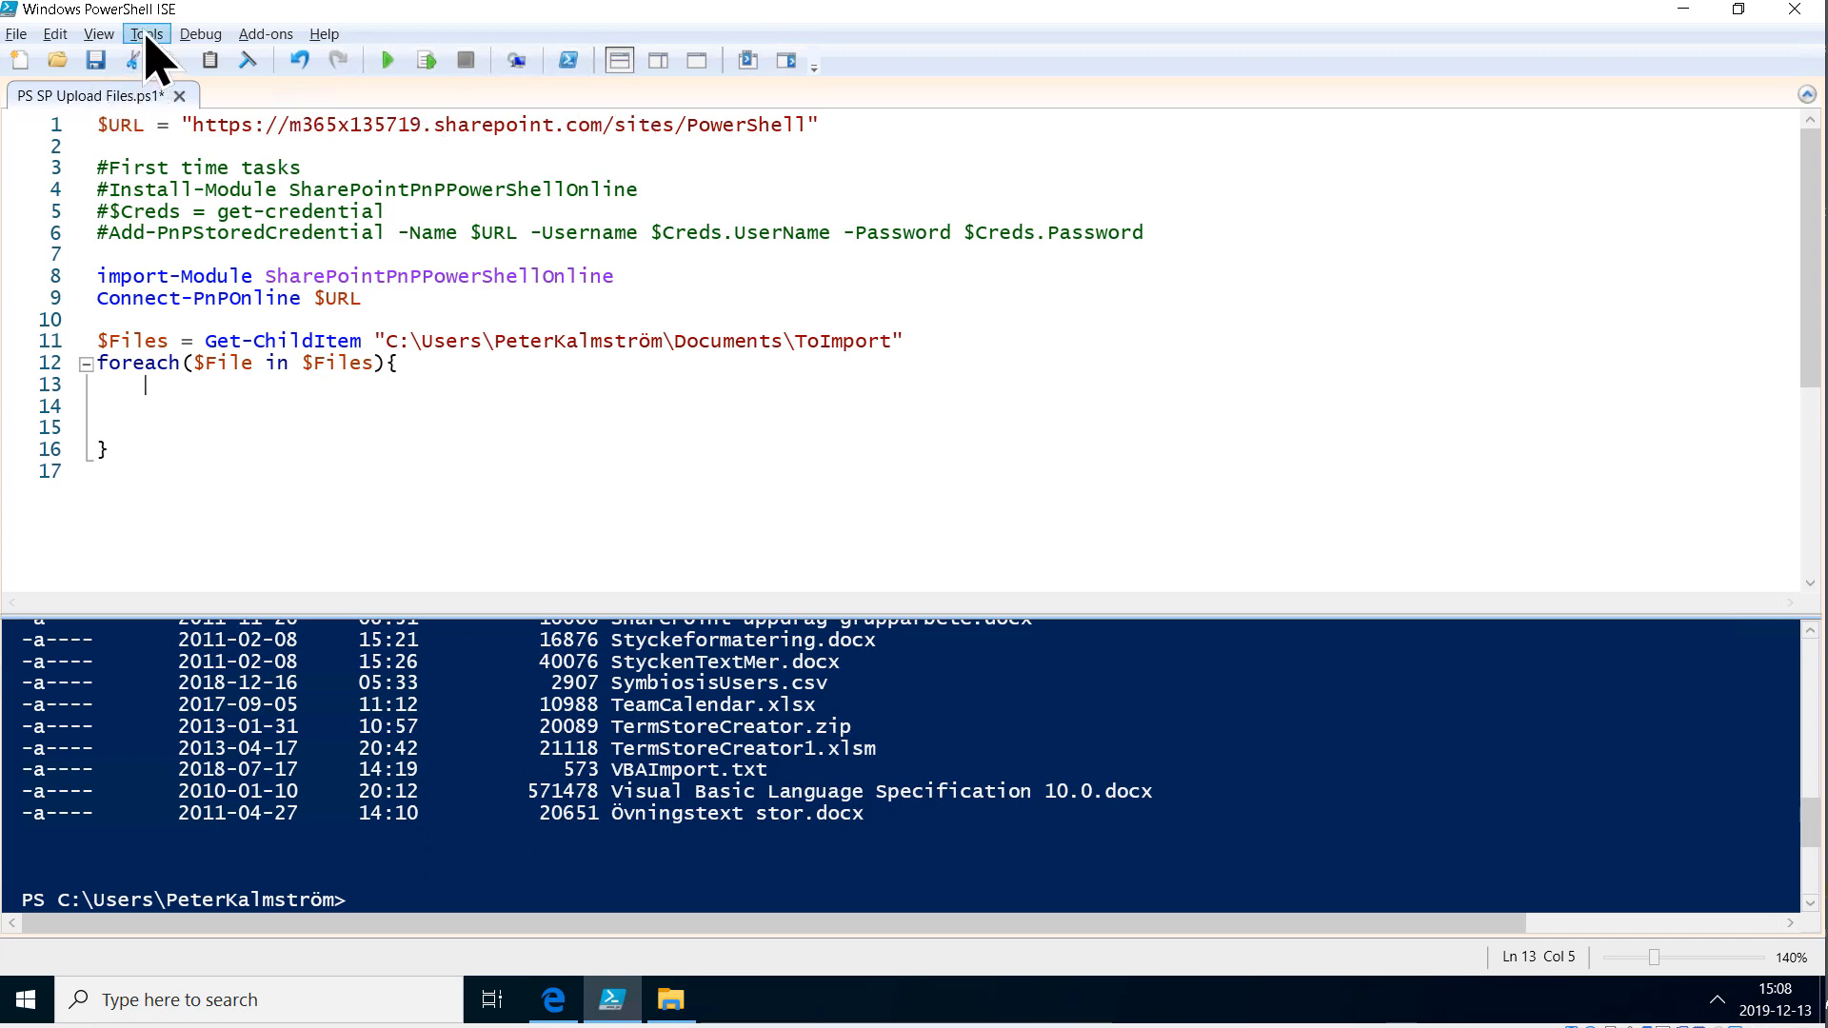
# Step: Filter the Commands add-on by name and select Add-PnPFile to view its parameters
pyautogui.click(98, 33)
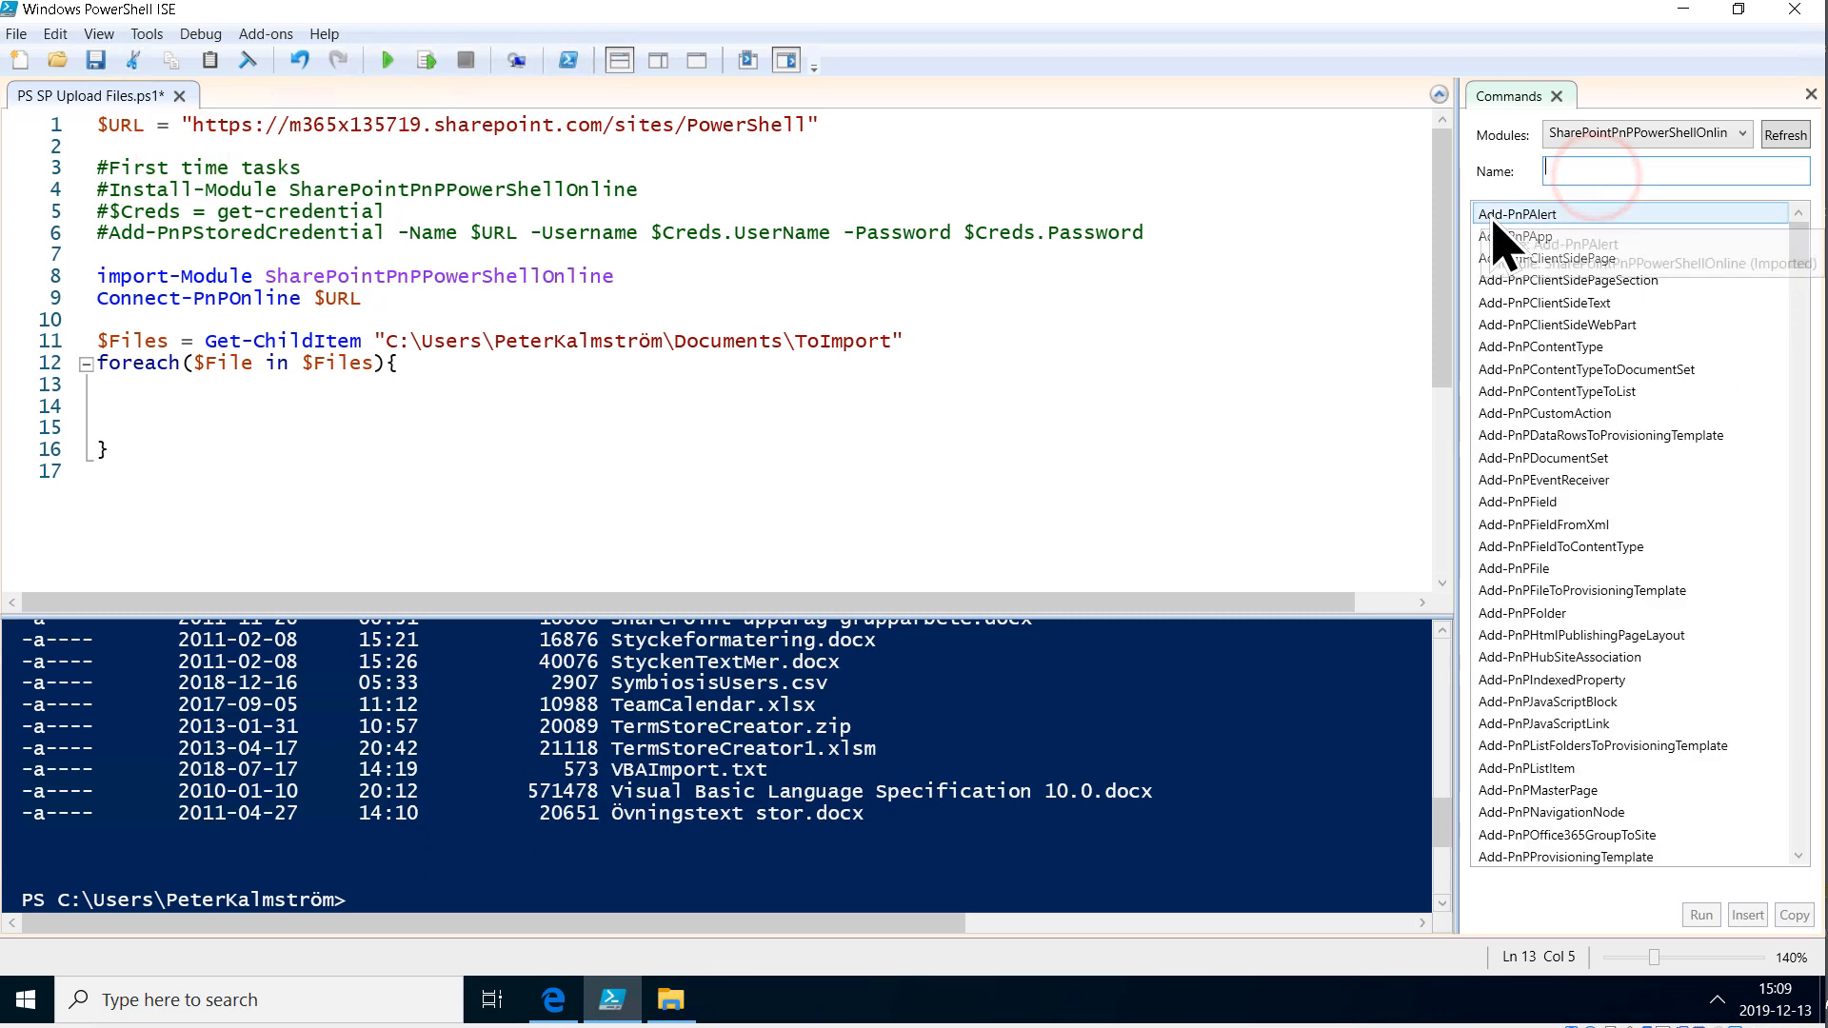
pyautogui.write('uplo')
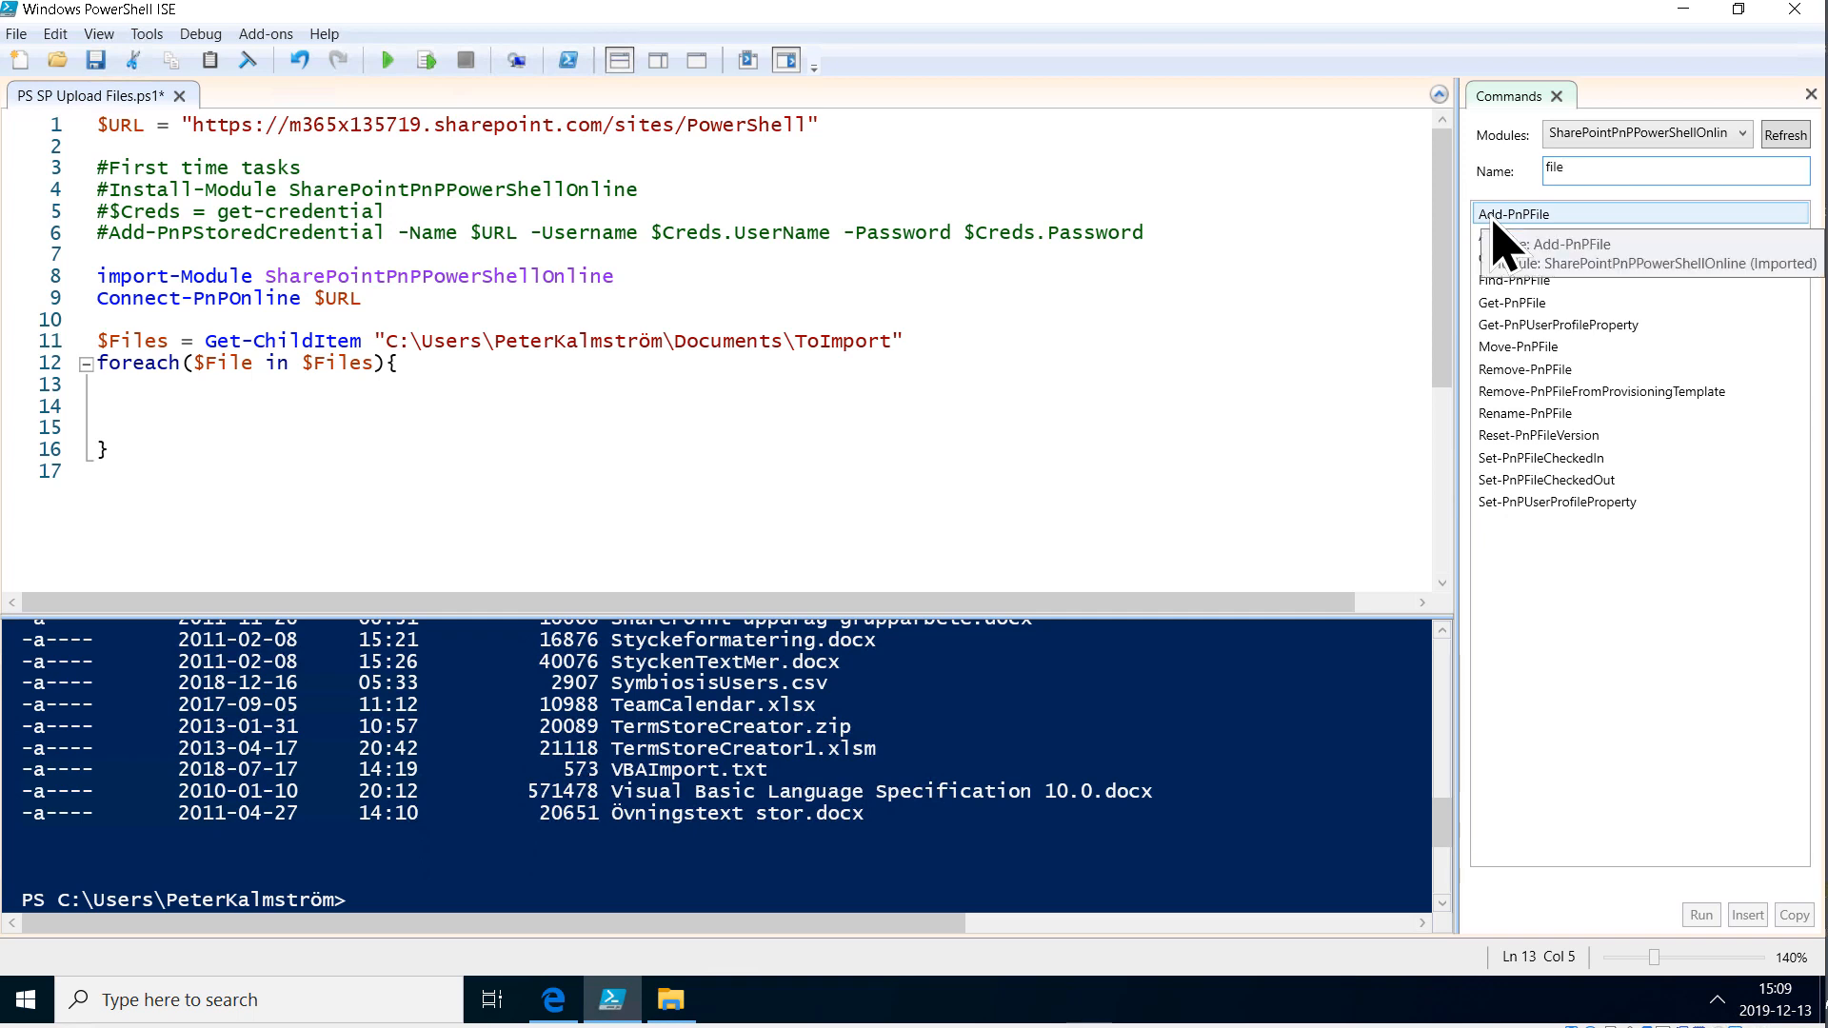
pyautogui.click(1528, 213)
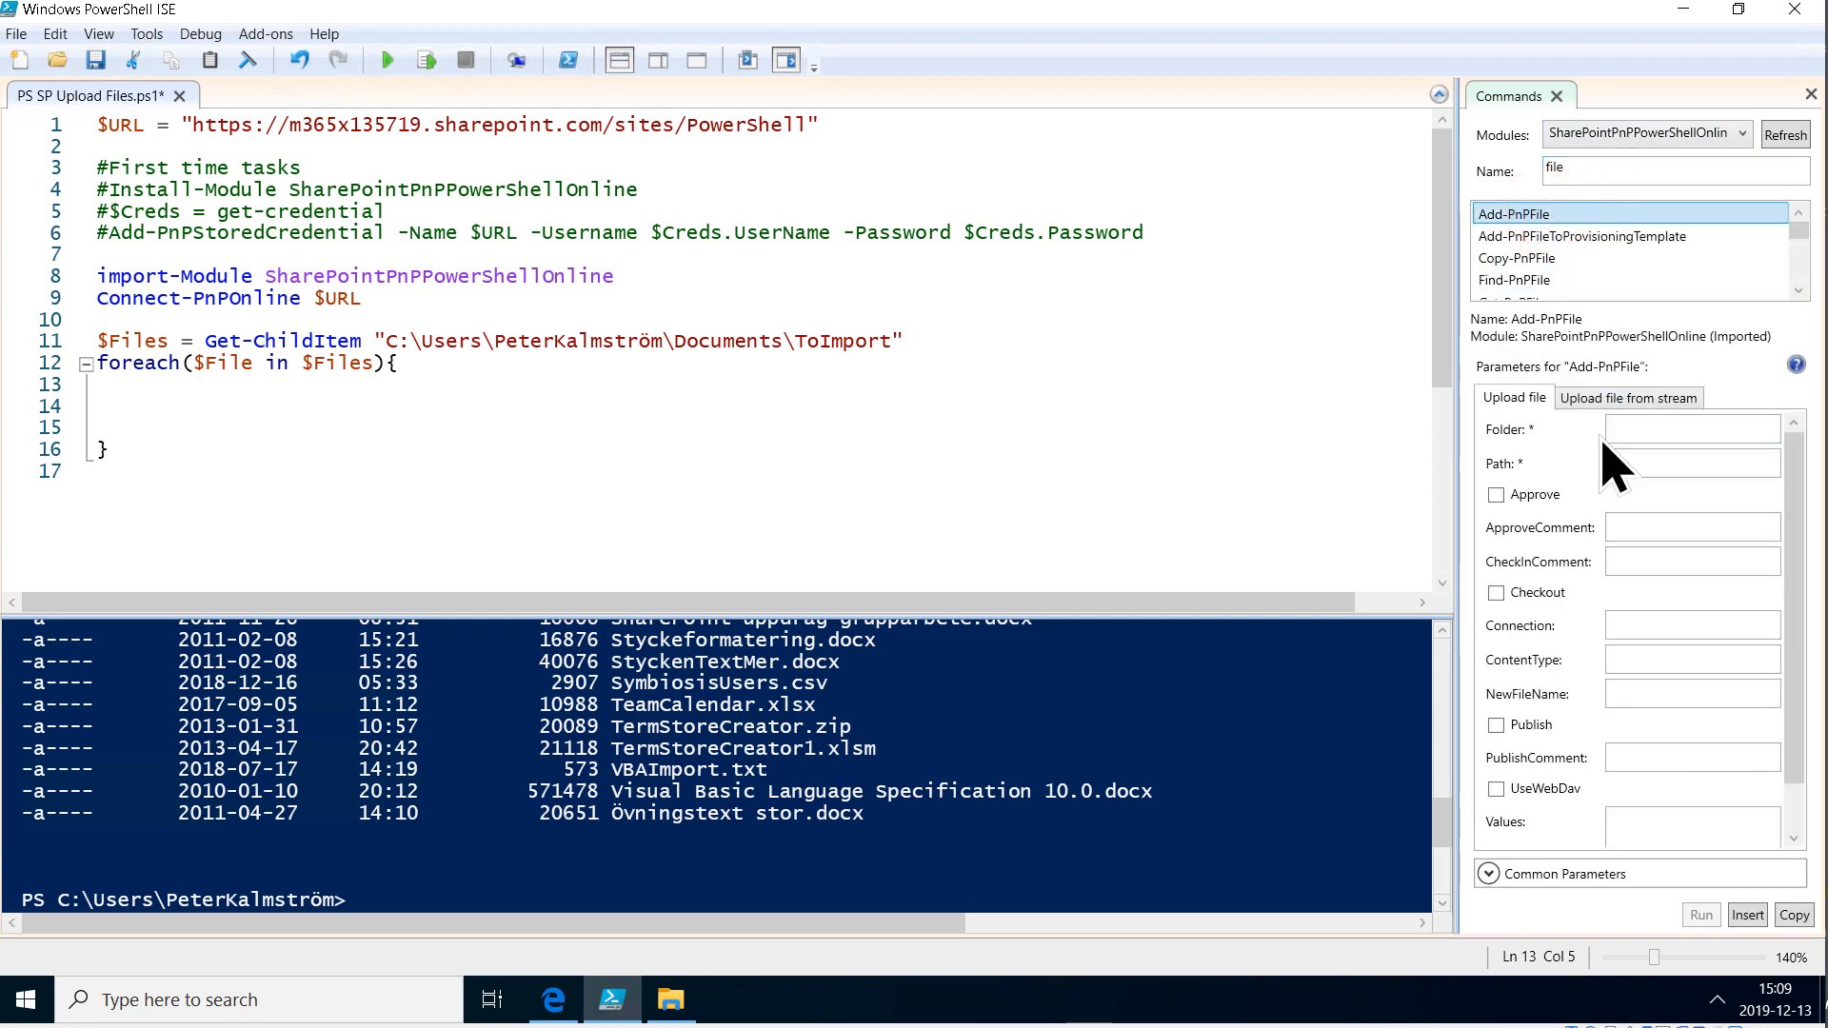
pyautogui.moveTo(1545, 455)
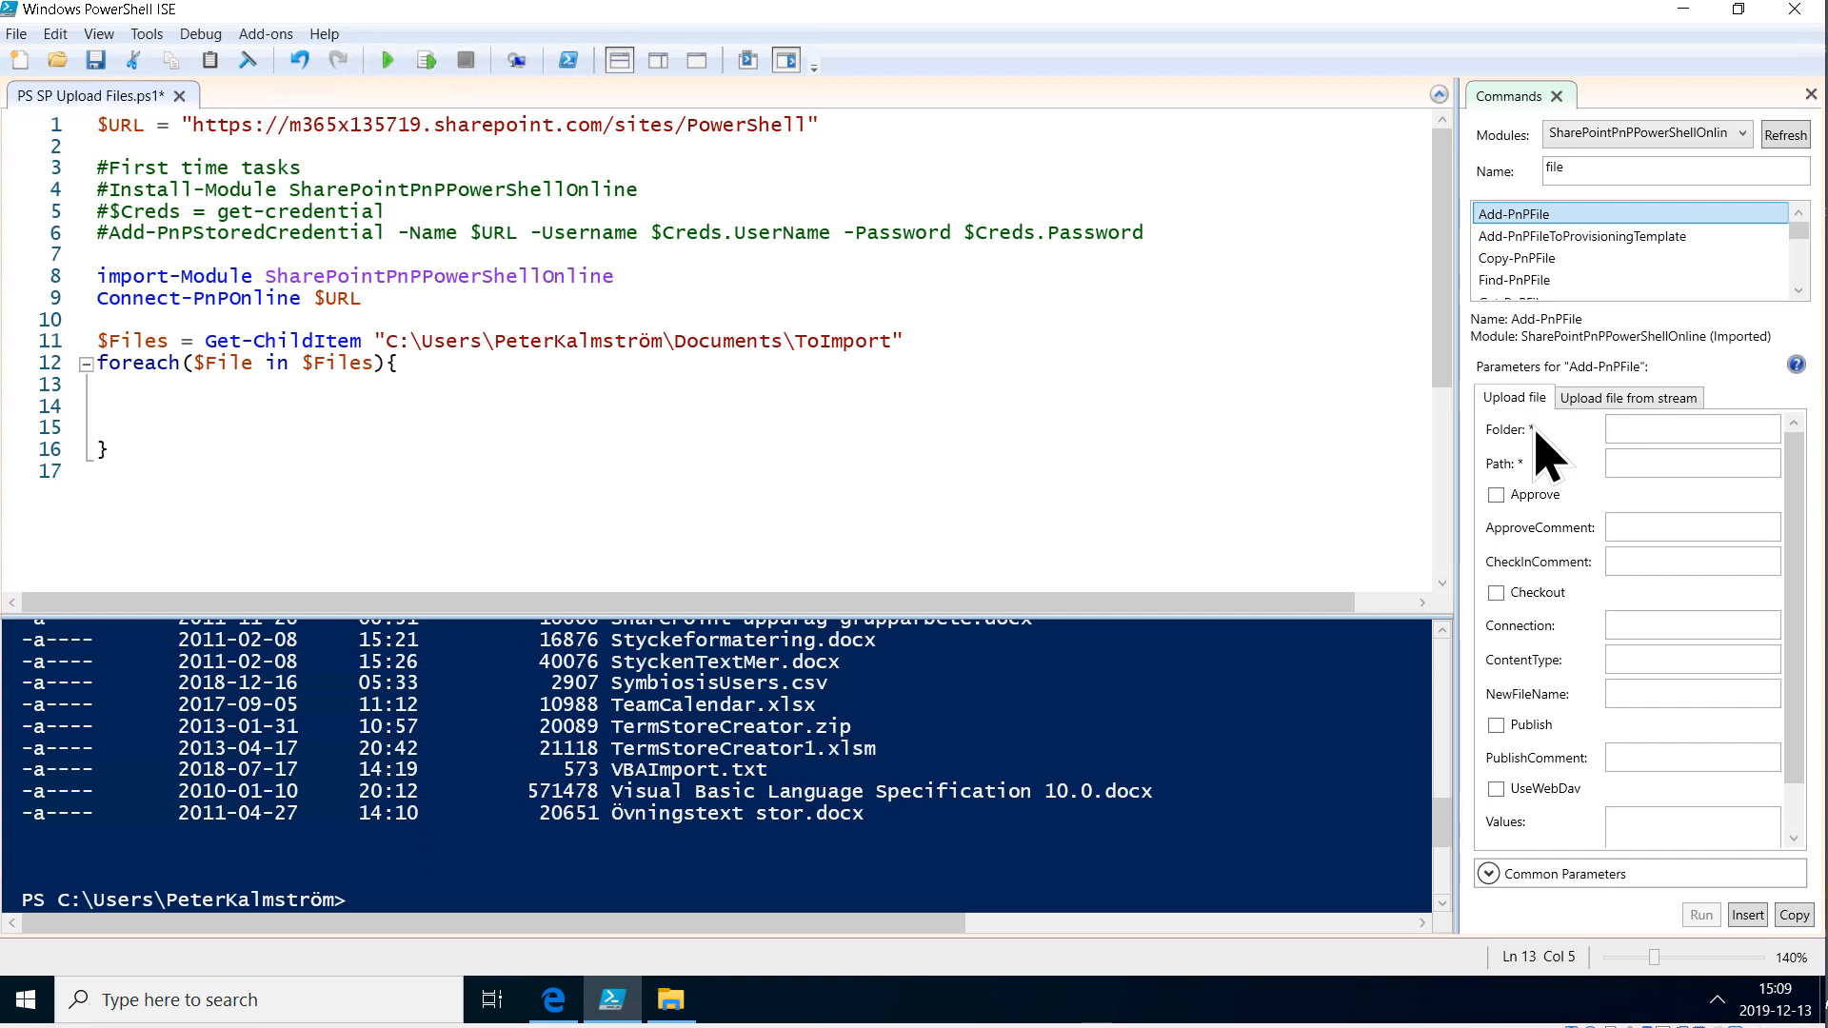
pyautogui.moveTo(385, 705)
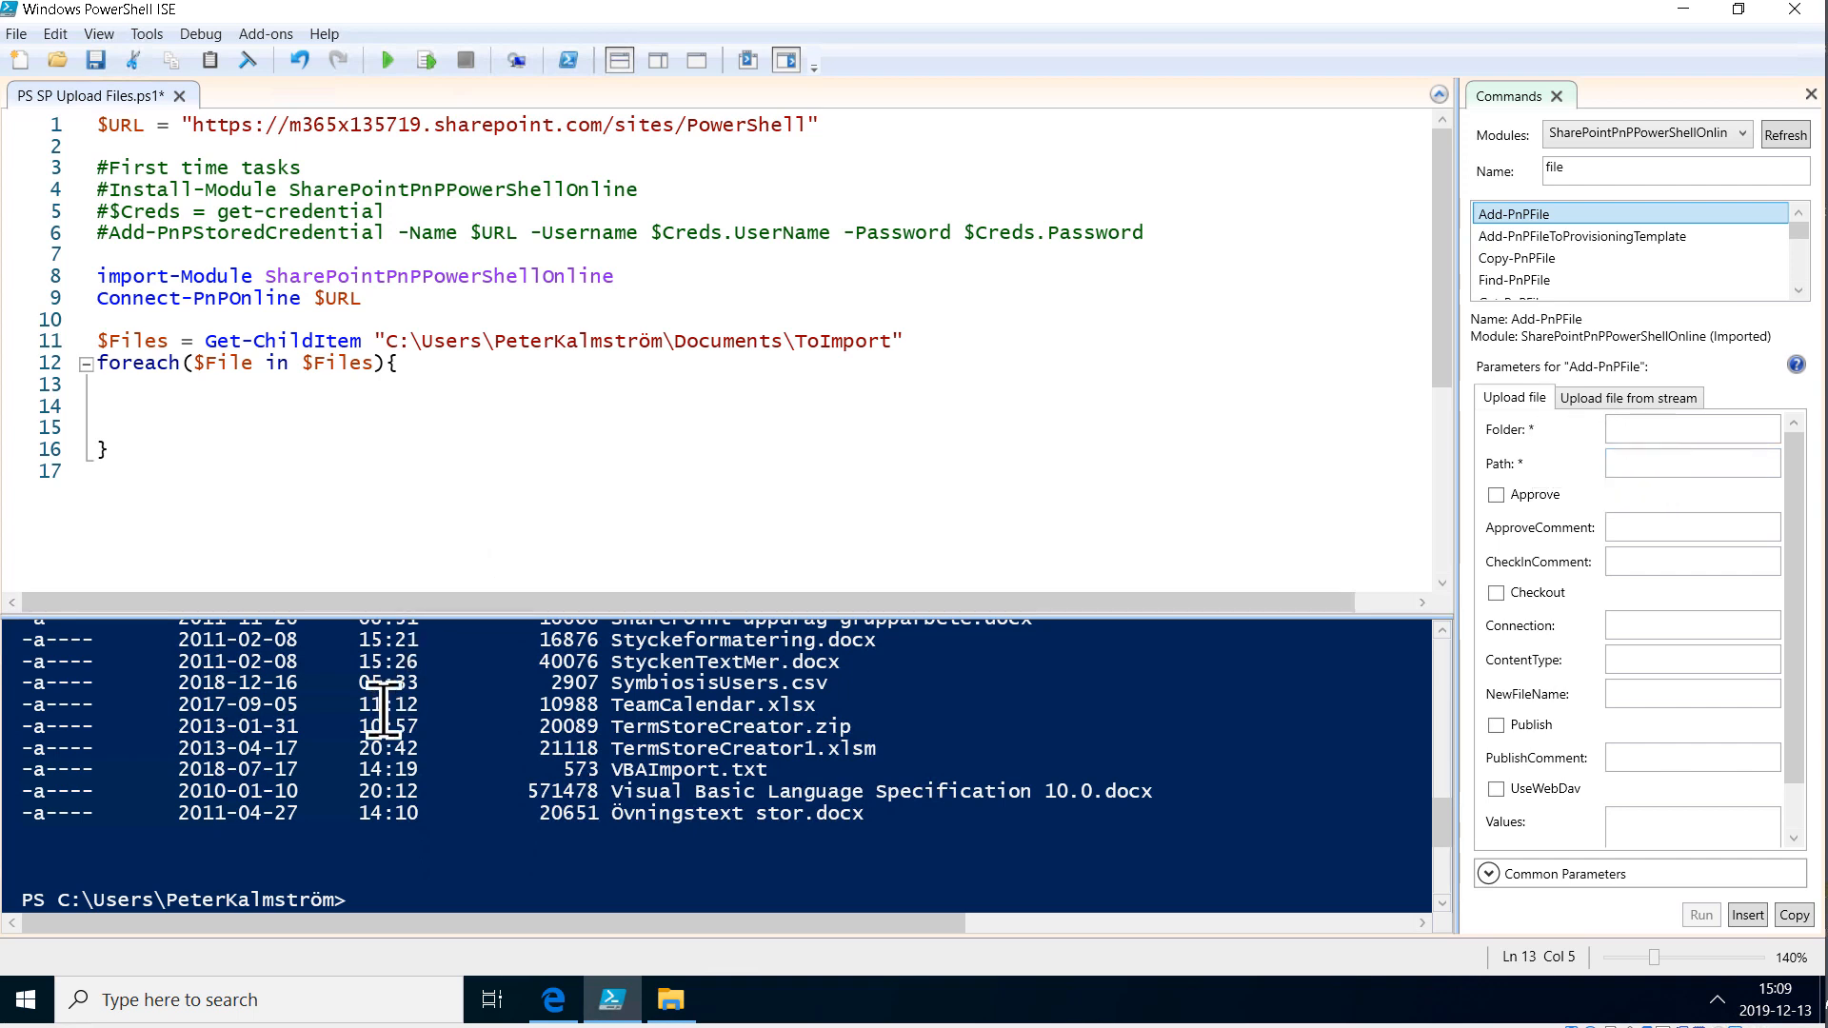
# Step: Run 'Get-Help Add-PnPFile -Examples' in the console and scroll through the upload examples
pyautogui.write('ge')
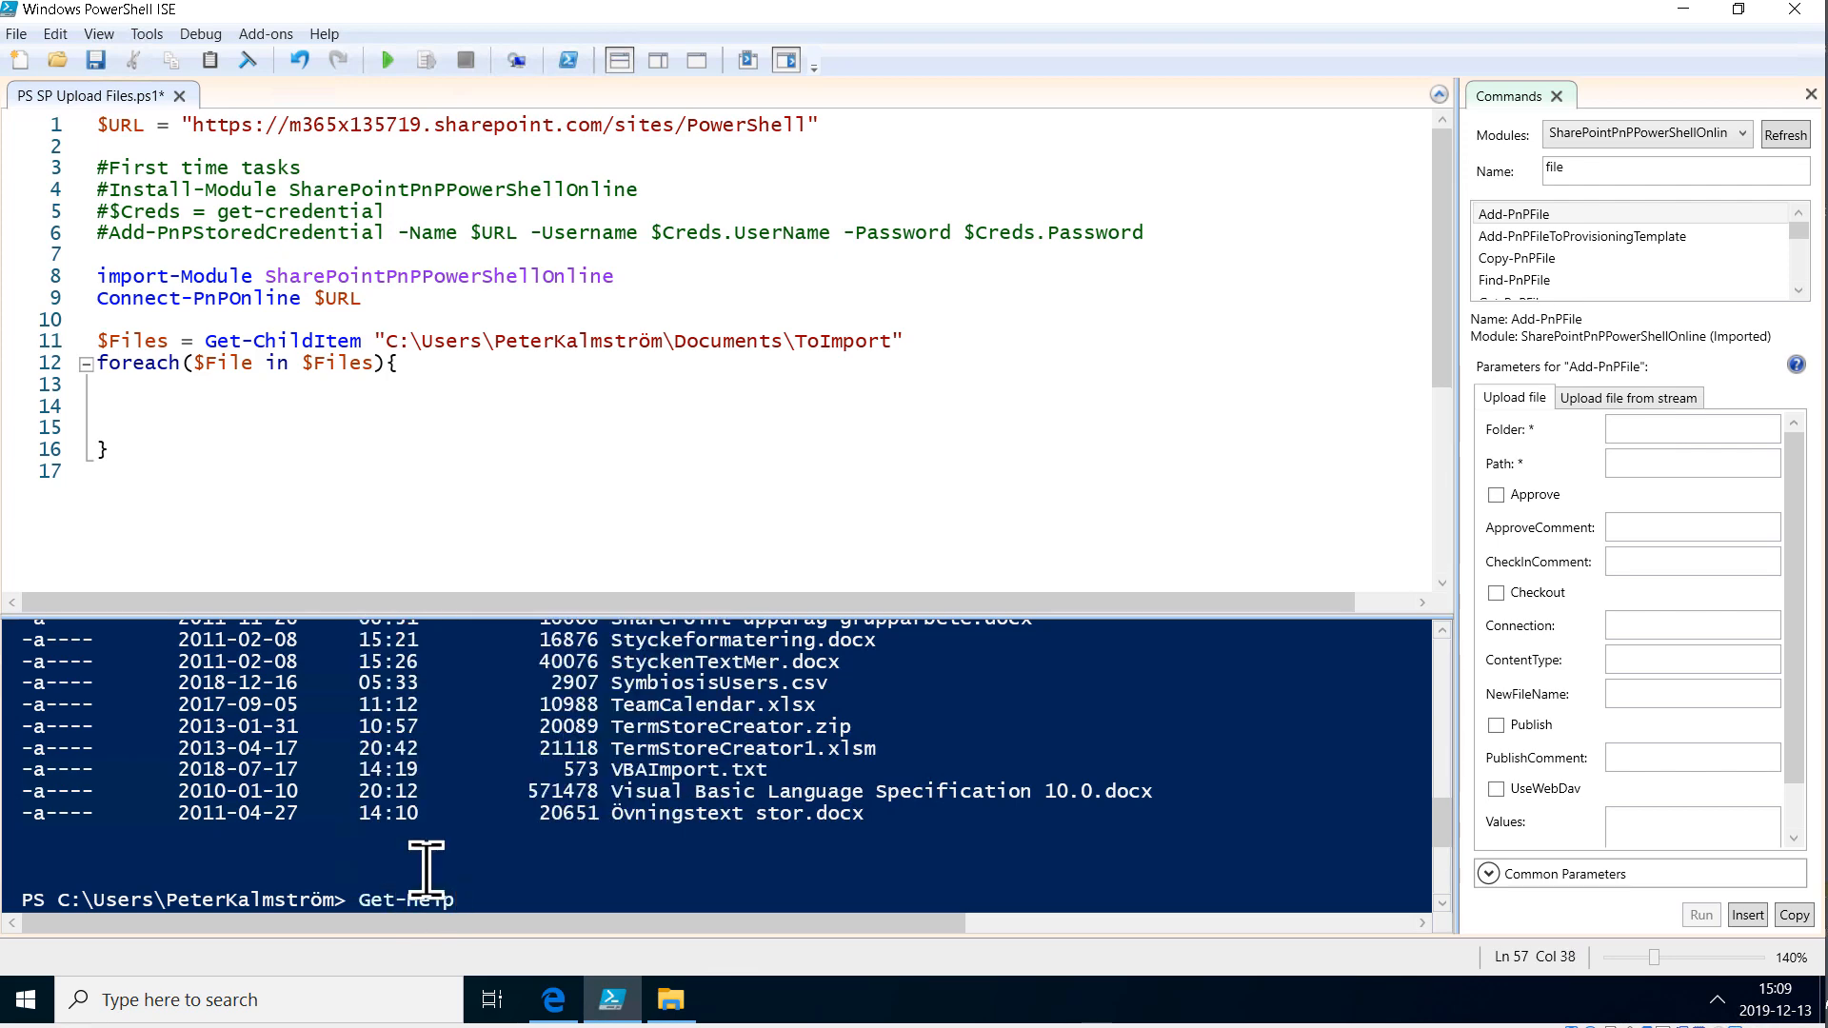
pyautogui.write('add-pnpf')
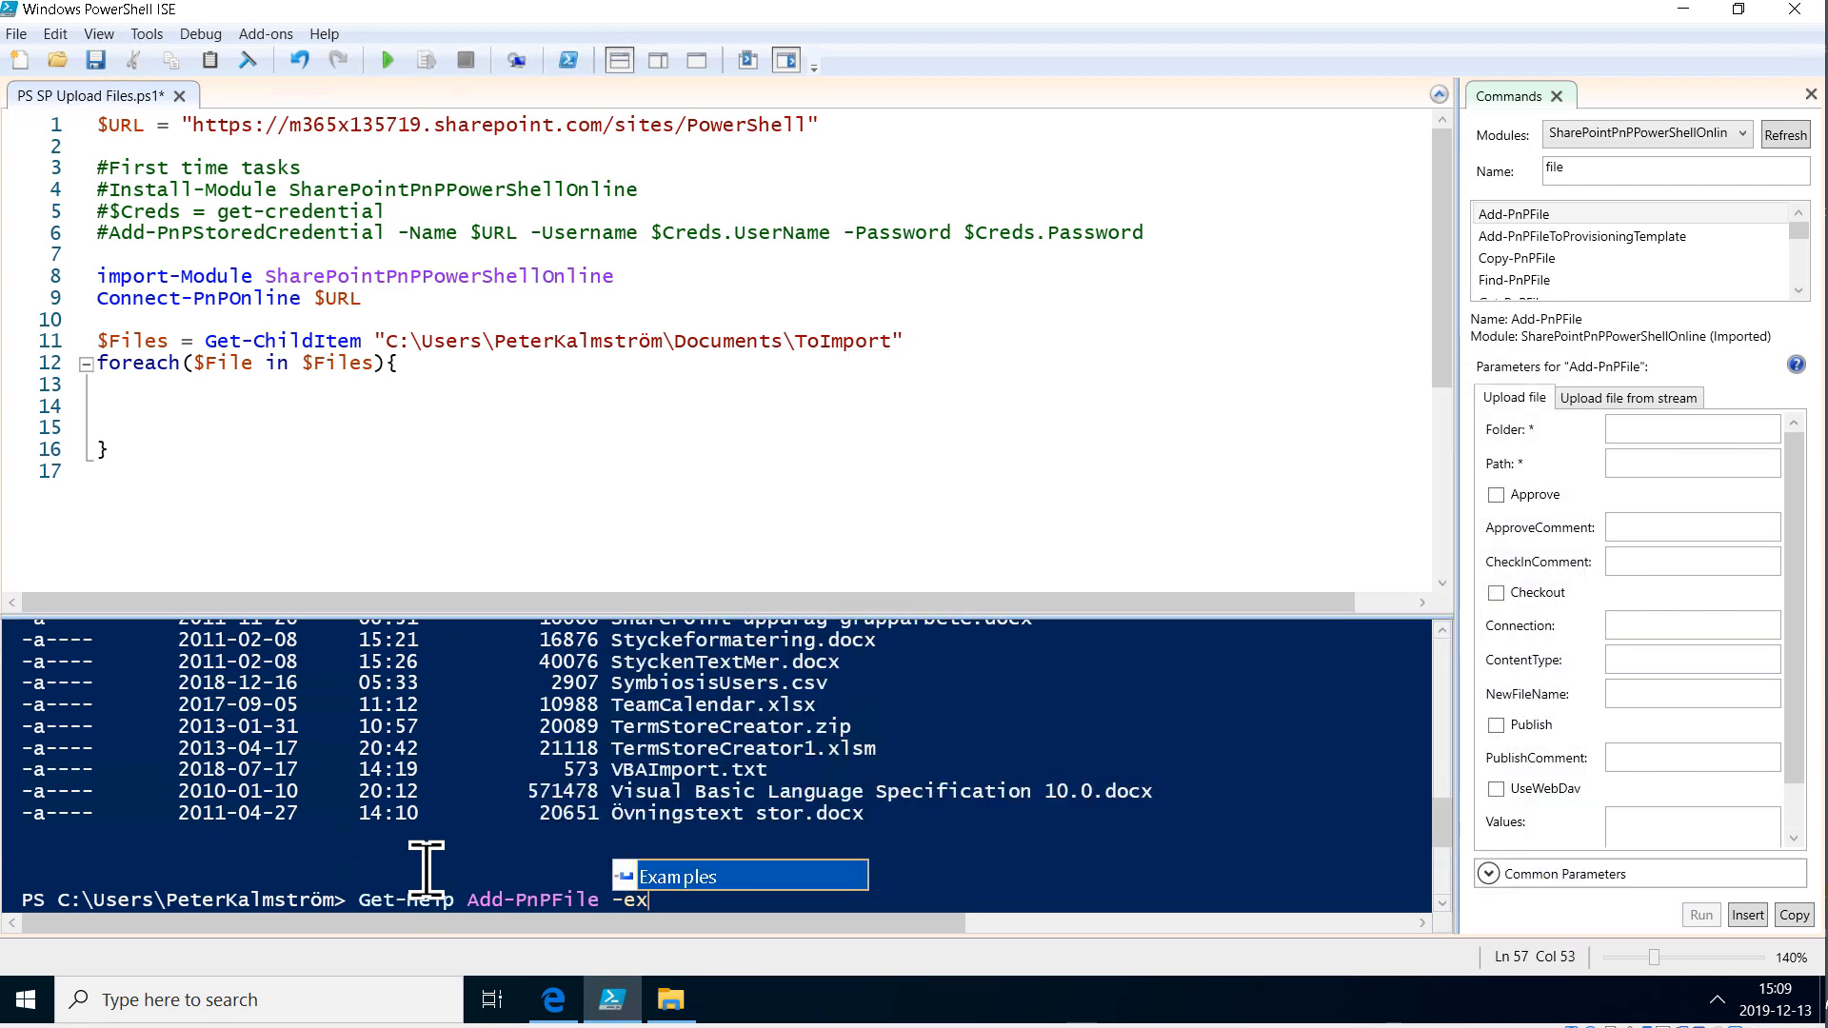
pyautogui.press('Return')
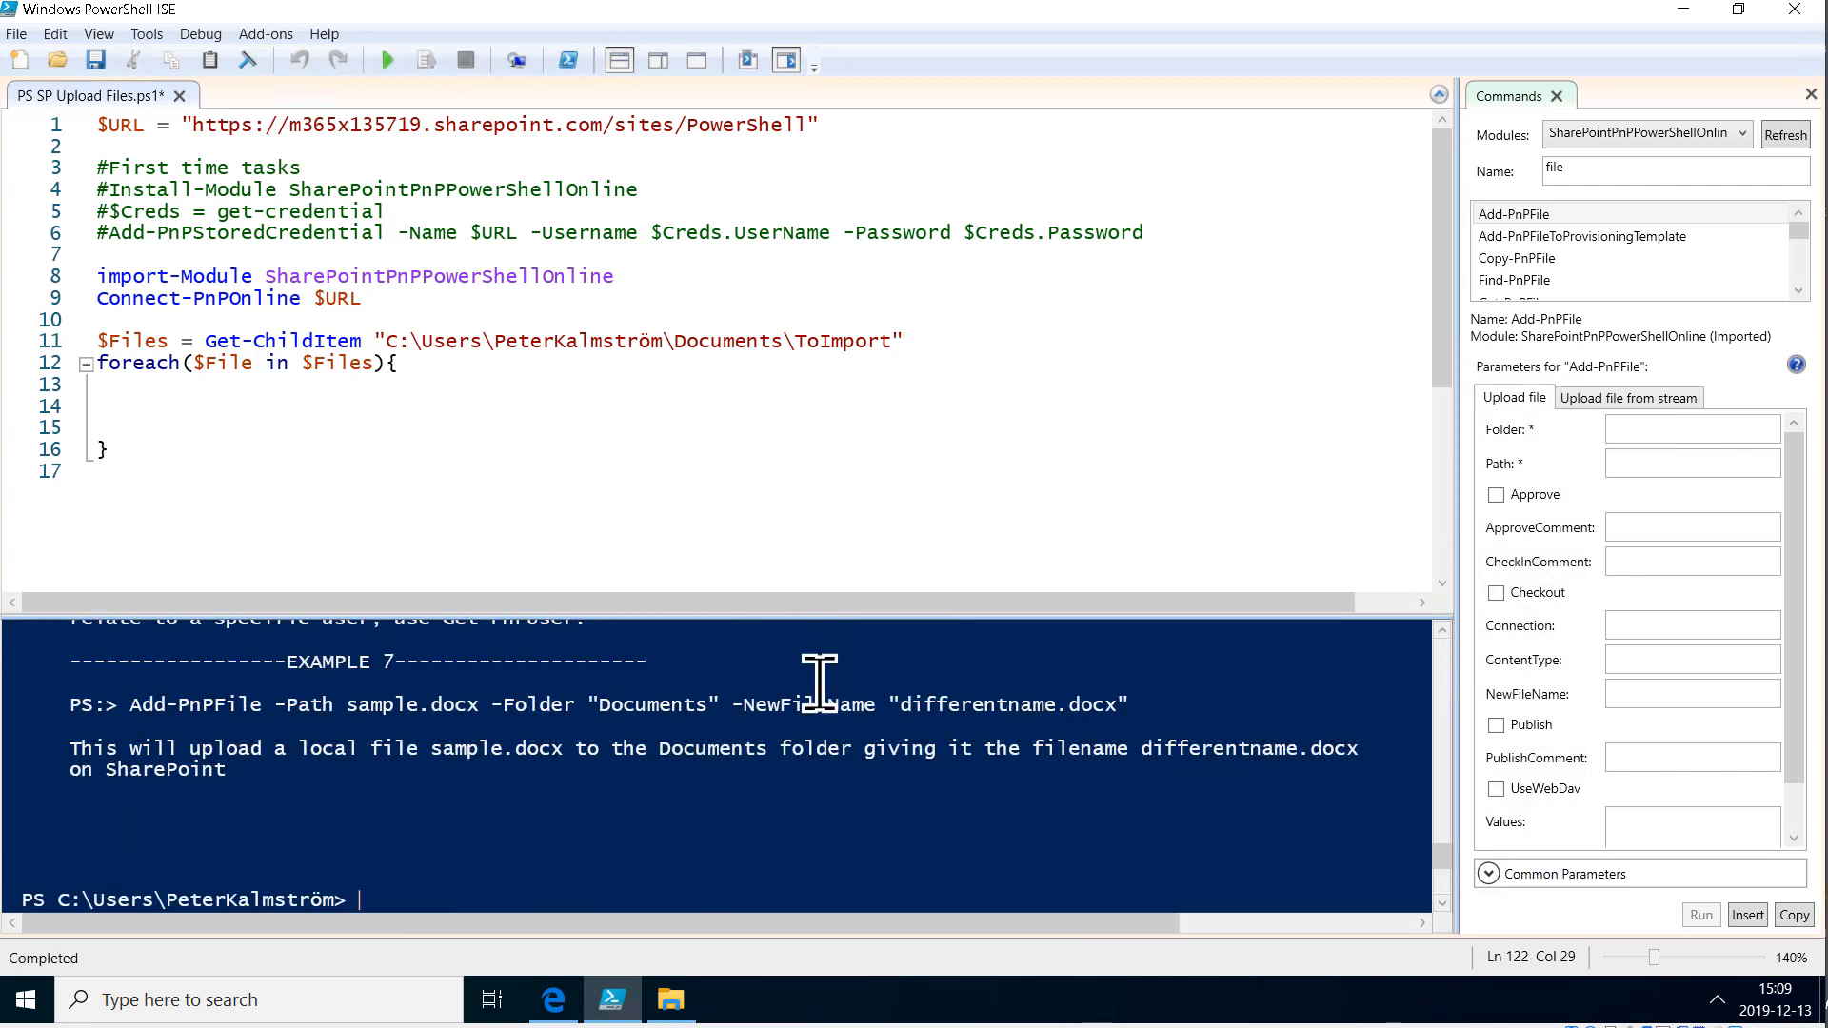
pyautogui.moveTo(812, 624)
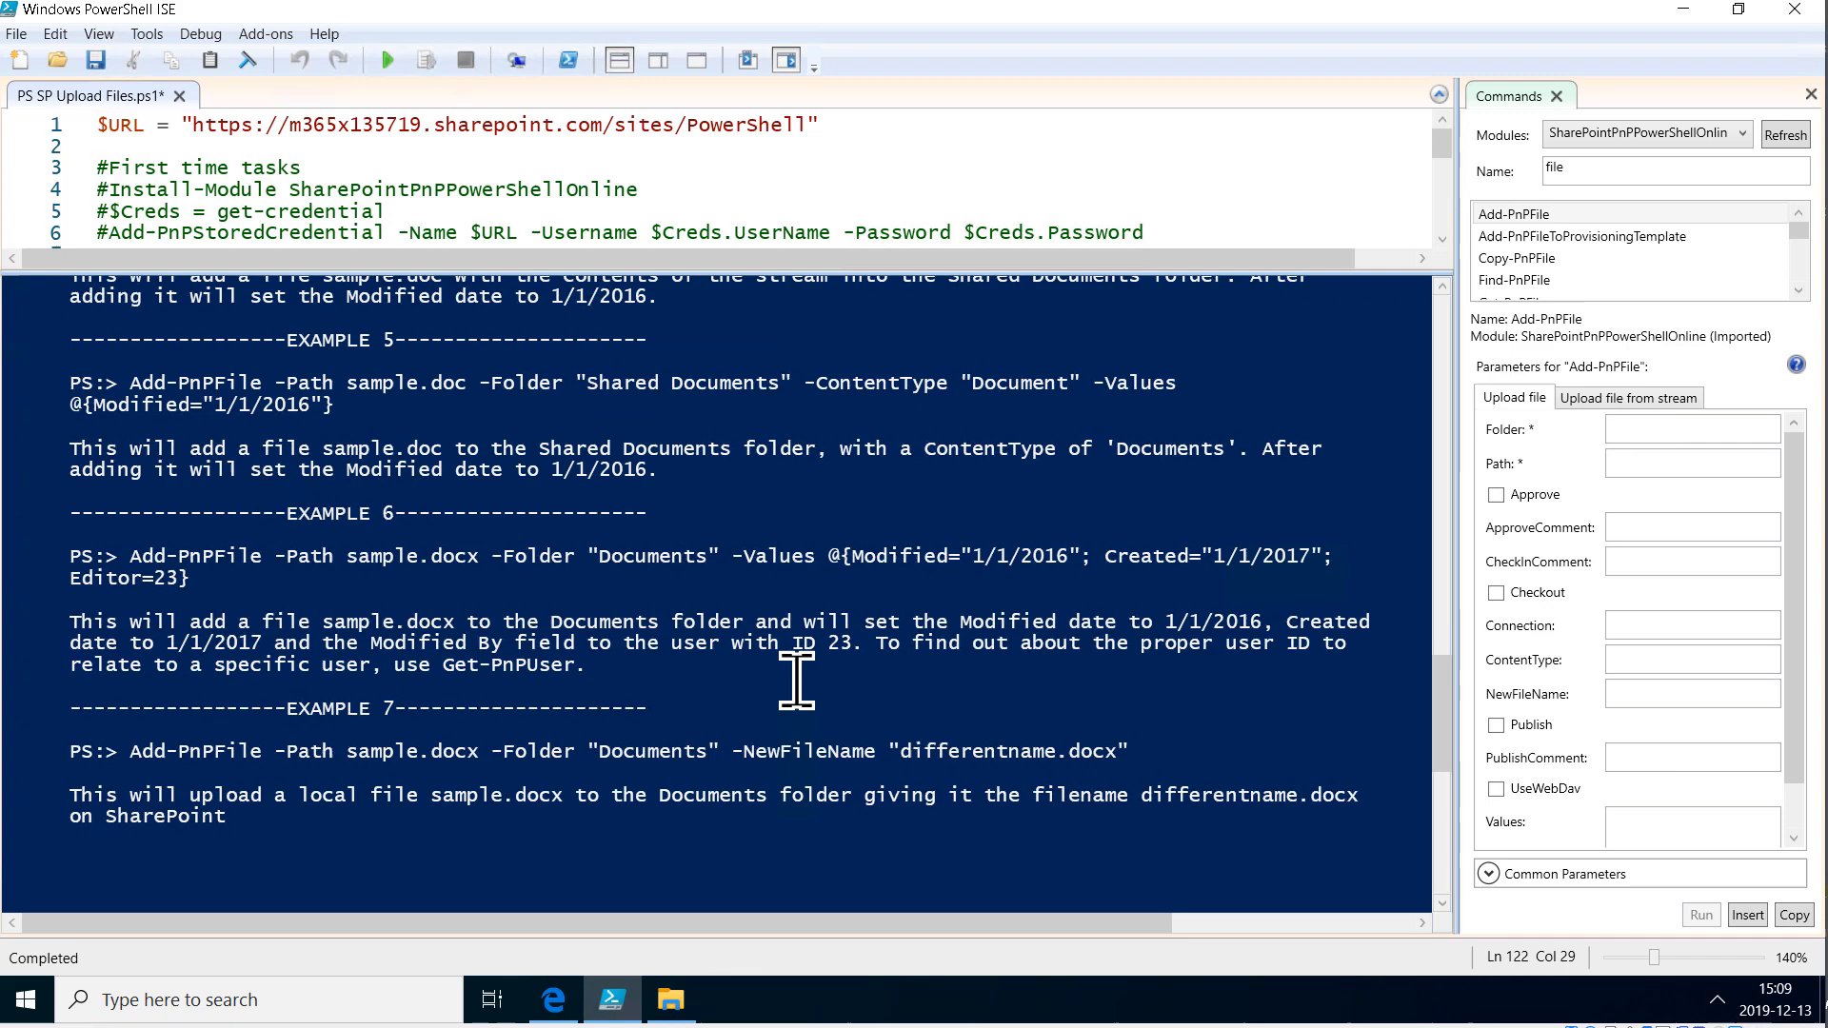
pyautogui.scroll(3)
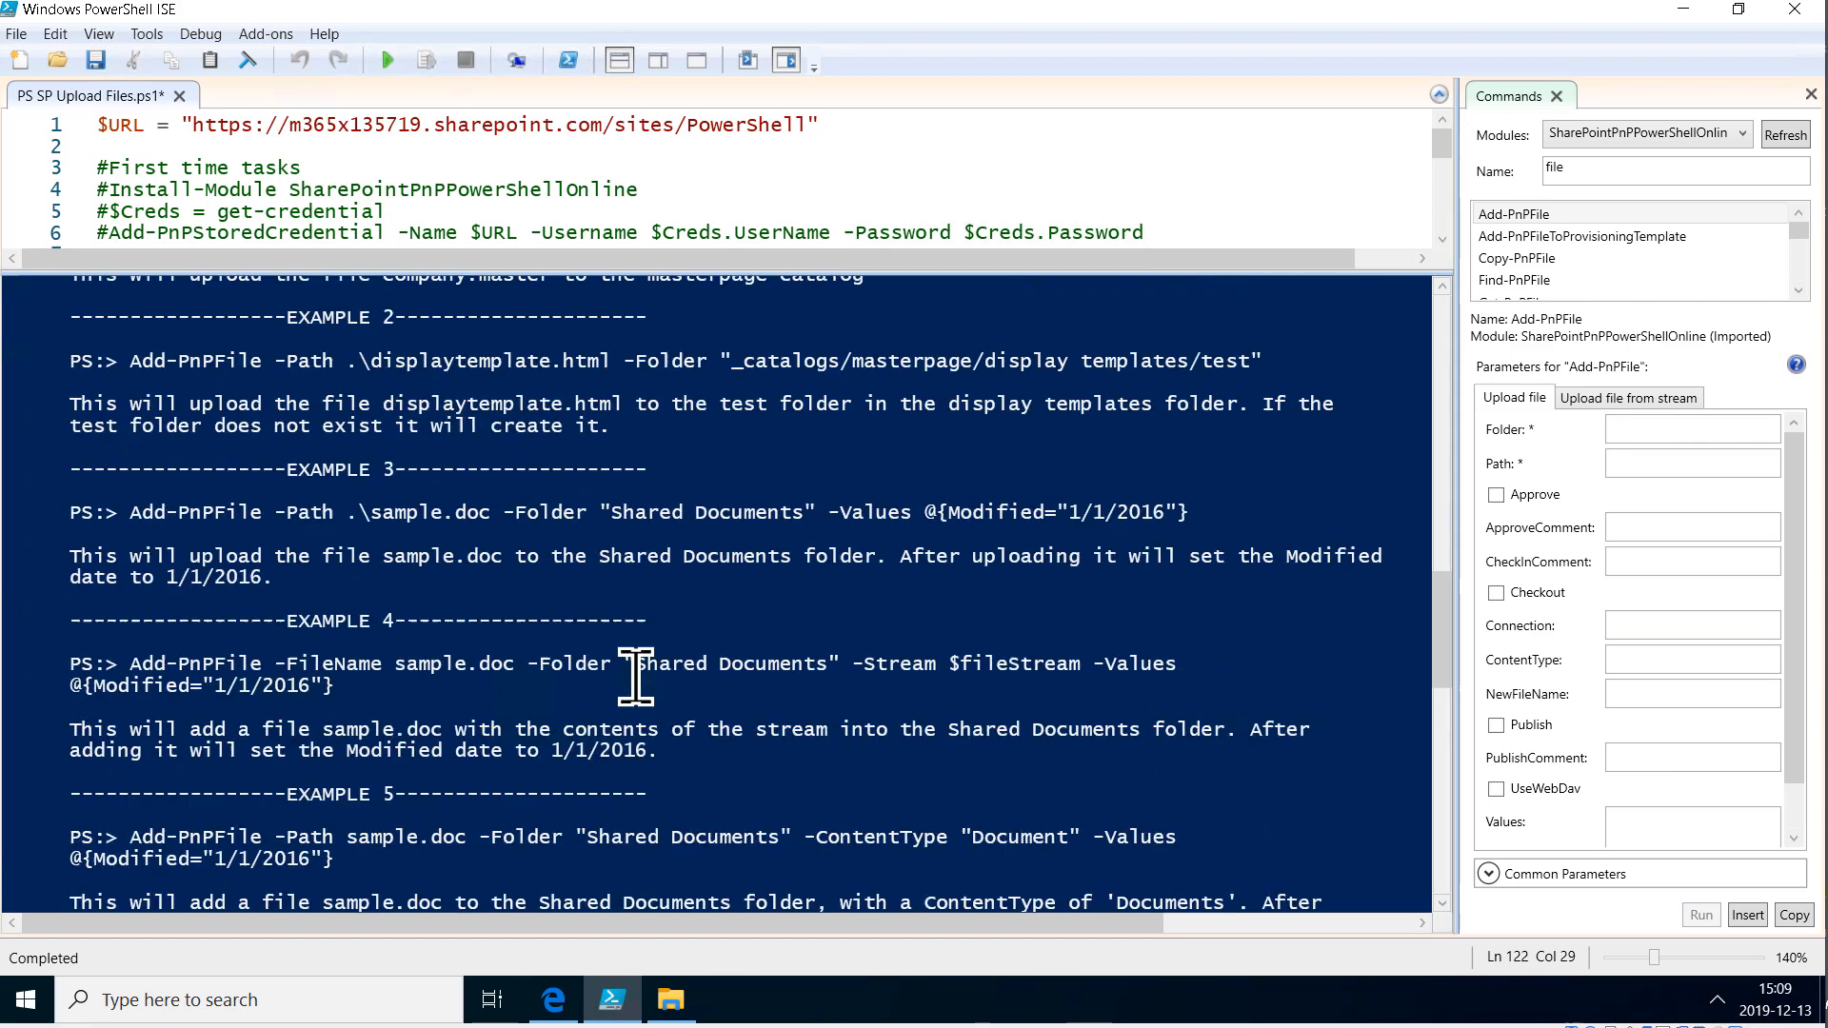
pyautogui.scroll(3)
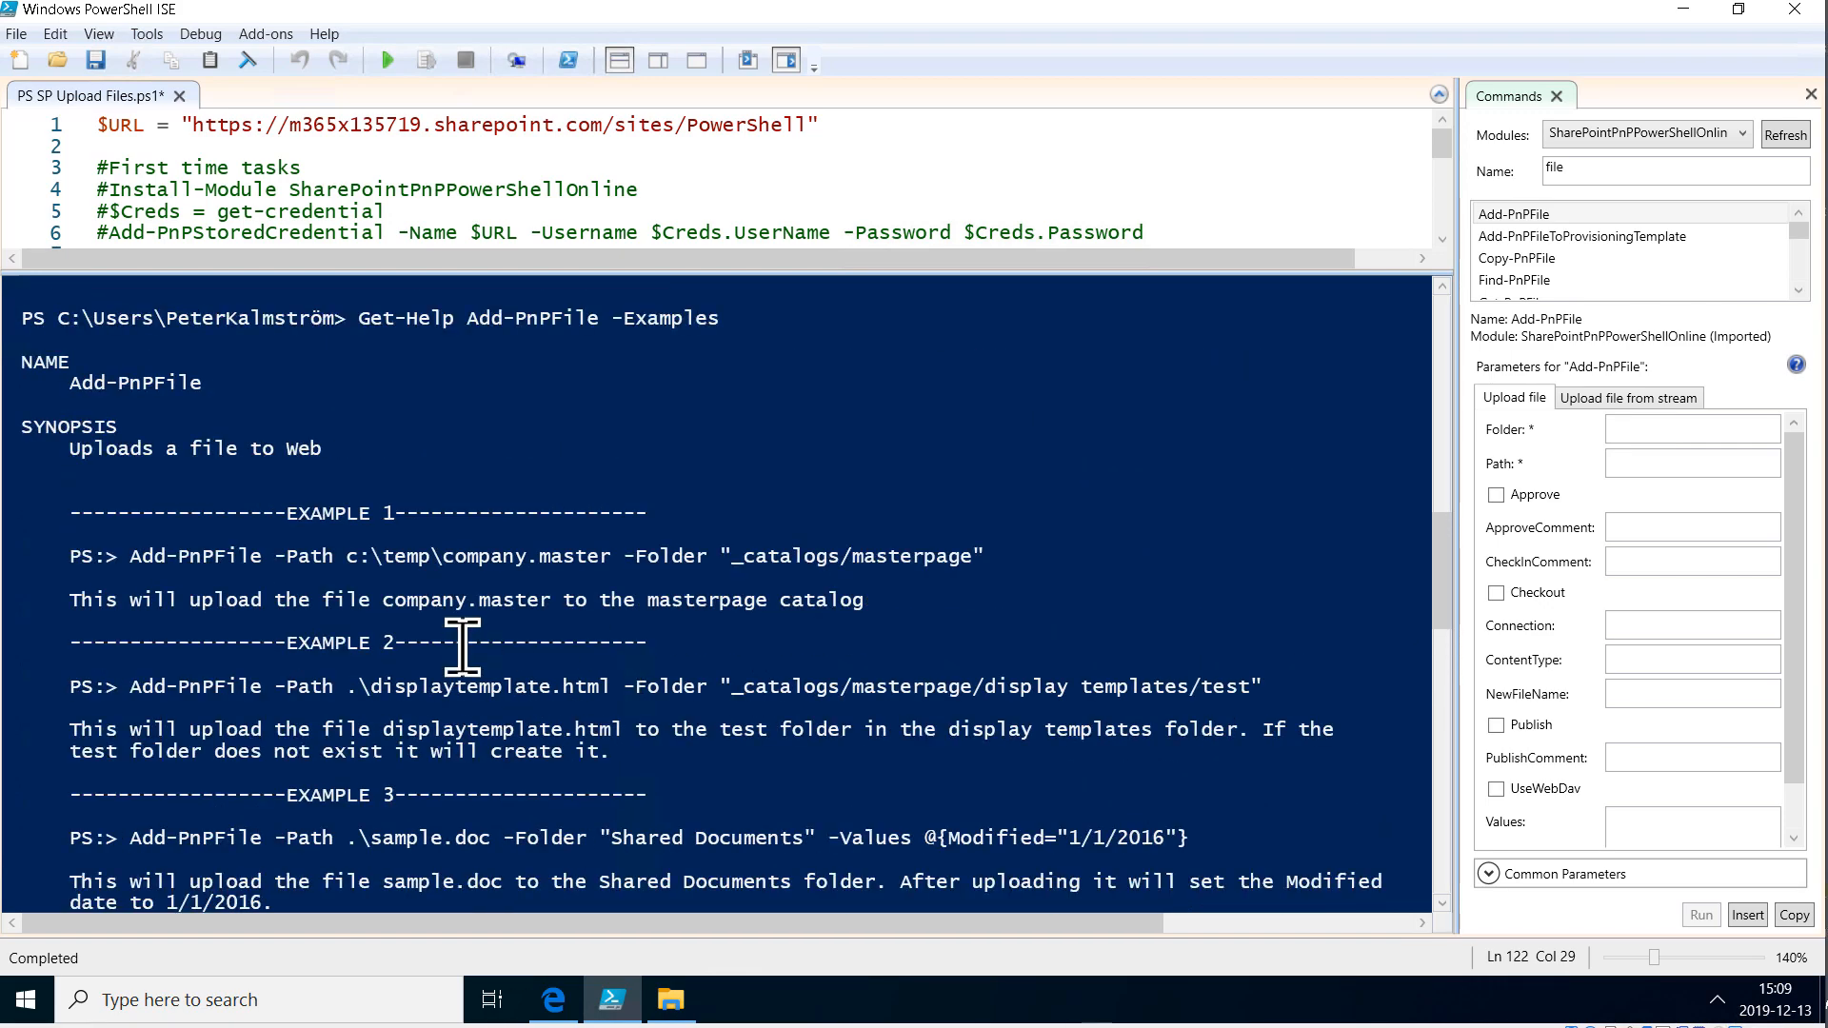
pyautogui.scroll(-3)
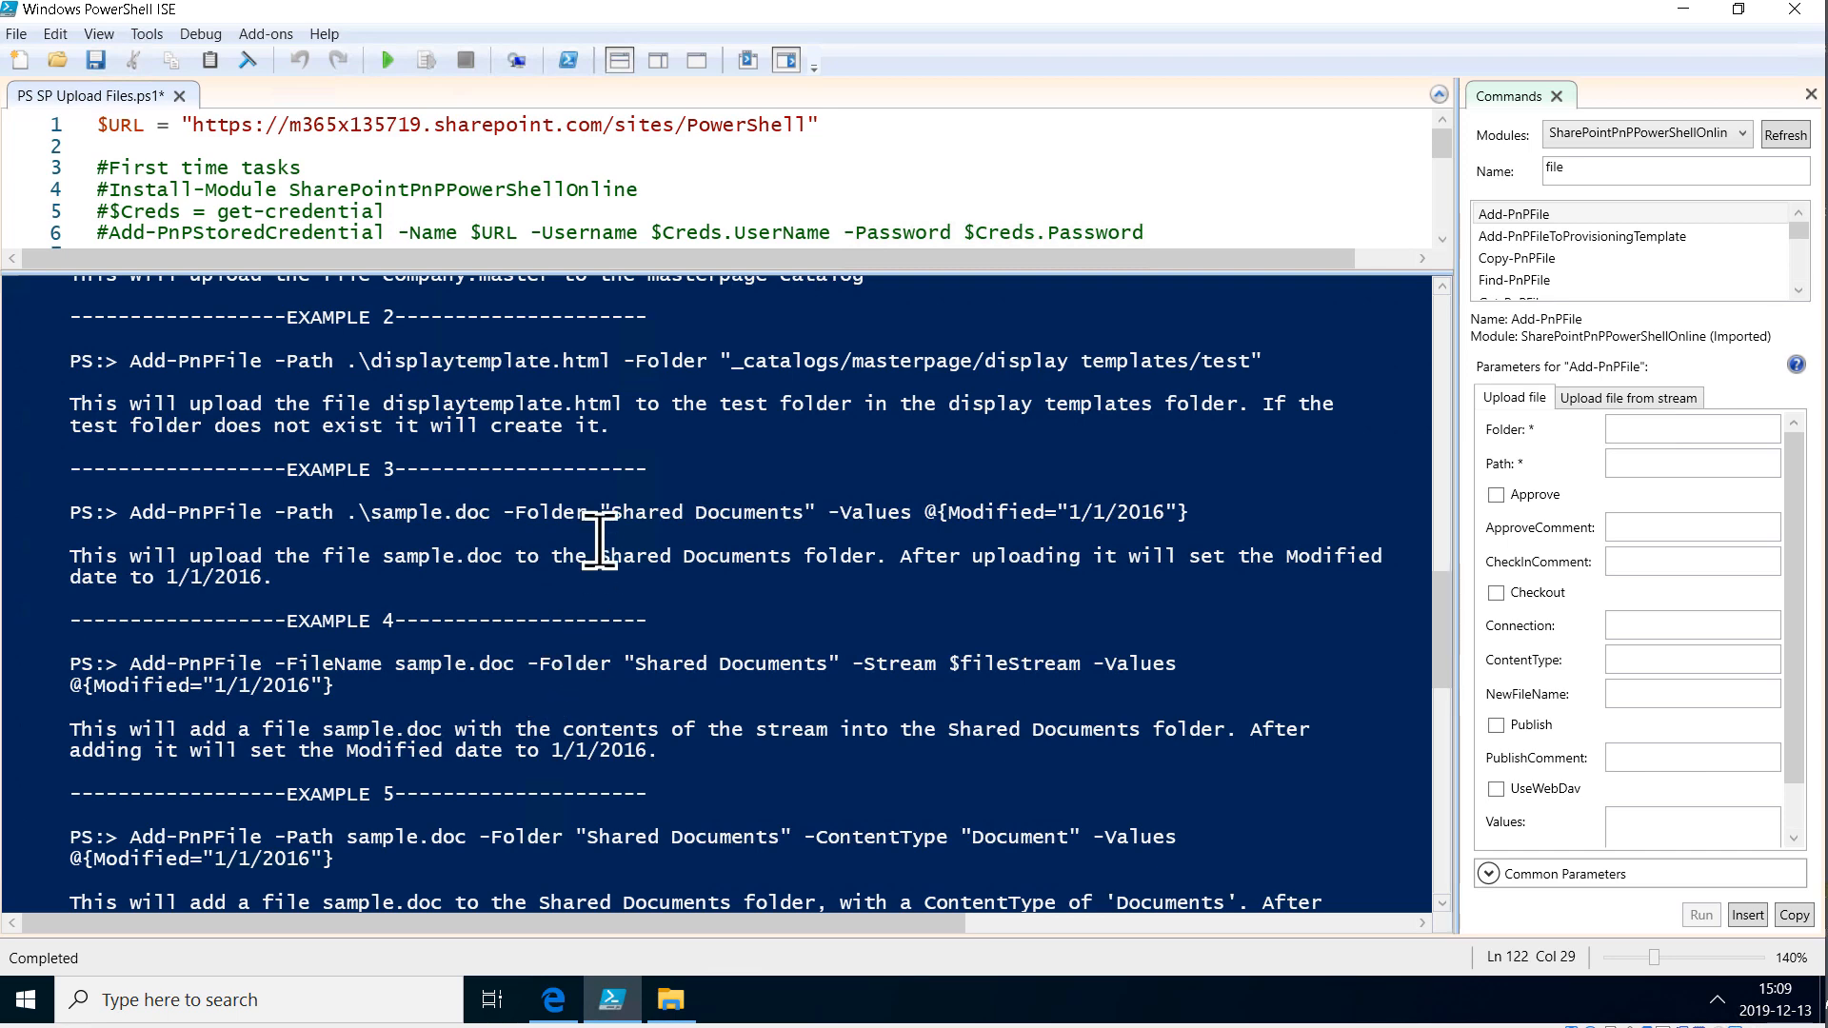
pyautogui.moveTo(554, 999)
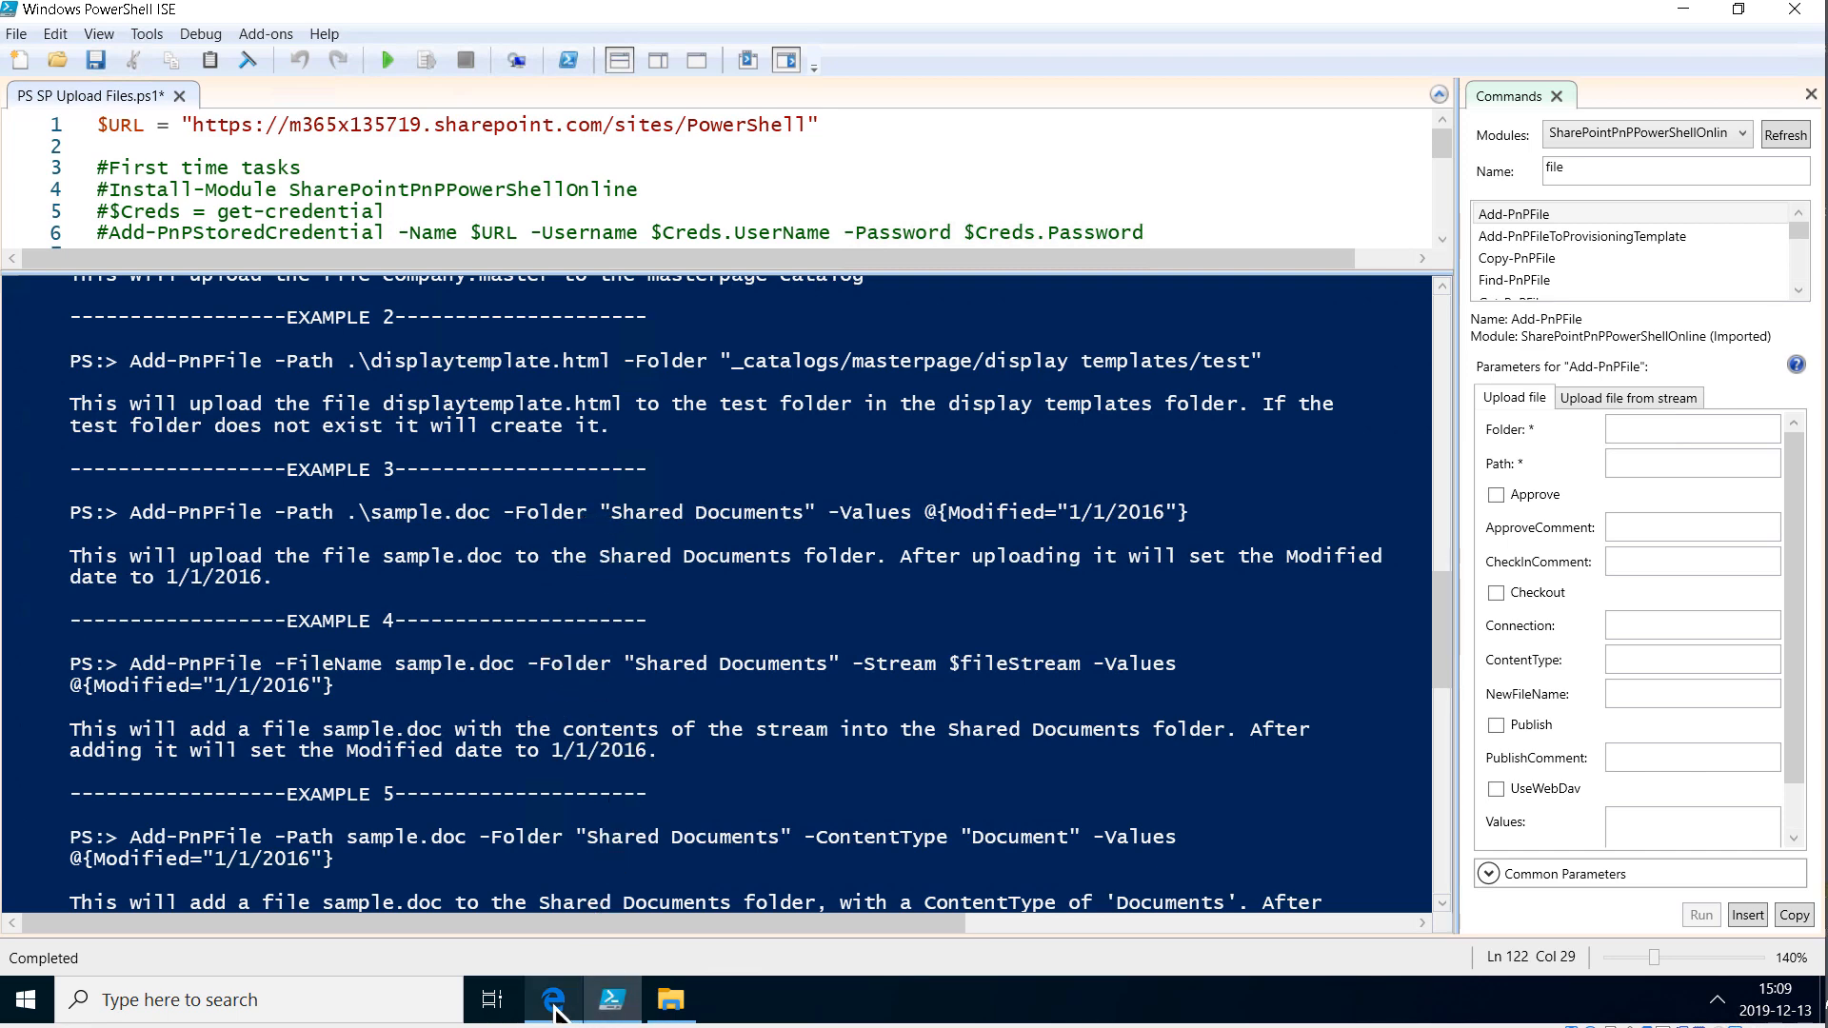
# Step: Check the Shared%20Documents part of the library address and its empty contents in Edge
pyautogui.click(551, 999)
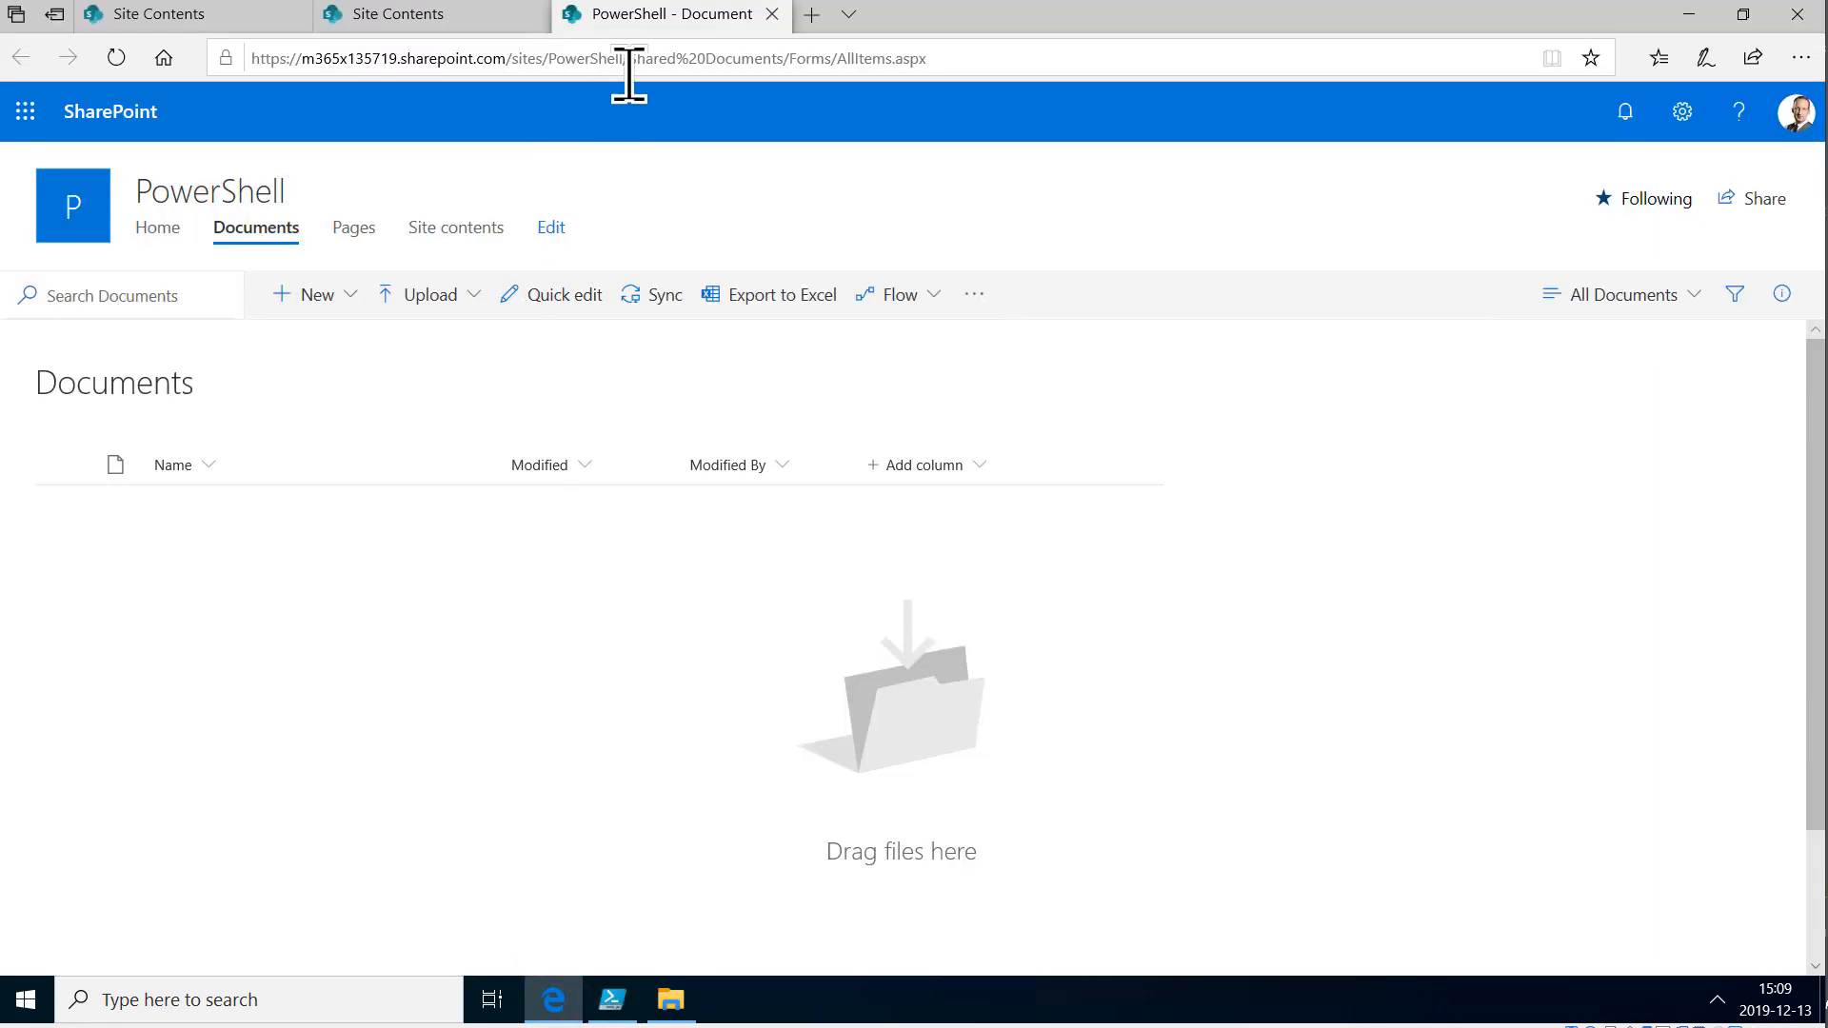
pyautogui.click(582, 57)
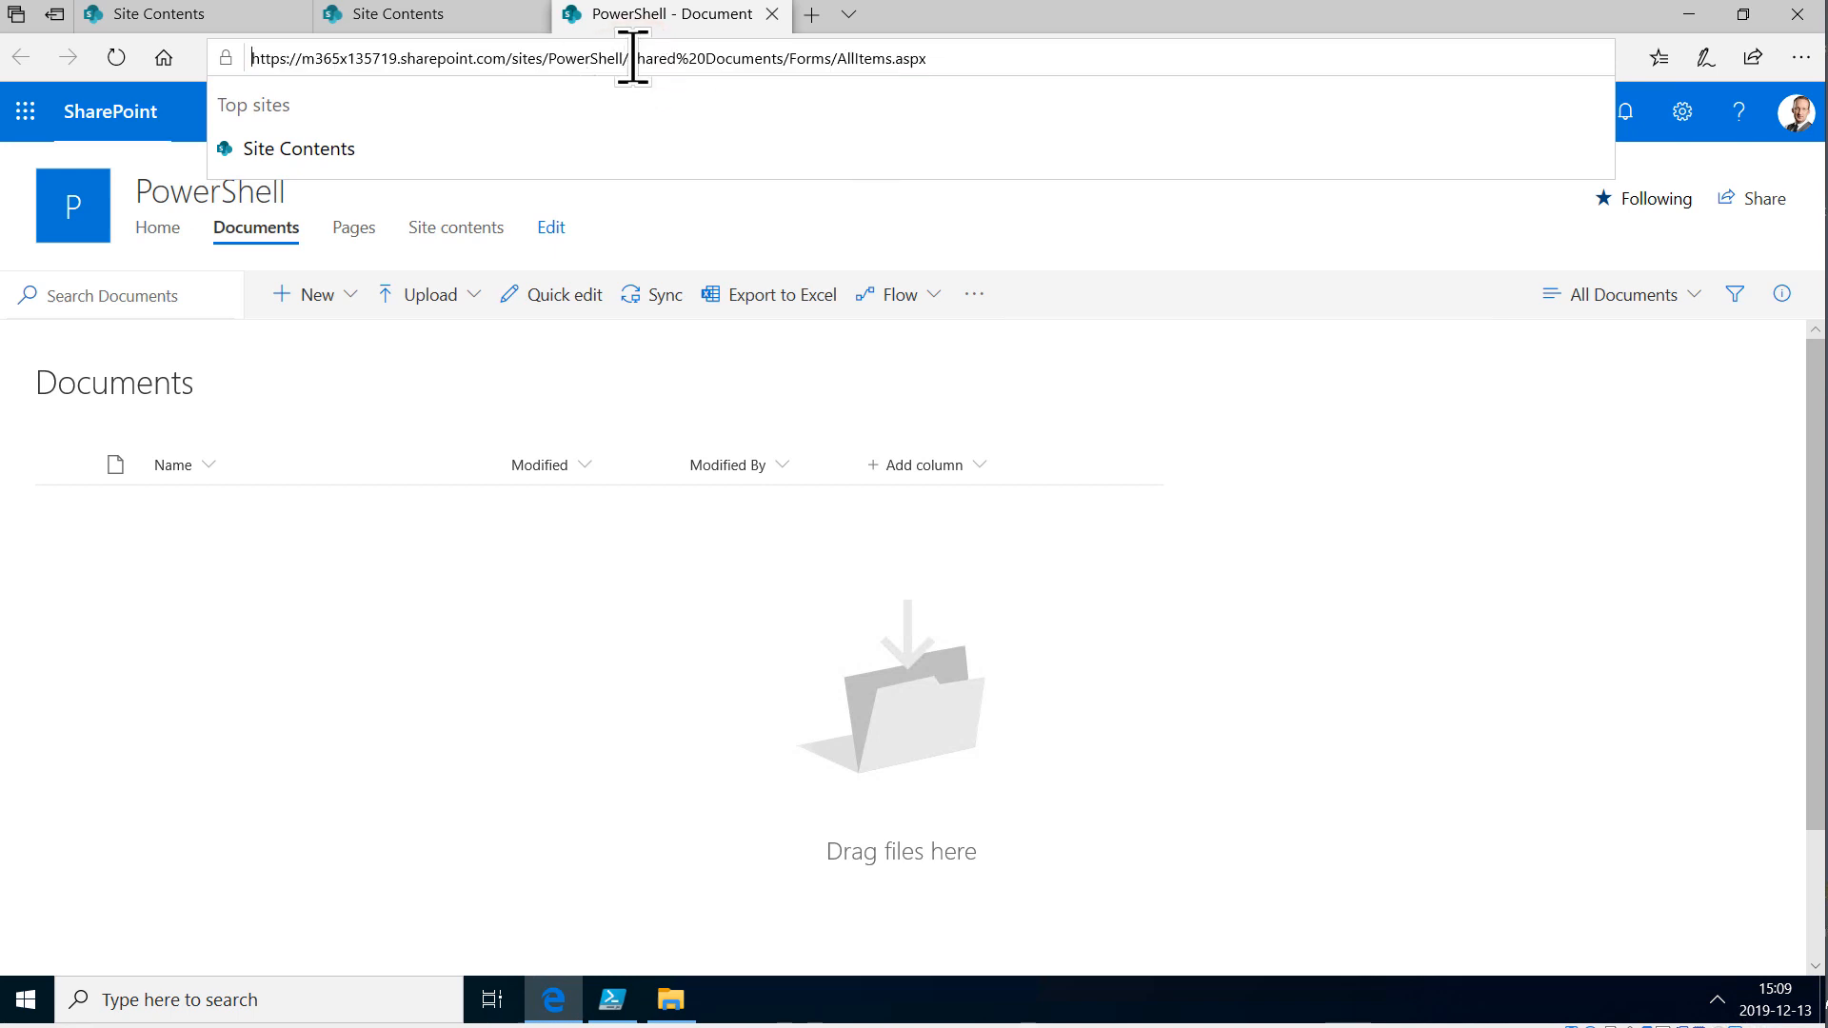
pyautogui.moveTo(1038, 327)
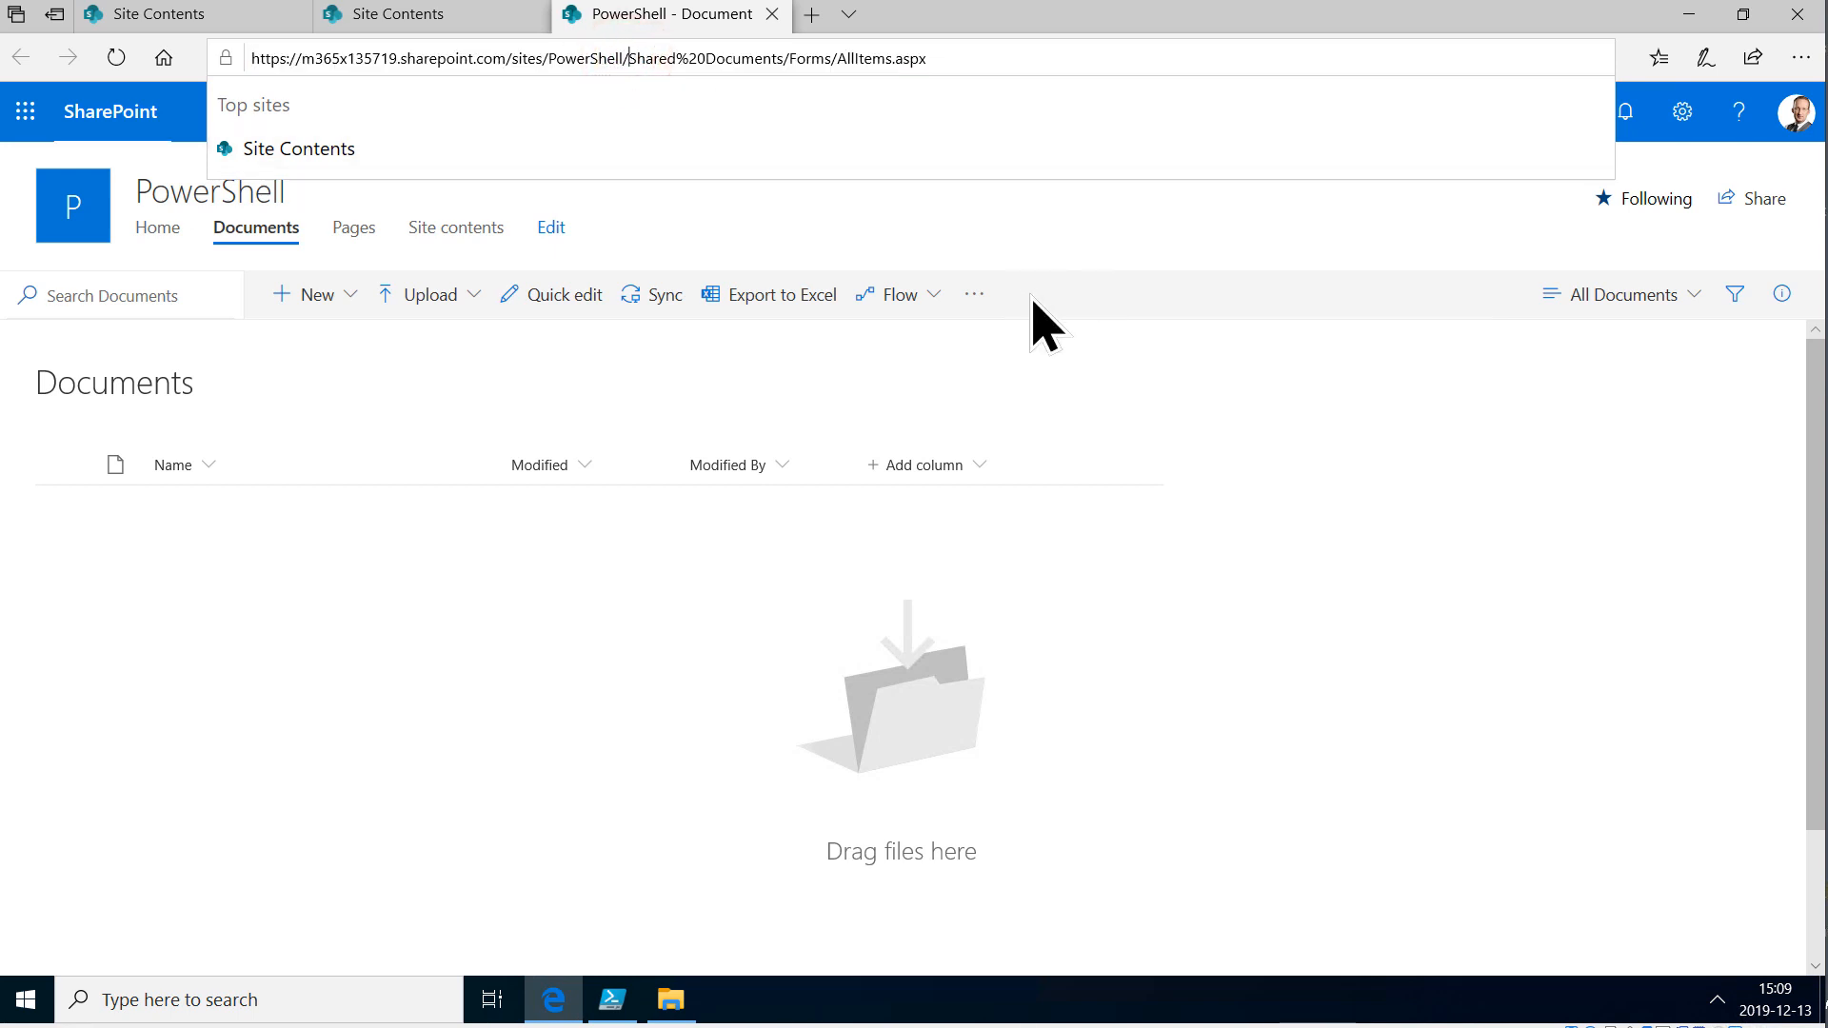
pyautogui.doubleClick(706, 58)
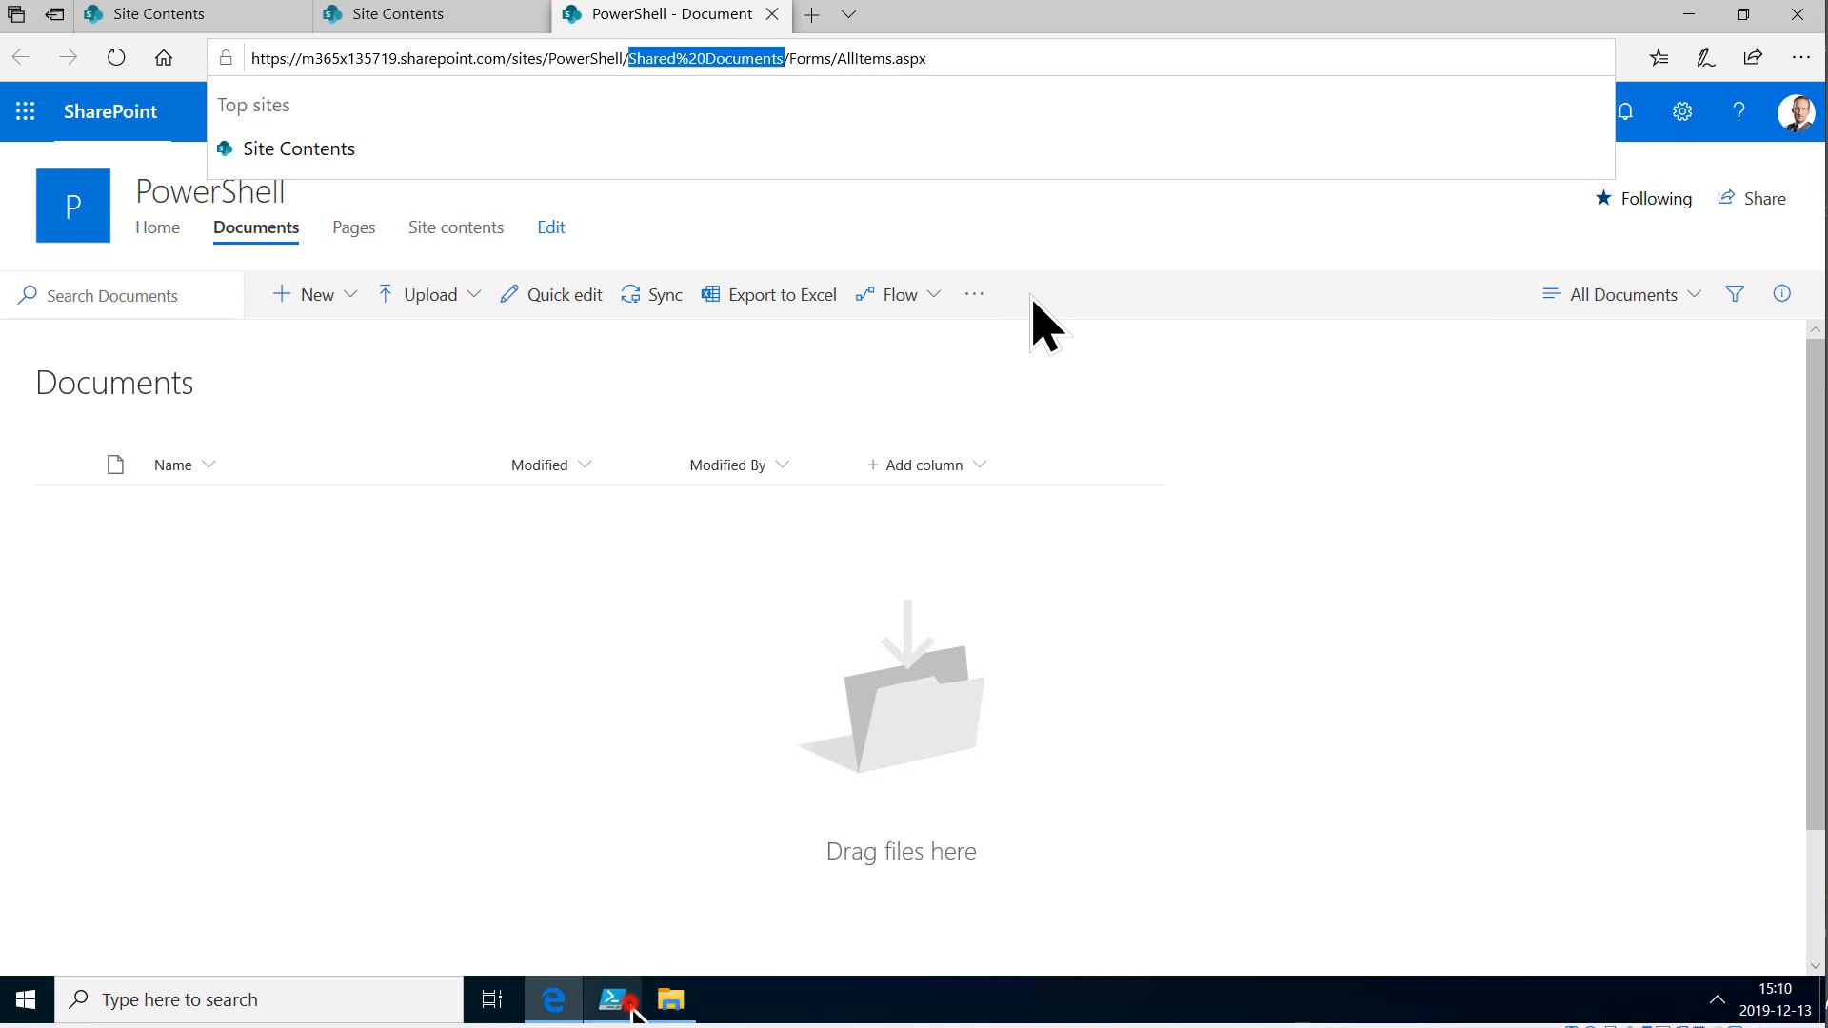
pyautogui.click(611, 999)
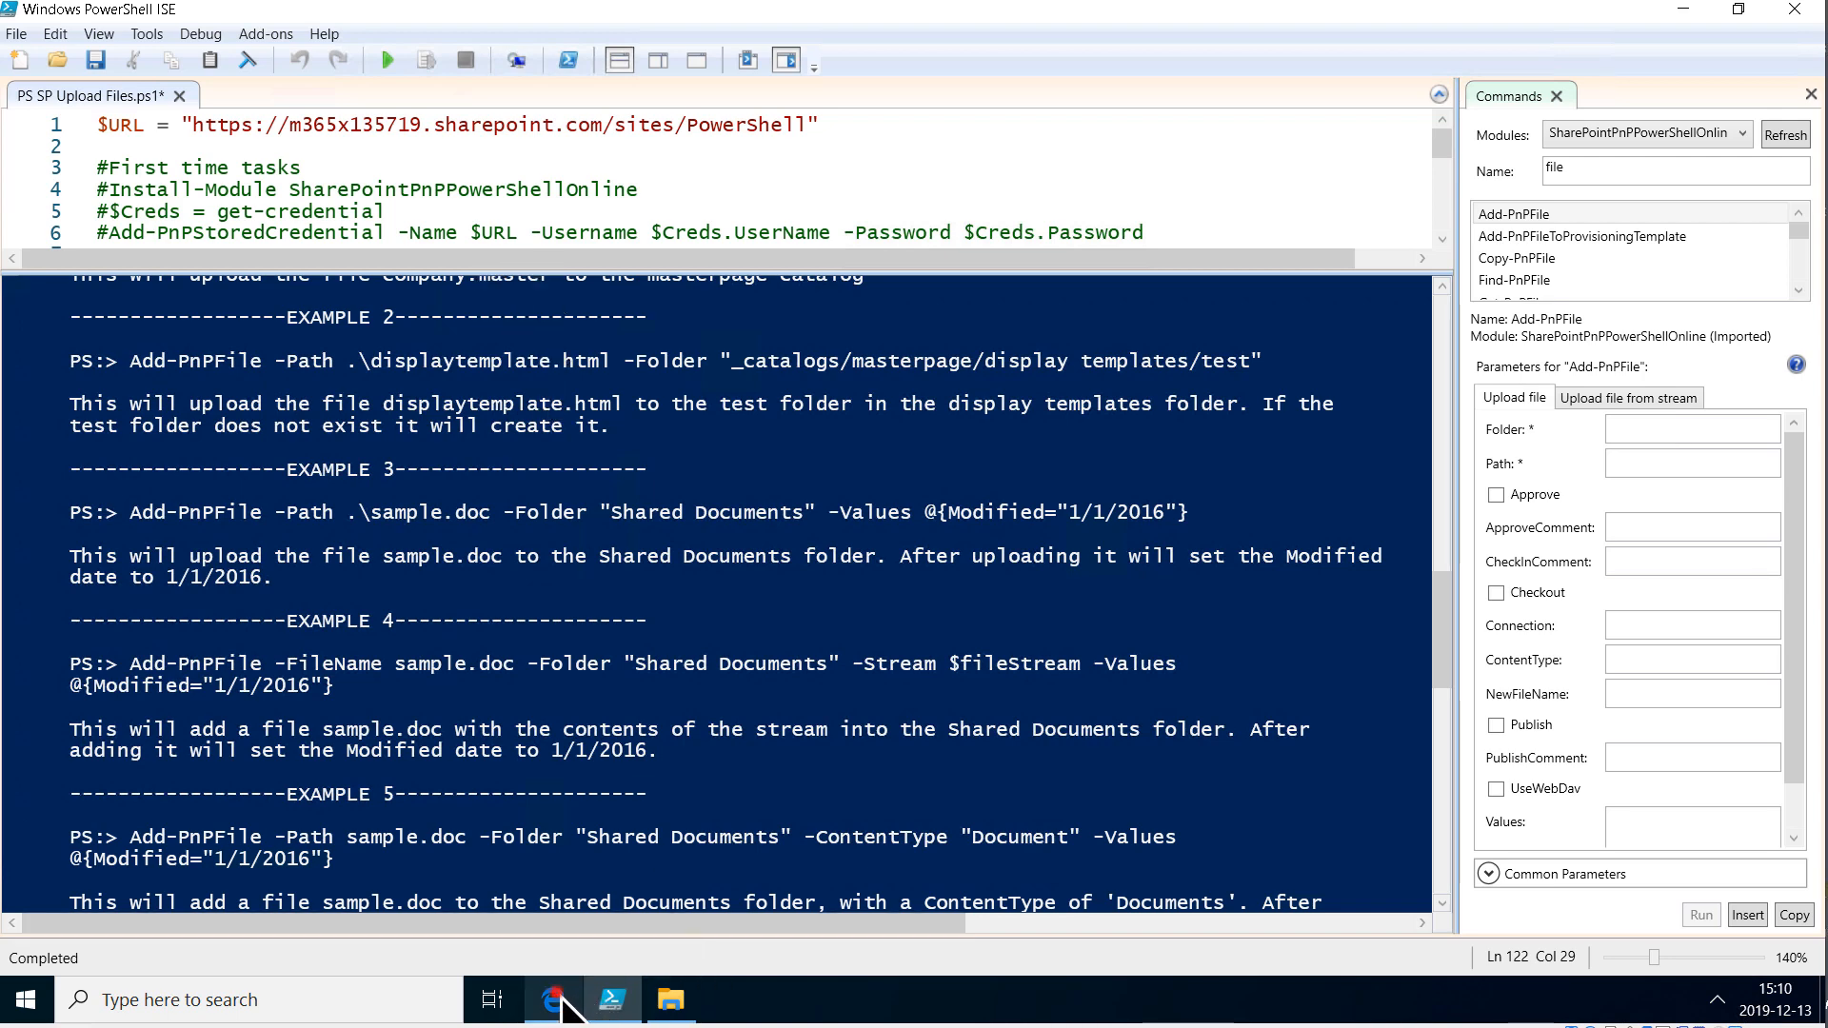
pyautogui.click(552, 999)
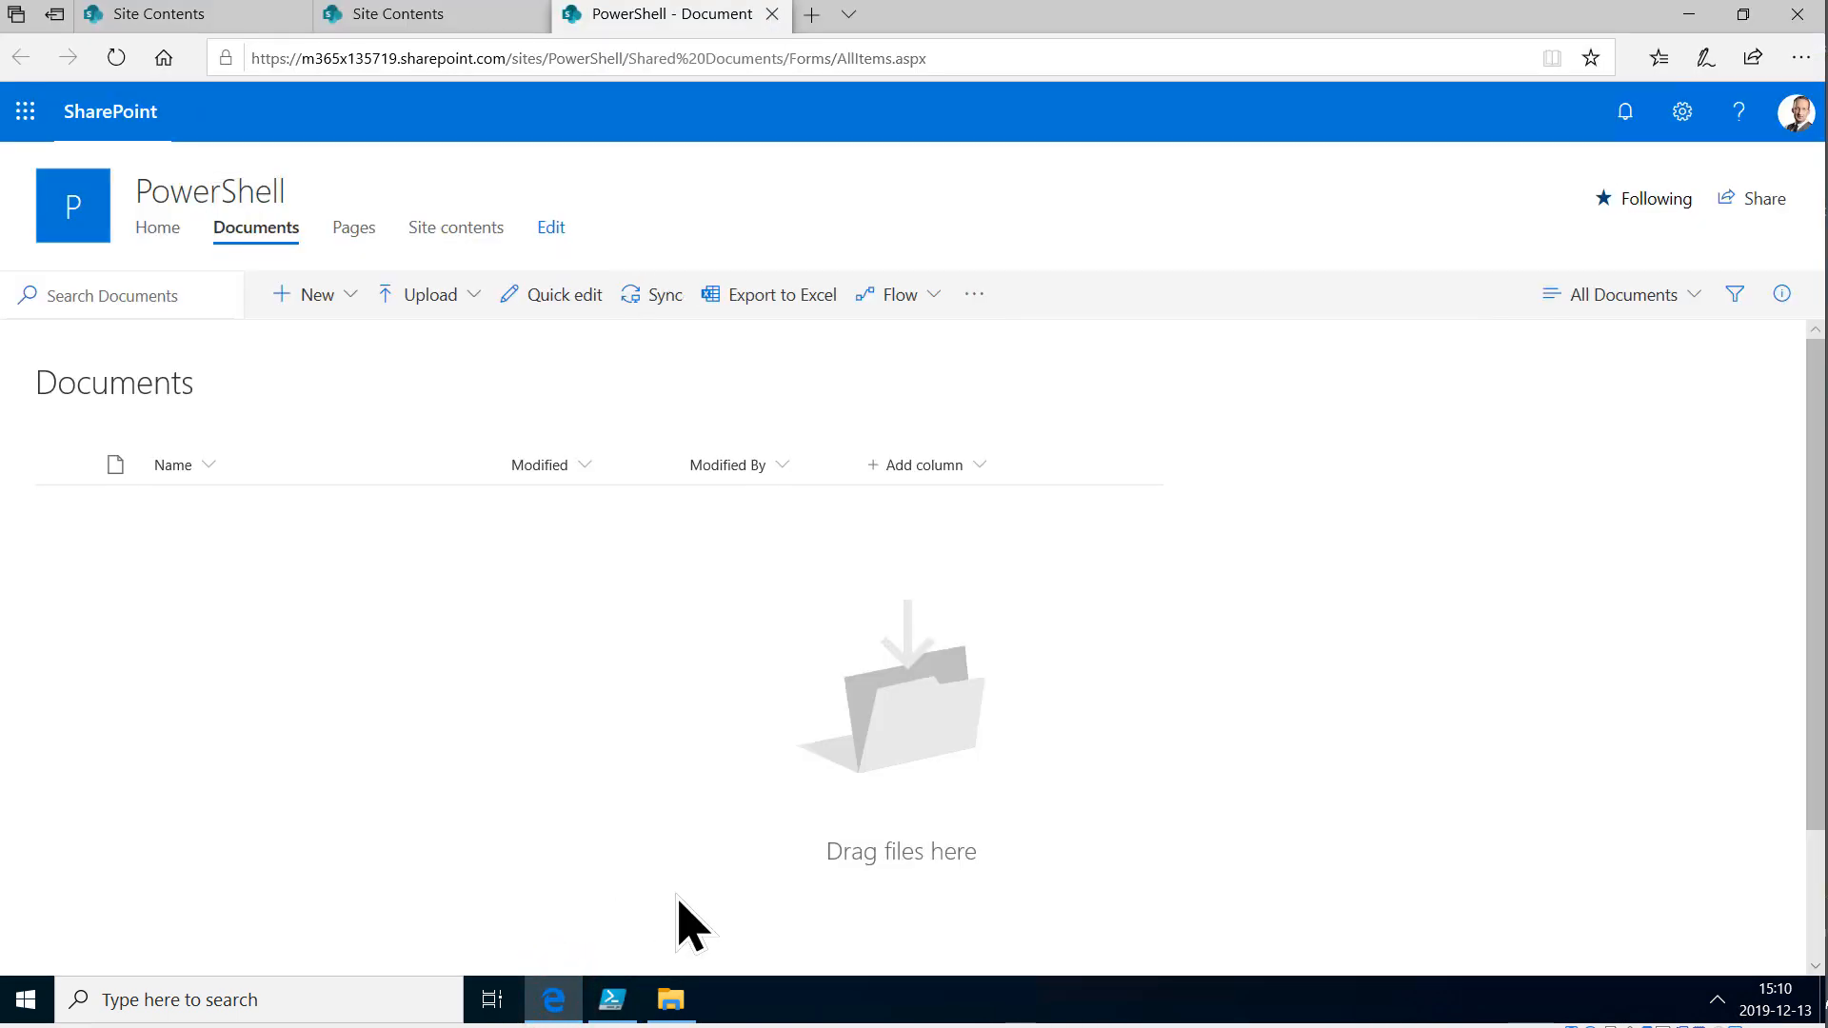
pyautogui.click(611, 999)
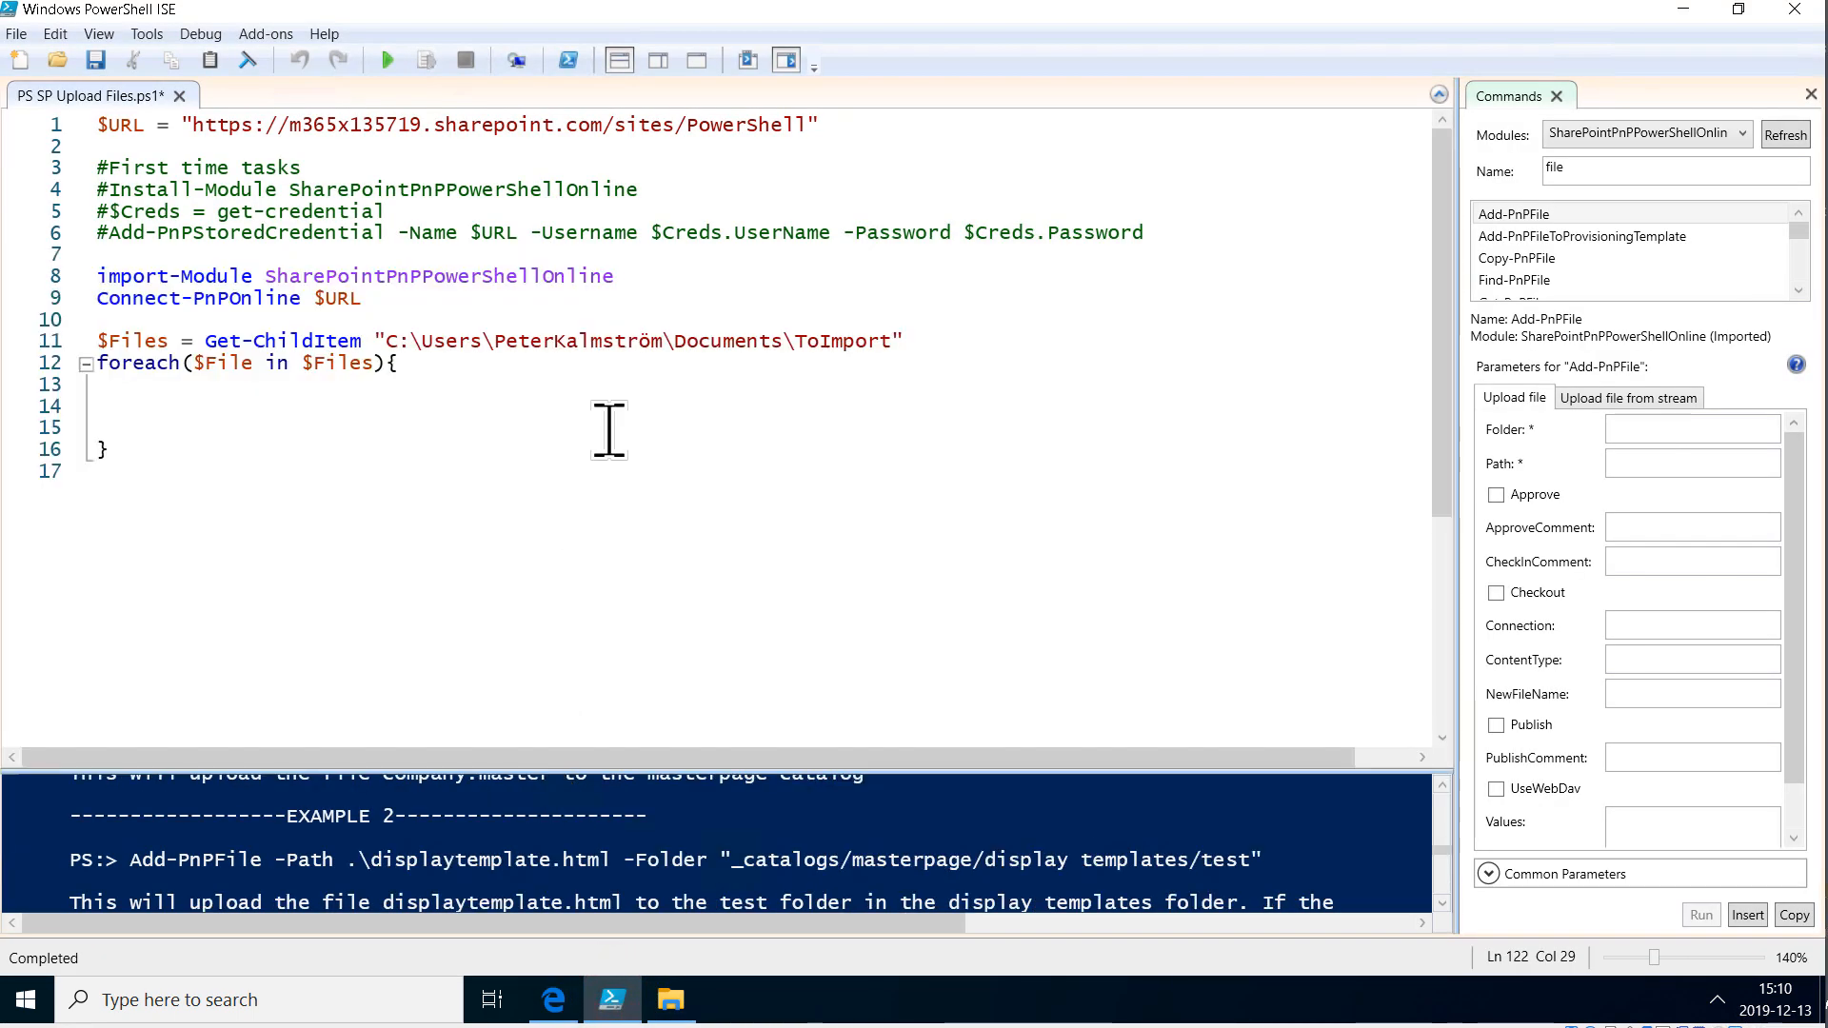
# Step: Write 'Add-PnPFile -Folder "Shared Documents" -Path' in the loop and add '$File = $Files[0]'
pyautogui.write('add')
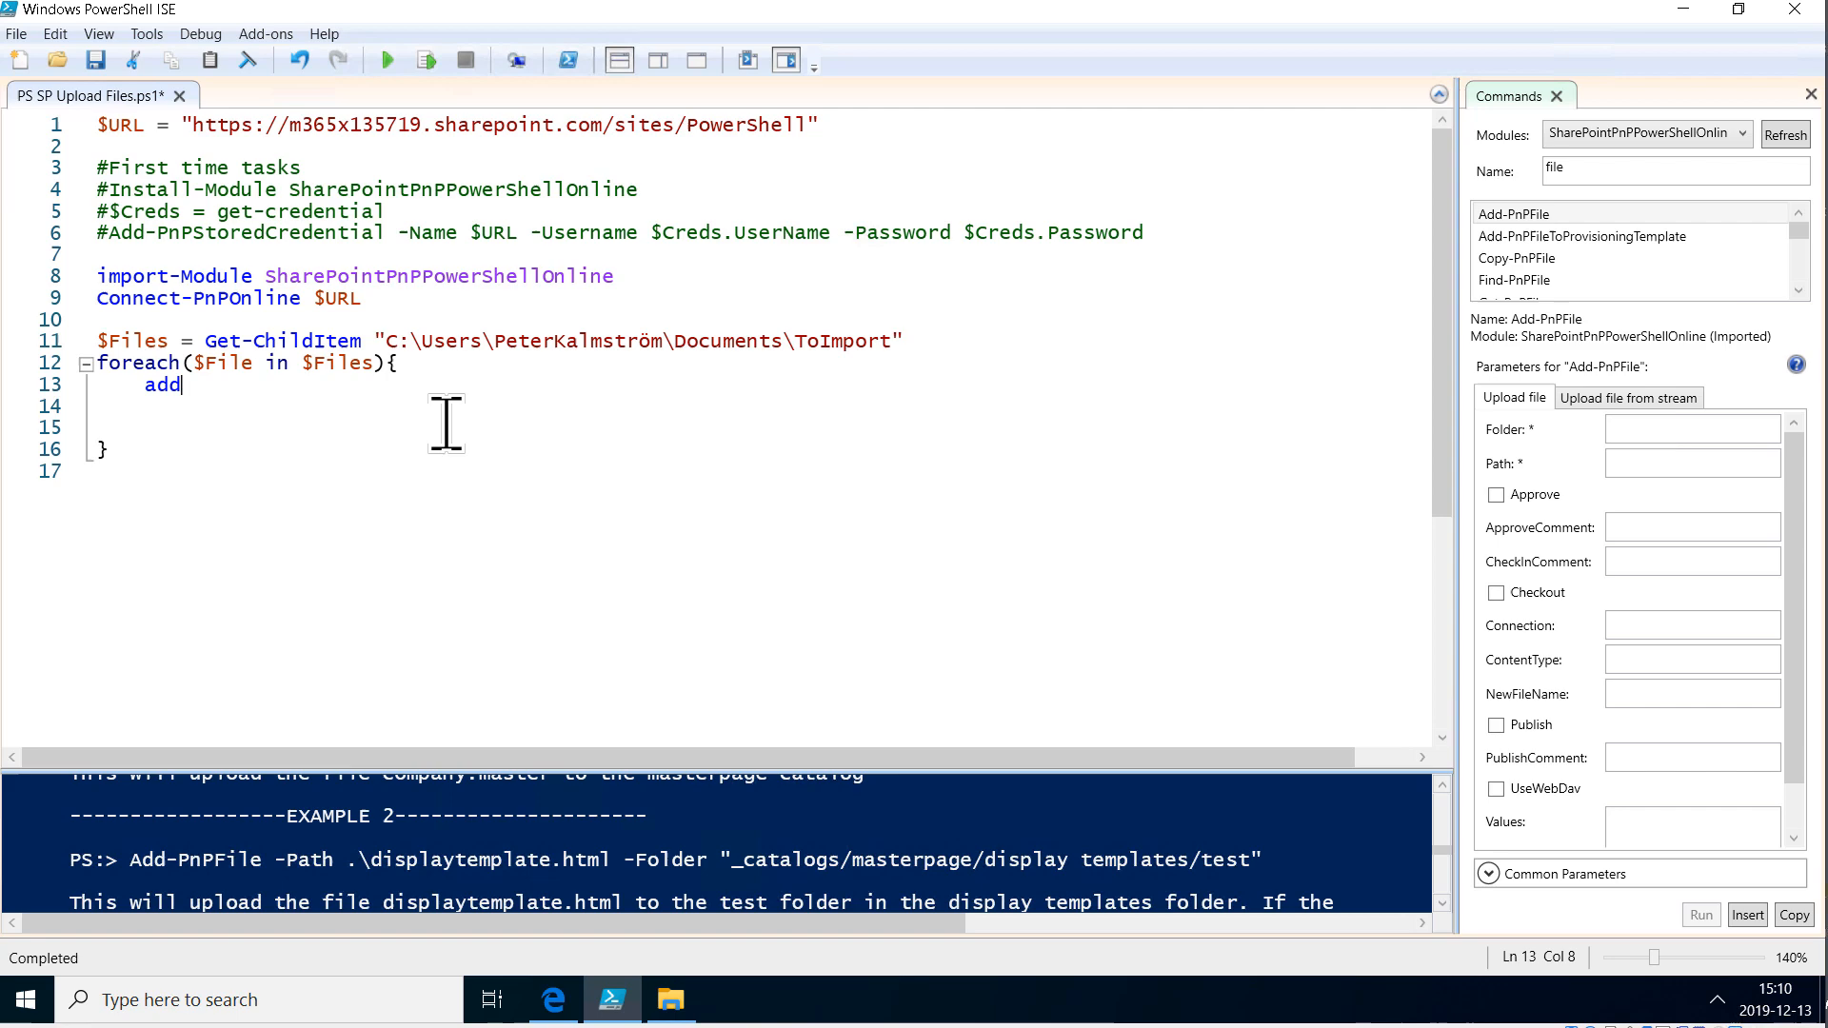
pyautogui.write('-pnpfi')
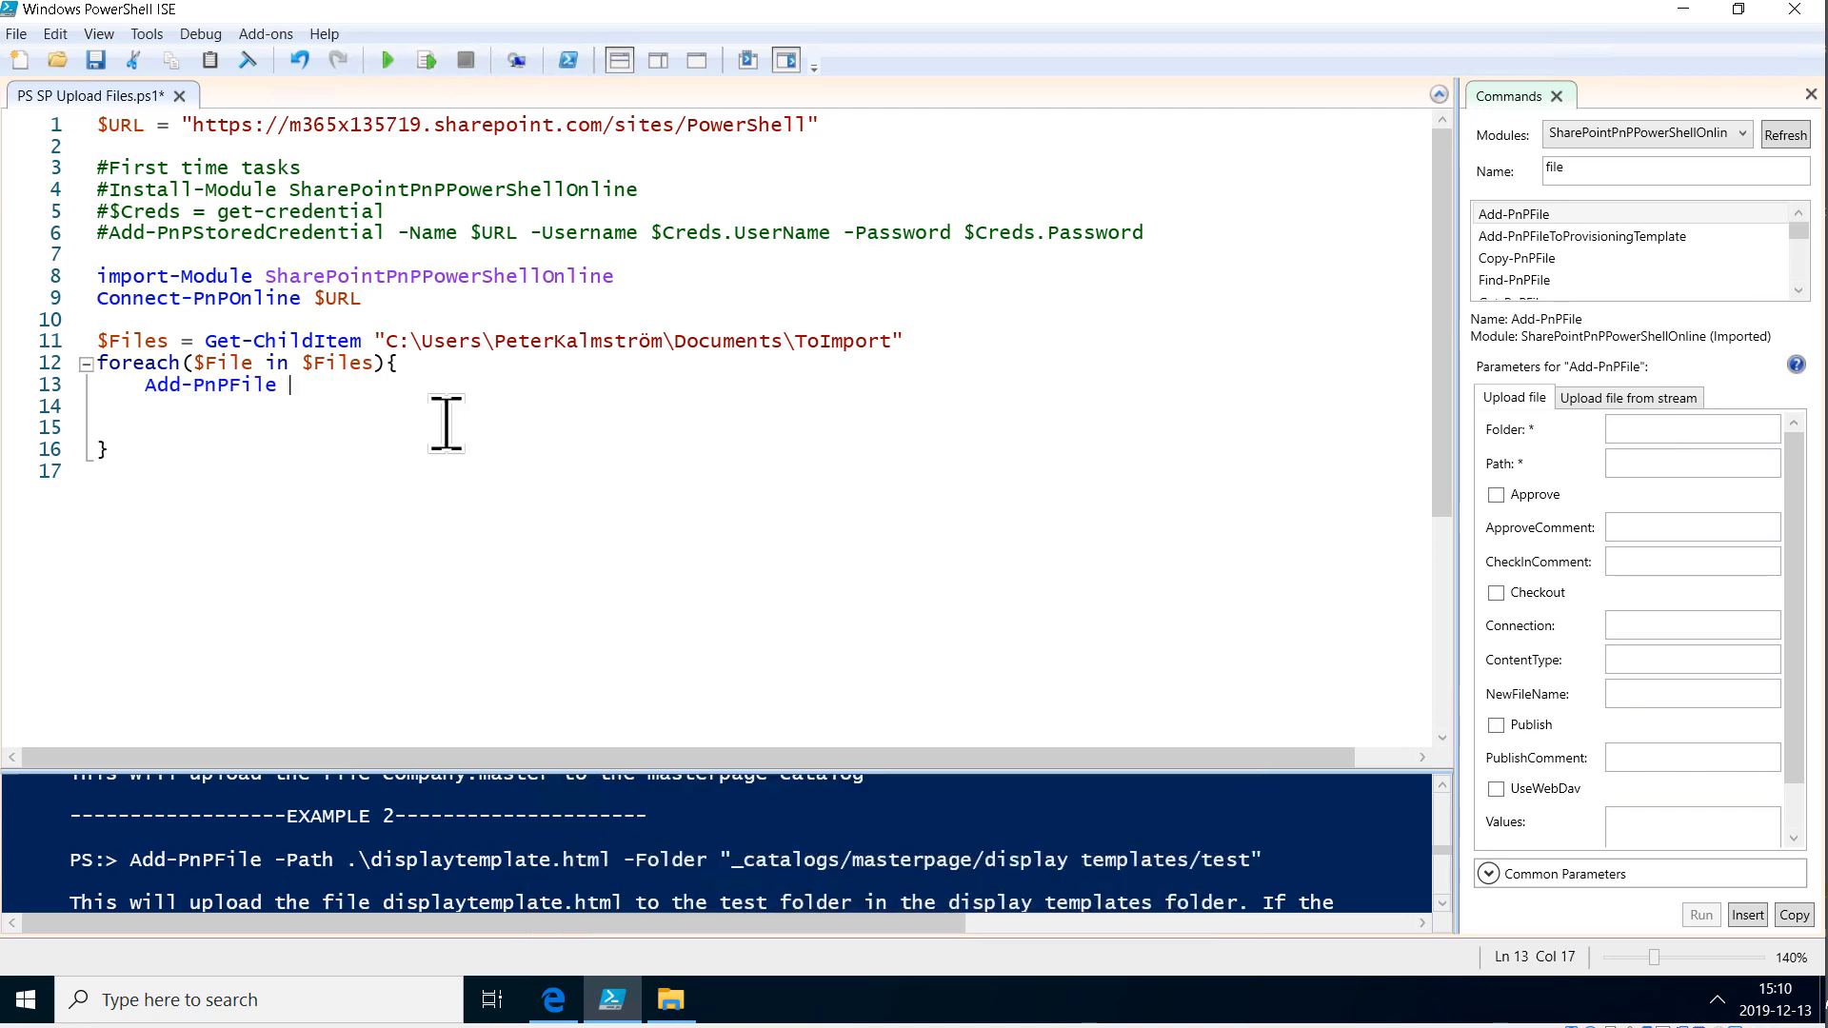
pyautogui.write('-Folder "Shared Documen')
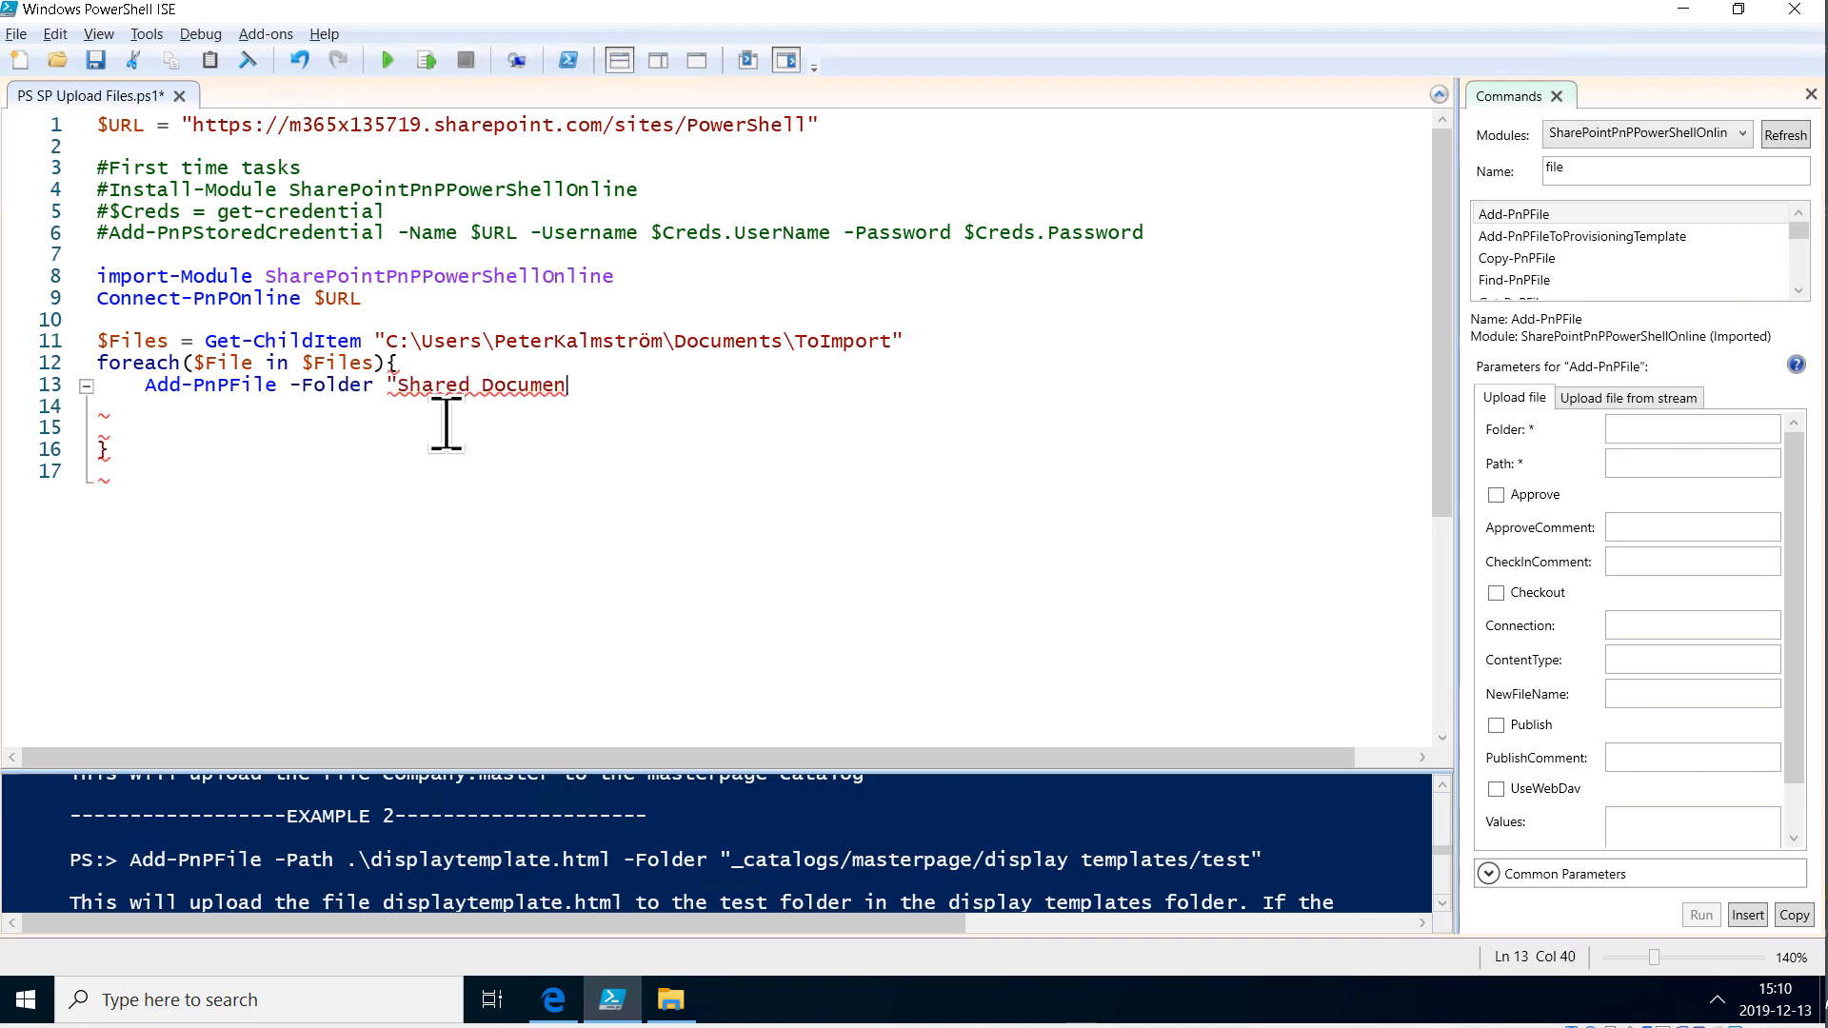
pyautogui.write('ts"')
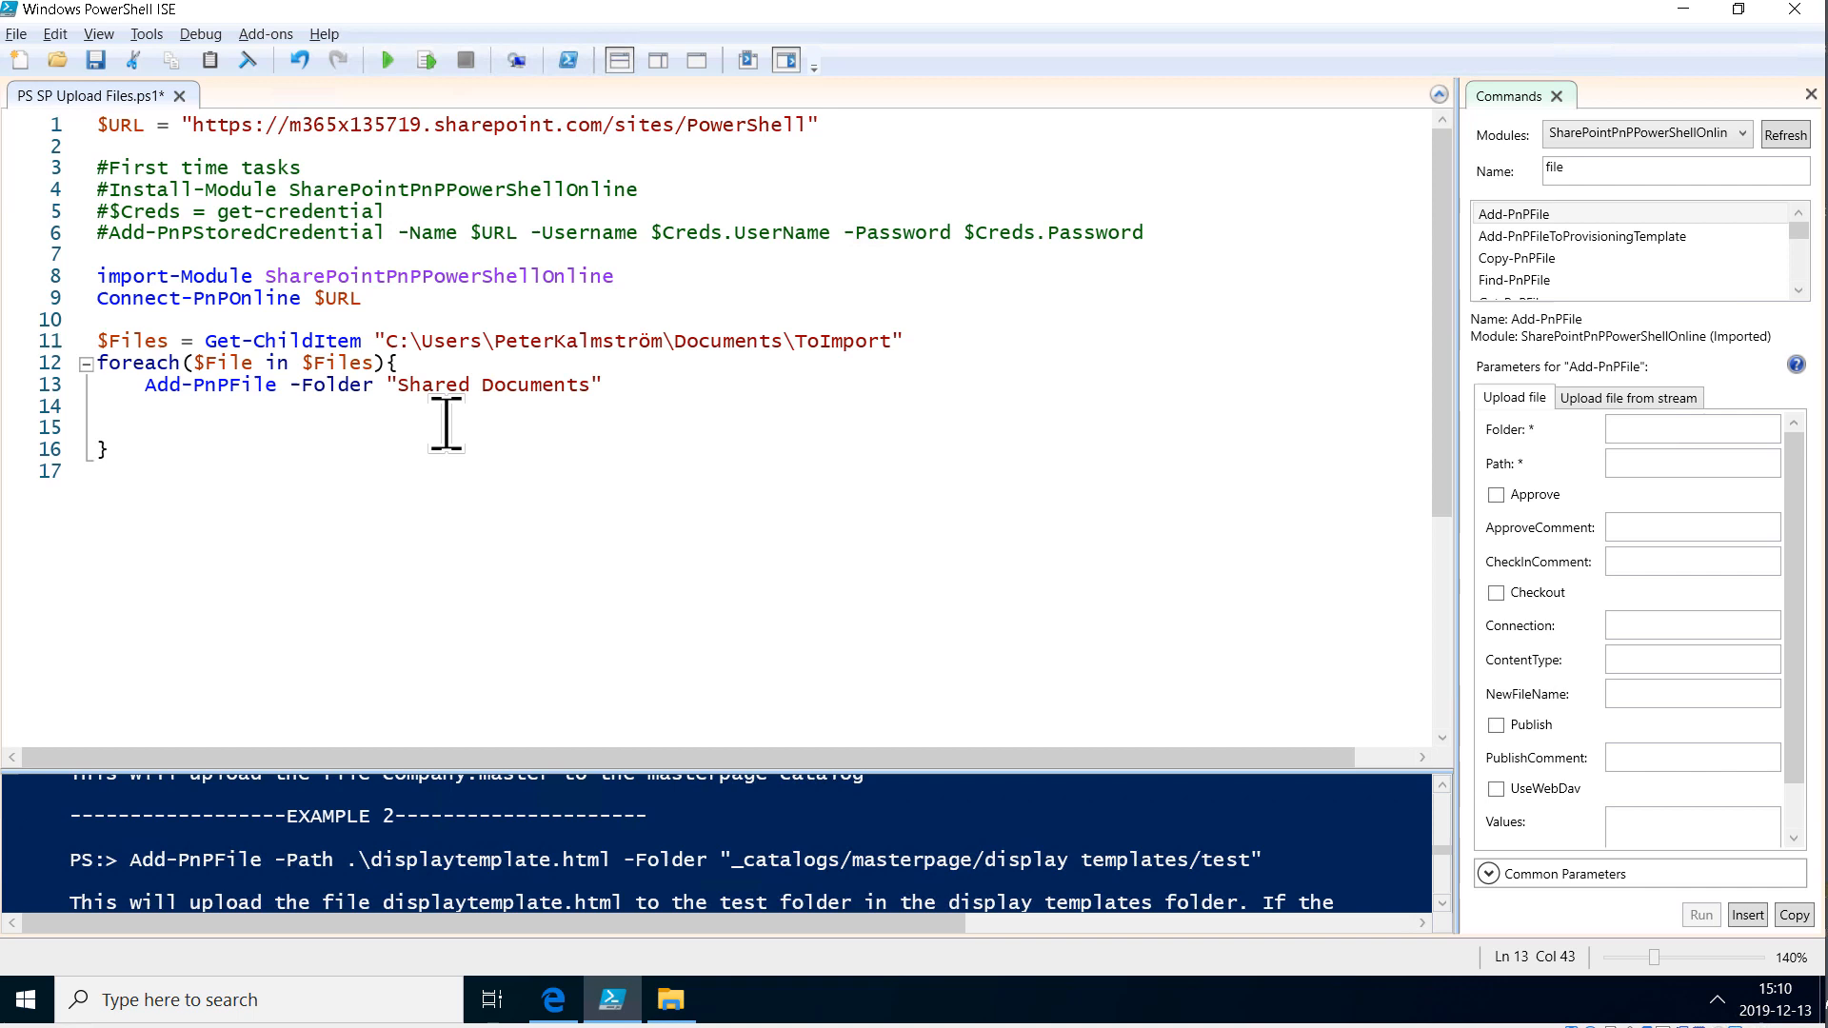
pyautogui.write('-Path')
pyautogui.write('$File')
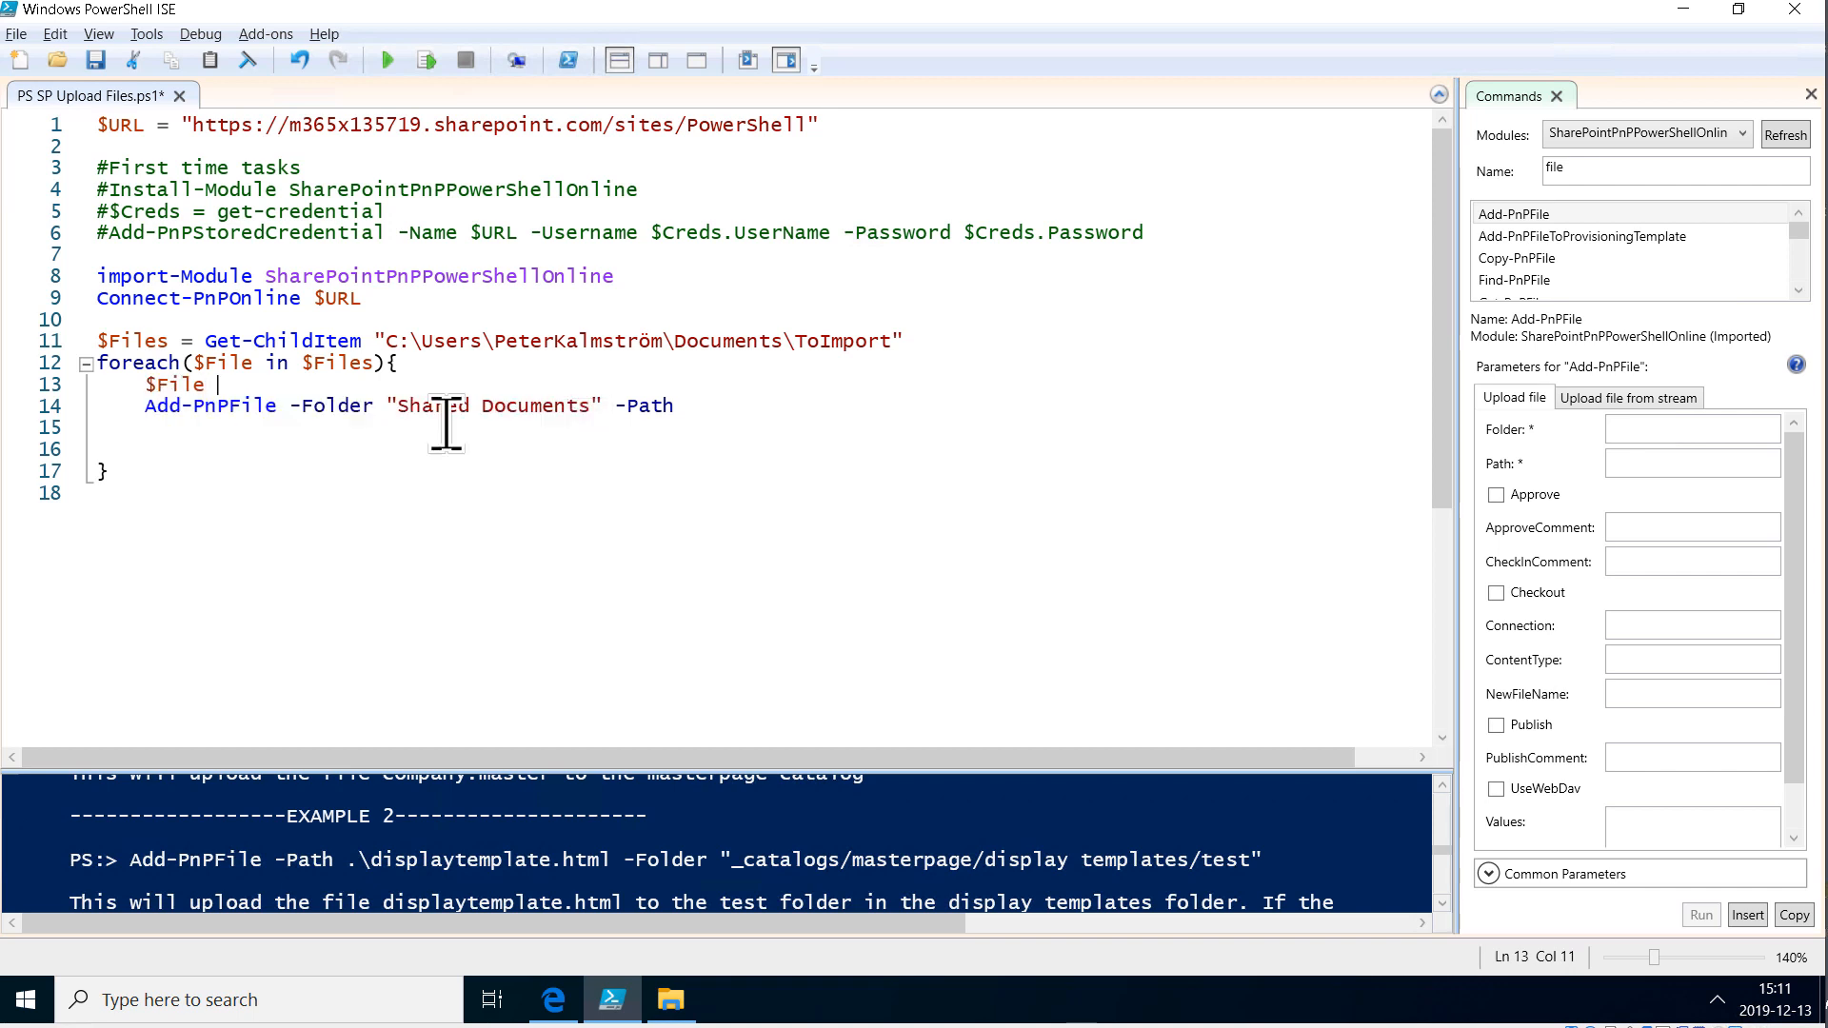
pyautogui.write('= $Files')
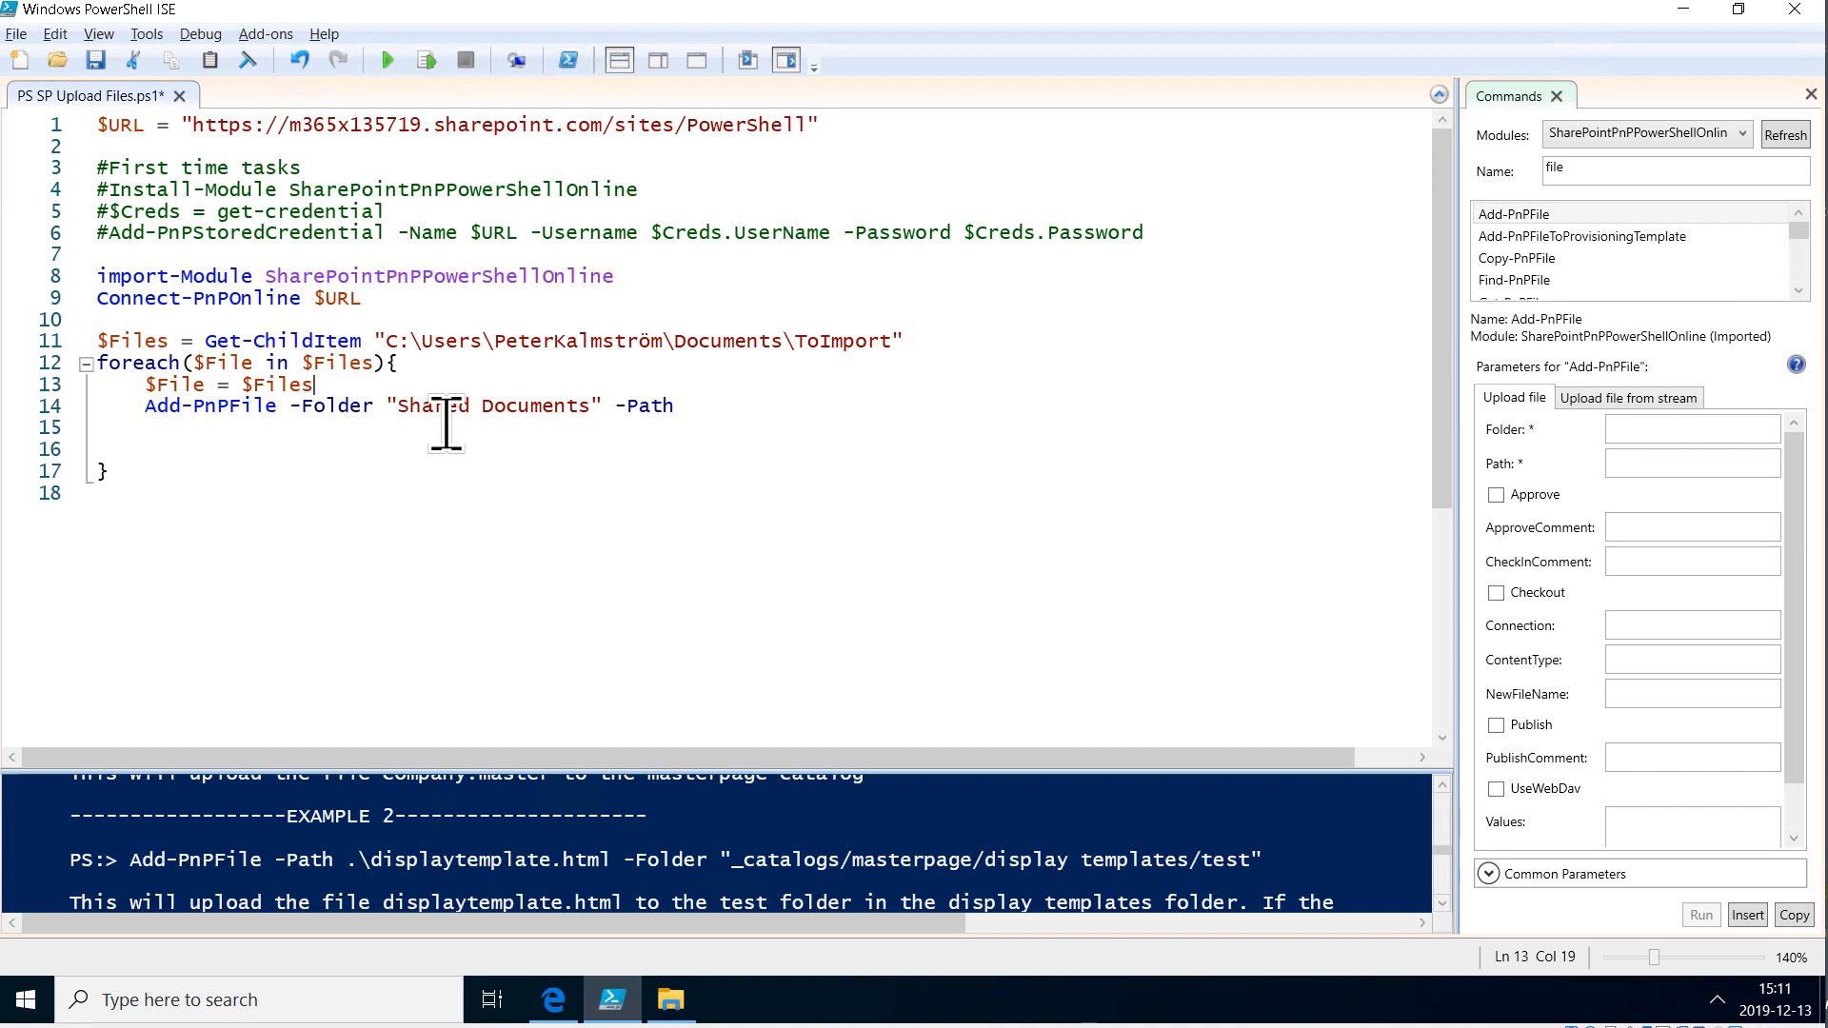
pyautogui.write('[0]')
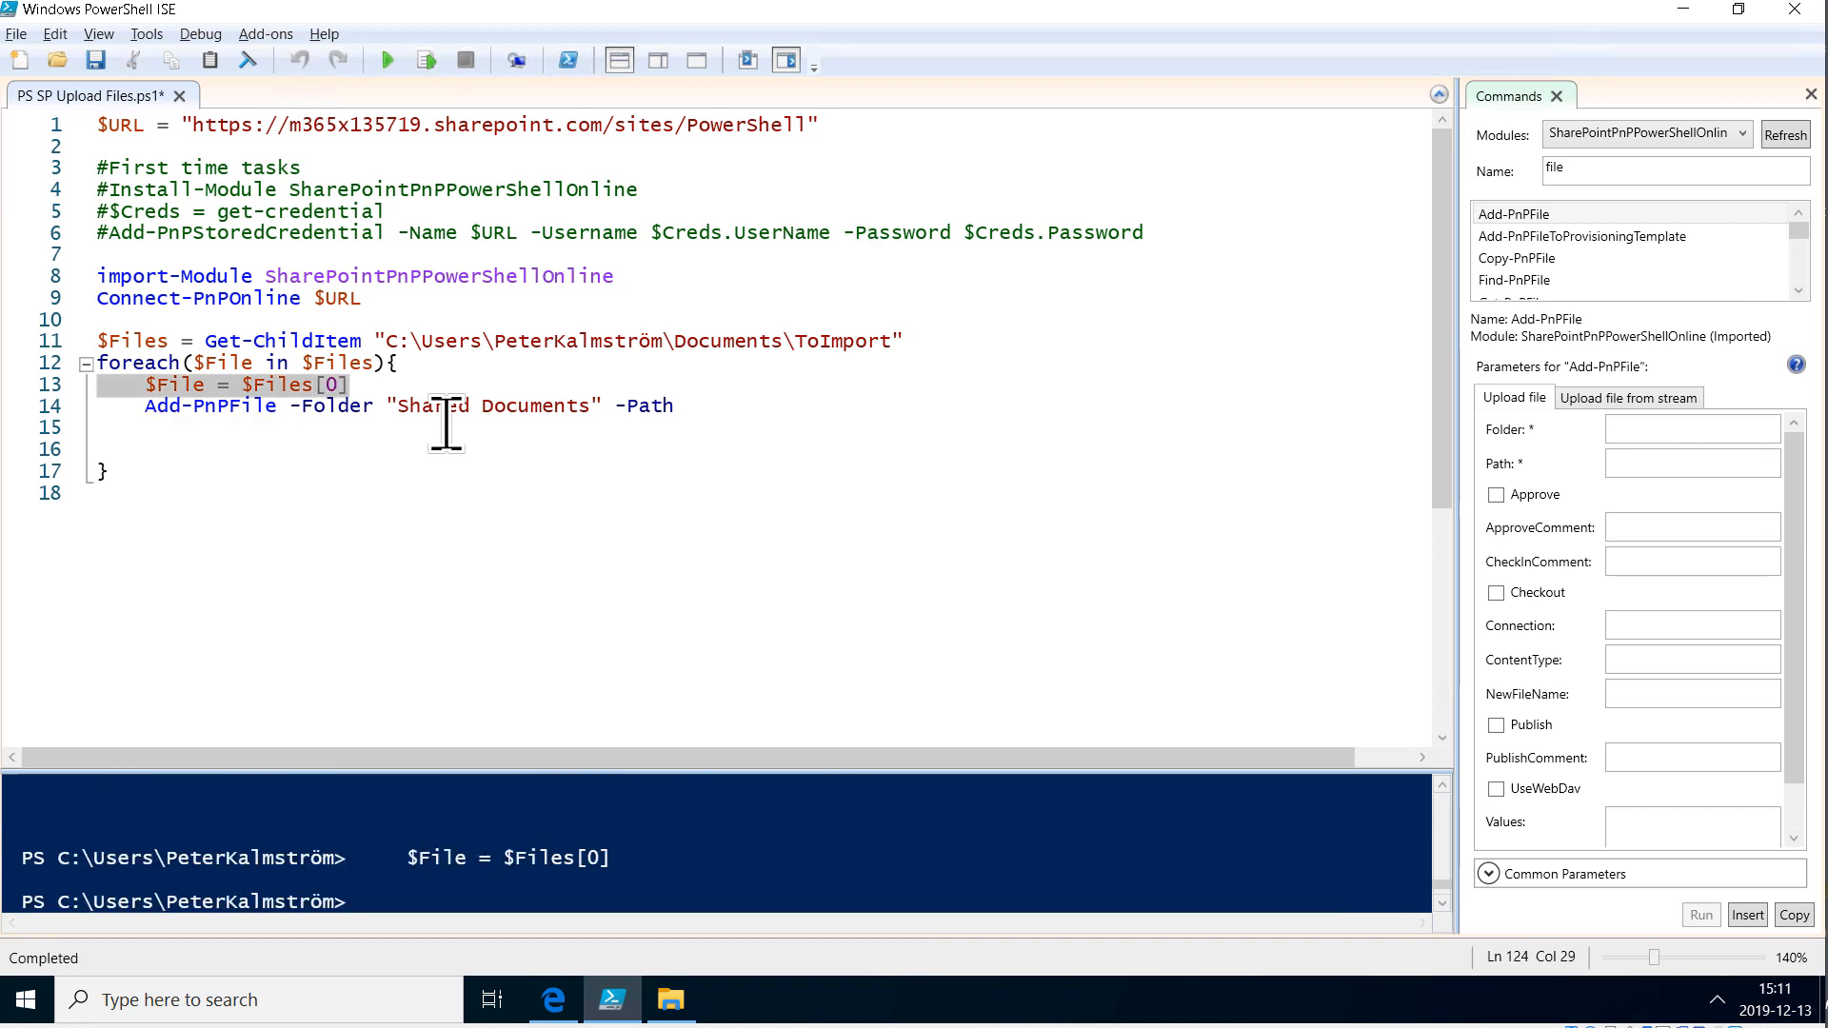
# Step: Pass $File.FullName after -Path and comment out the '$File = $Files[0]' test line
pyautogui.click(686, 406)
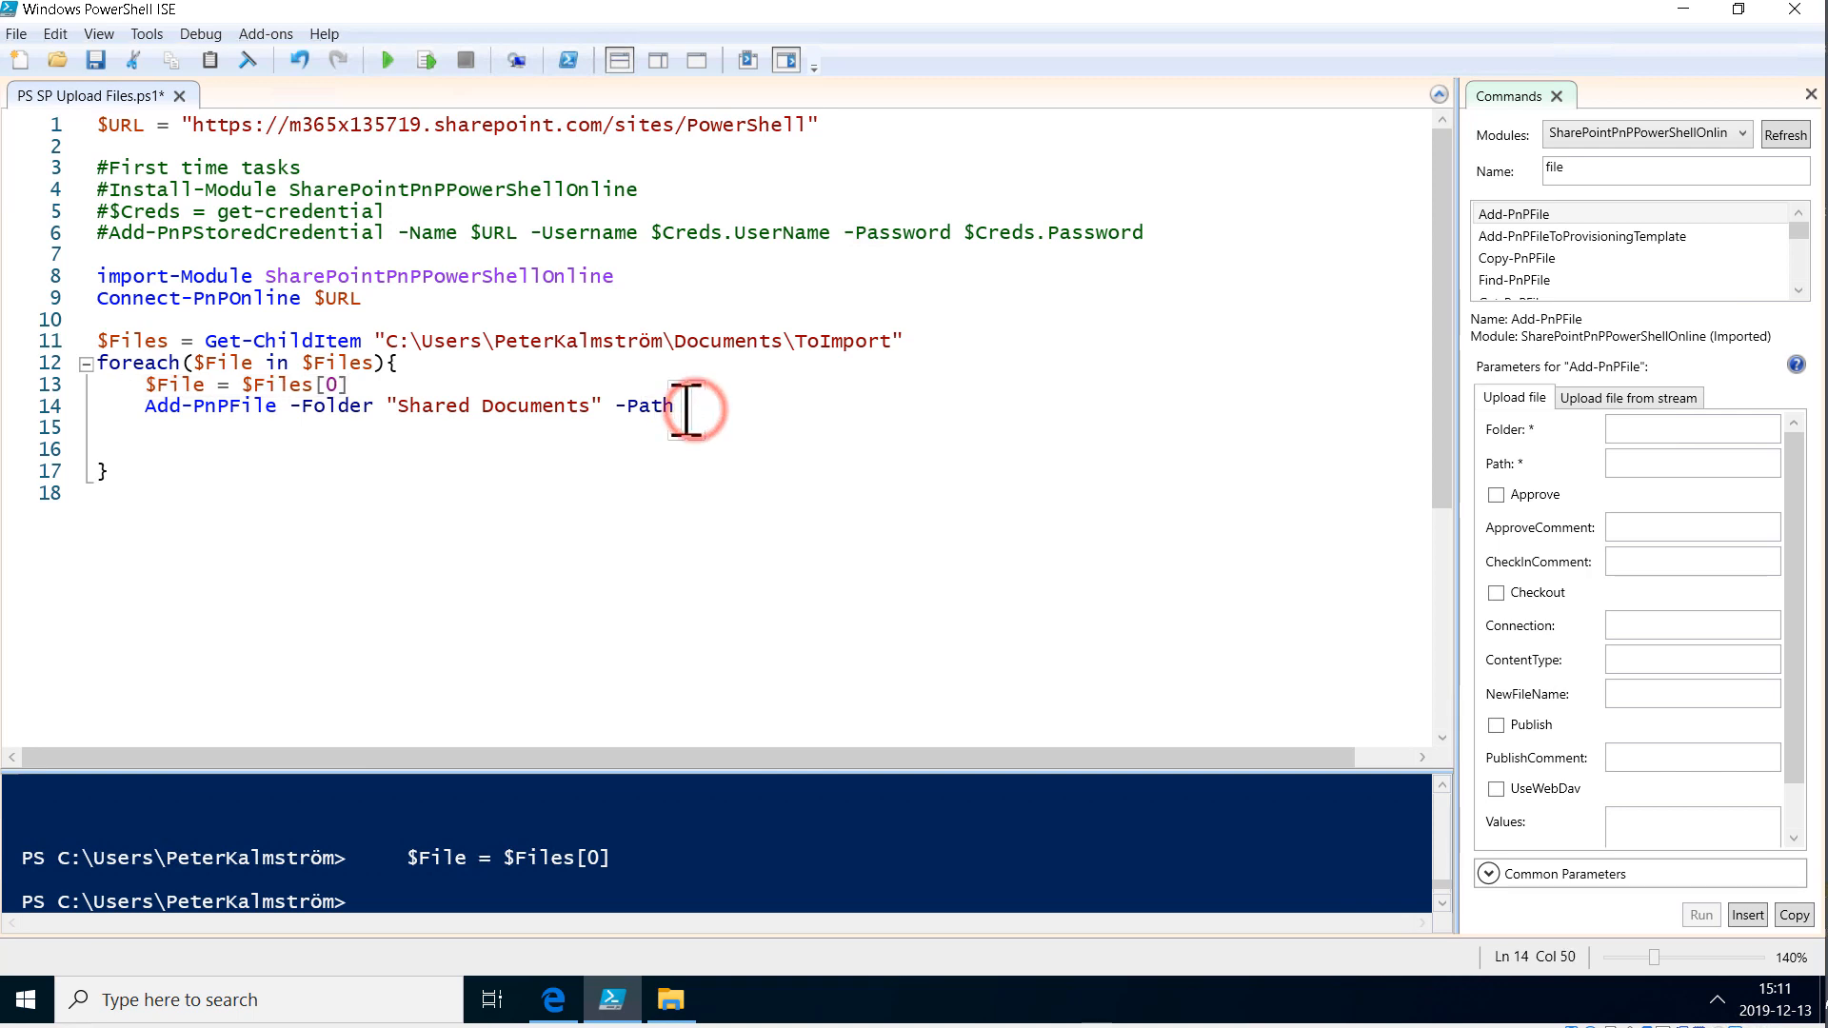
pyautogui.write('$f')
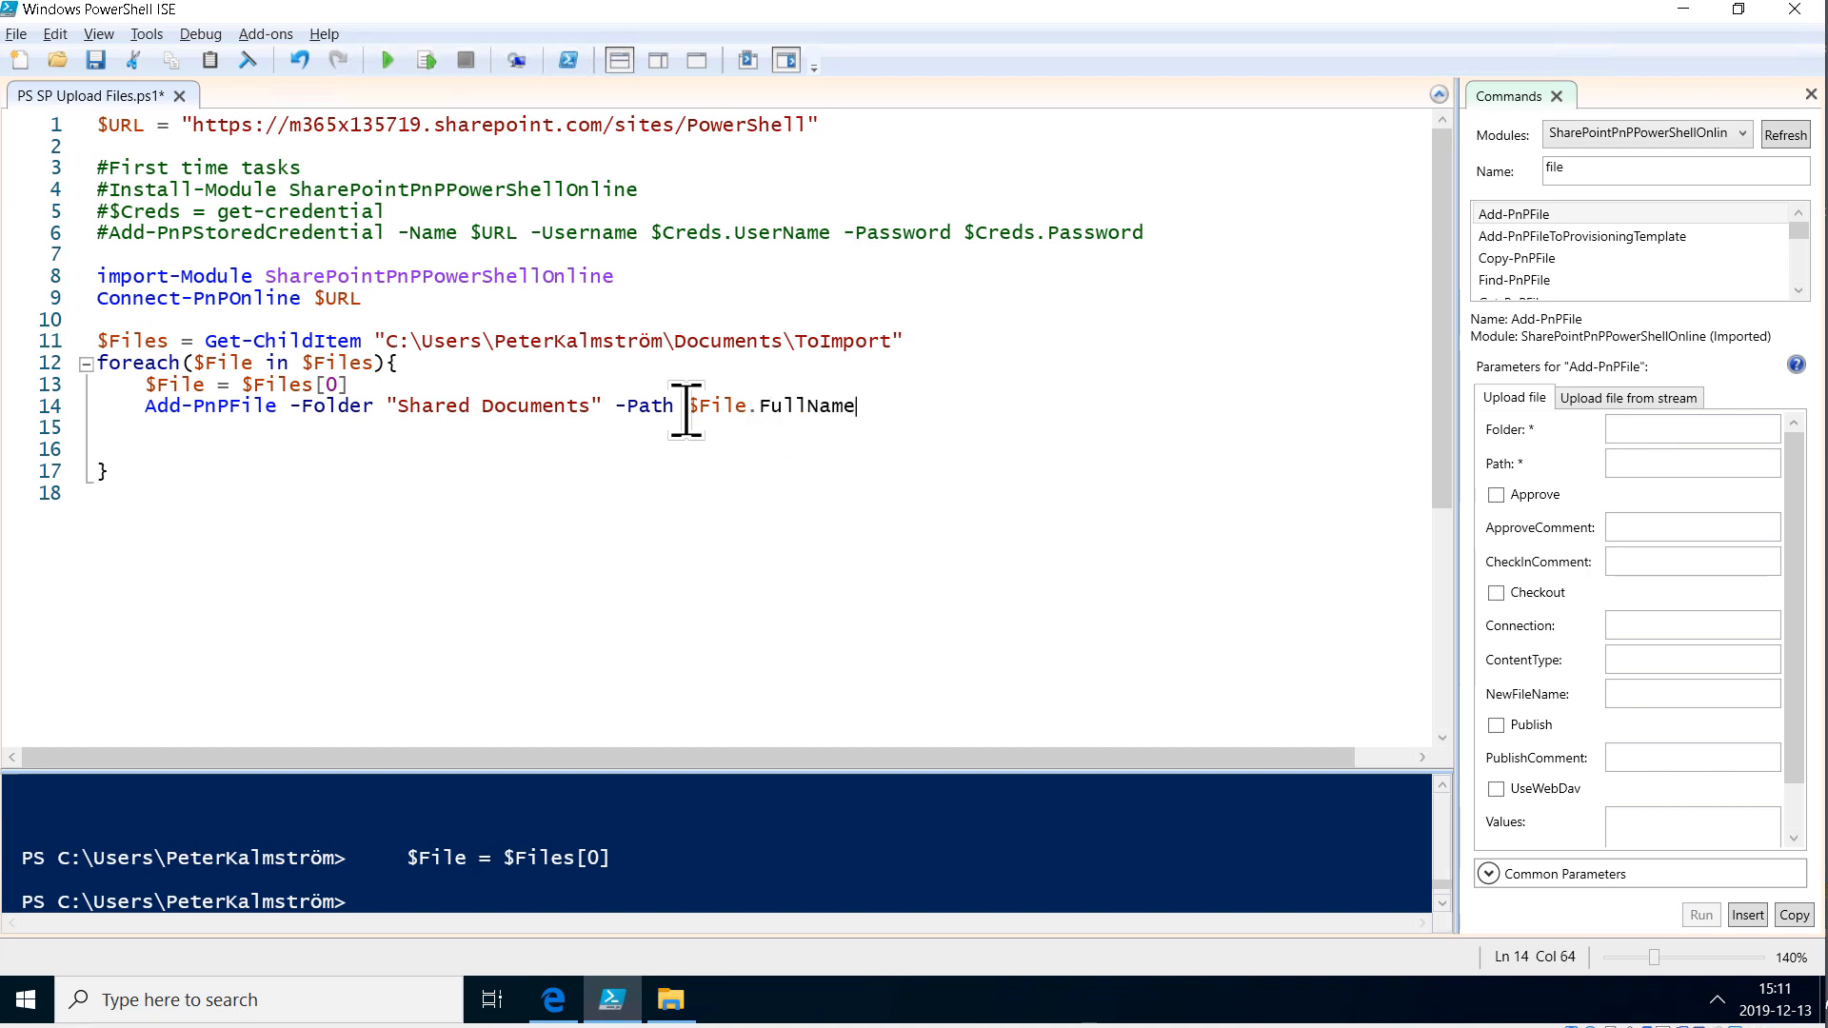
pyautogui.click(327, 385)
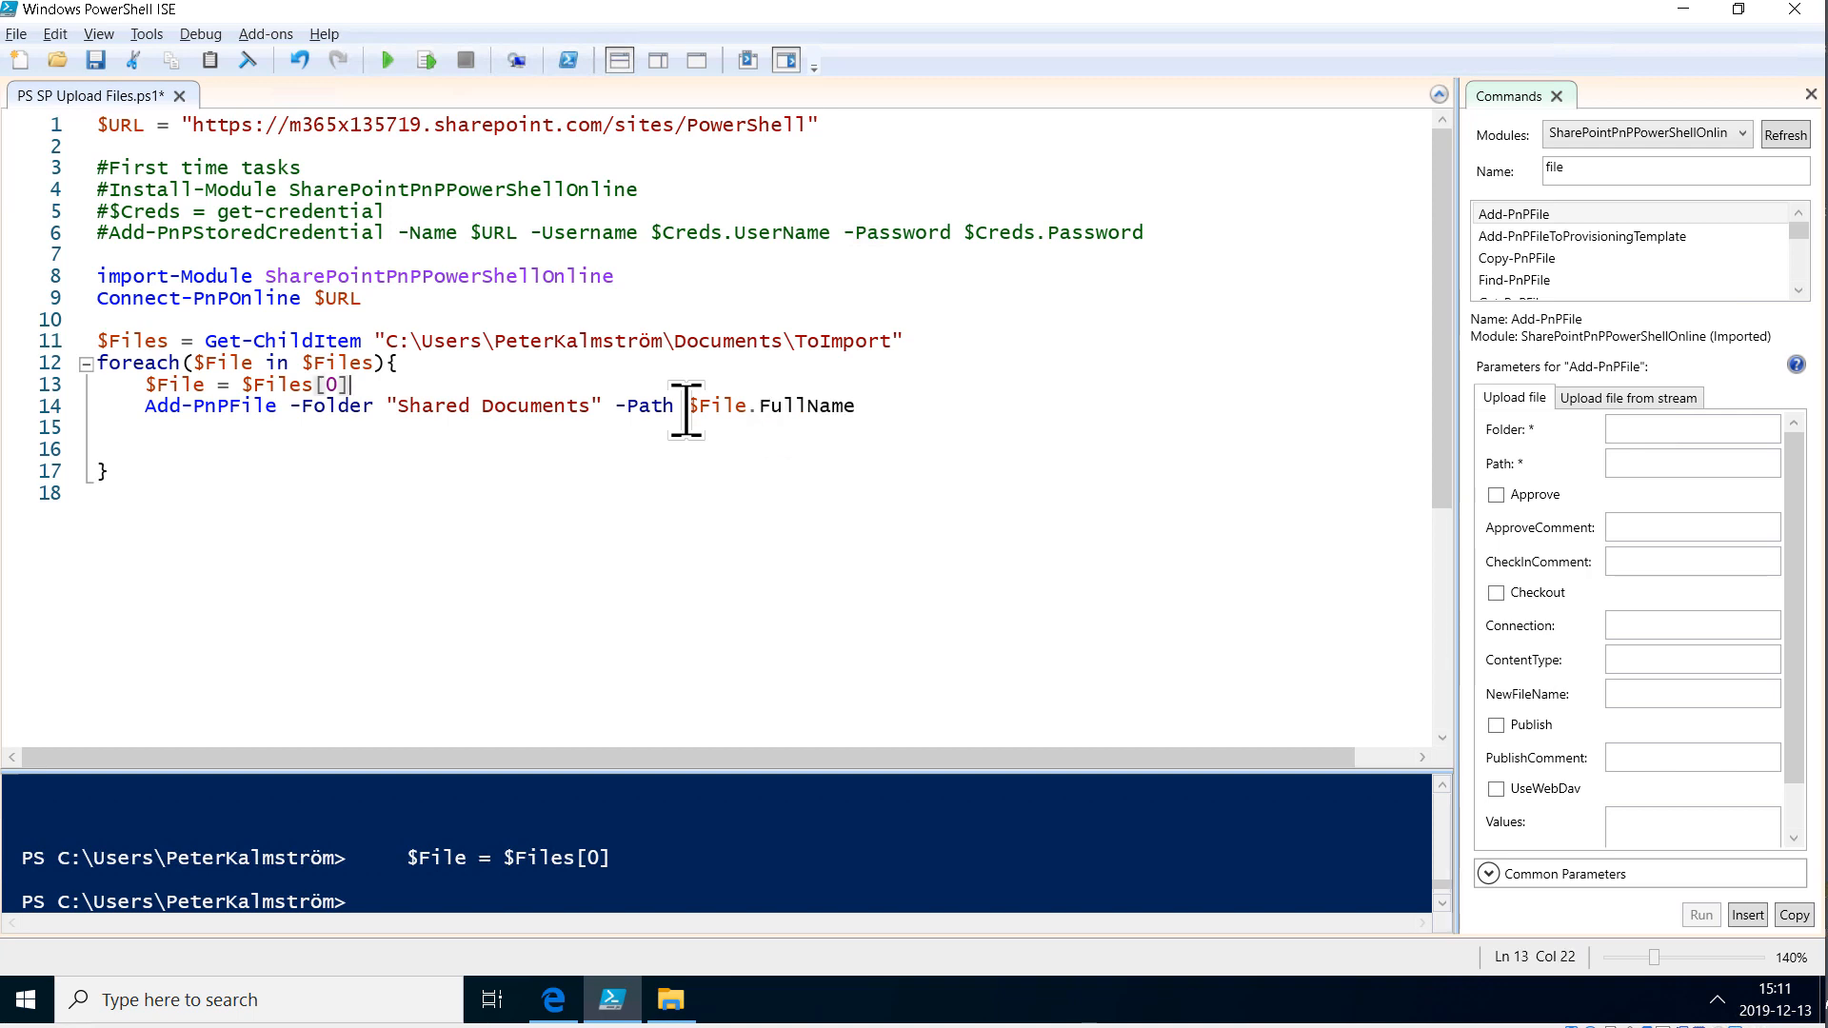
pyautogui.write('#')
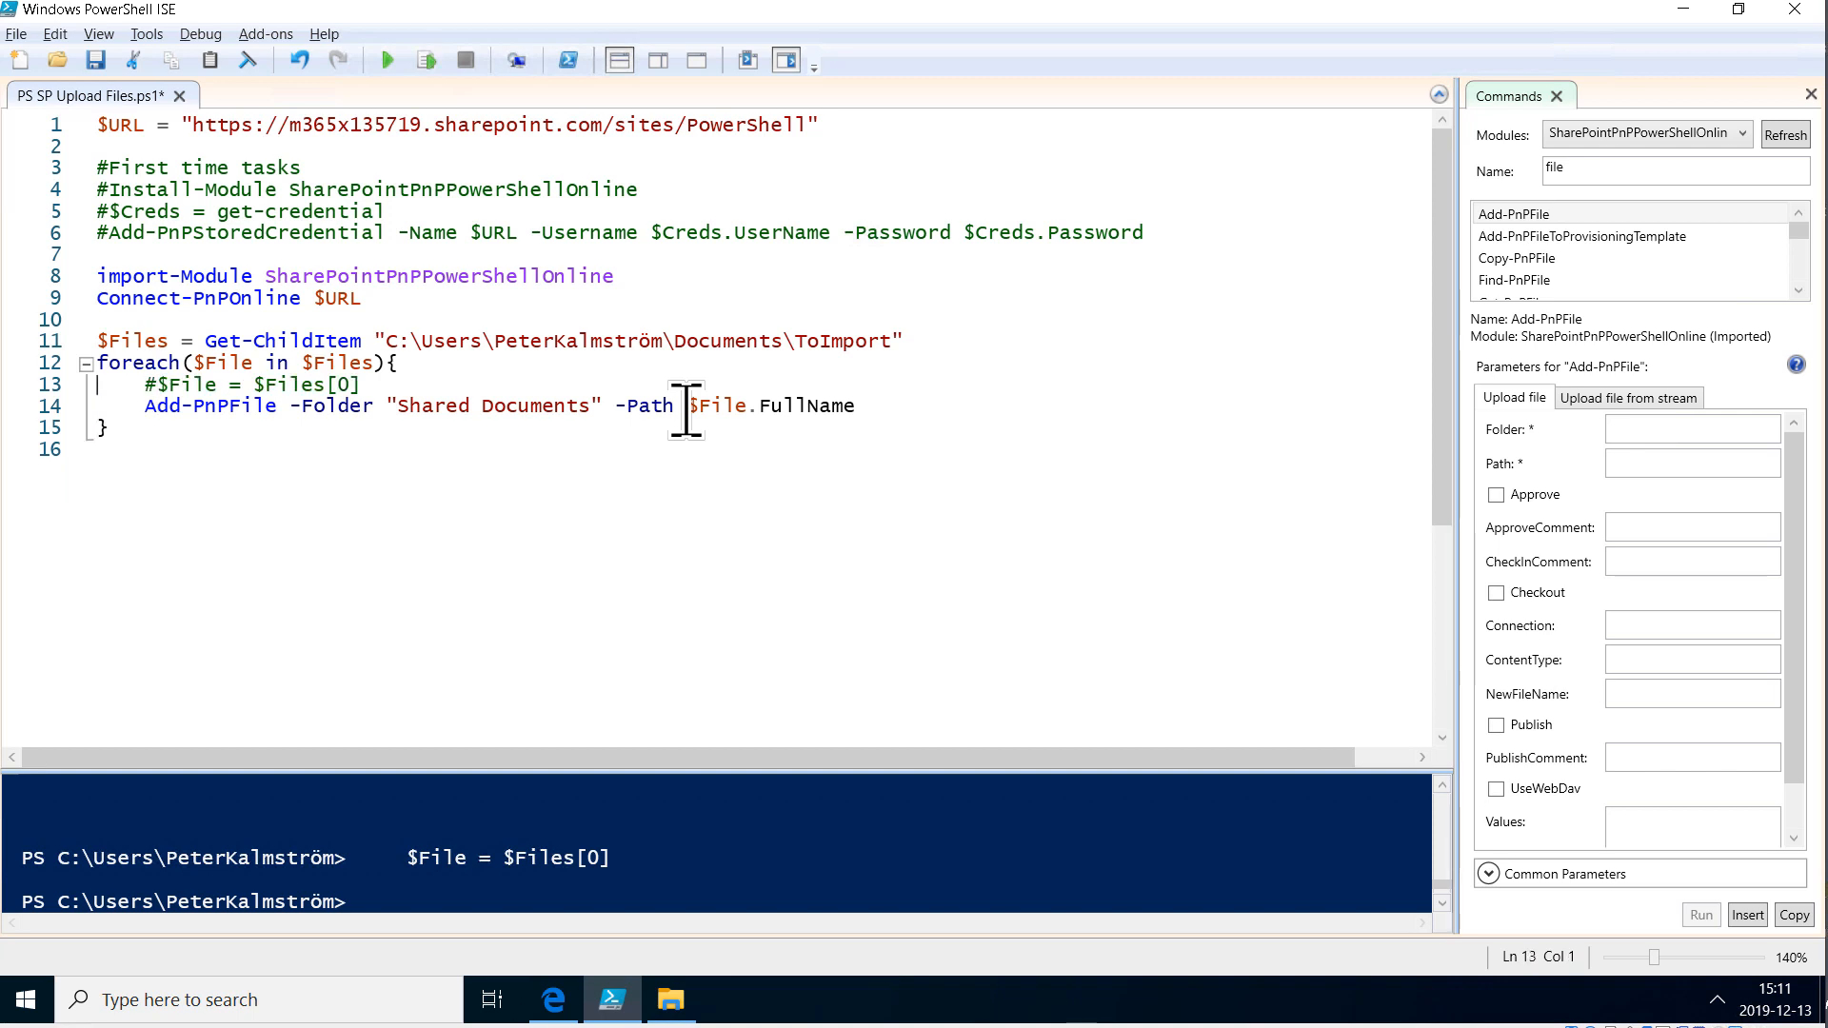
pyautogui.moveTo(293, 455)
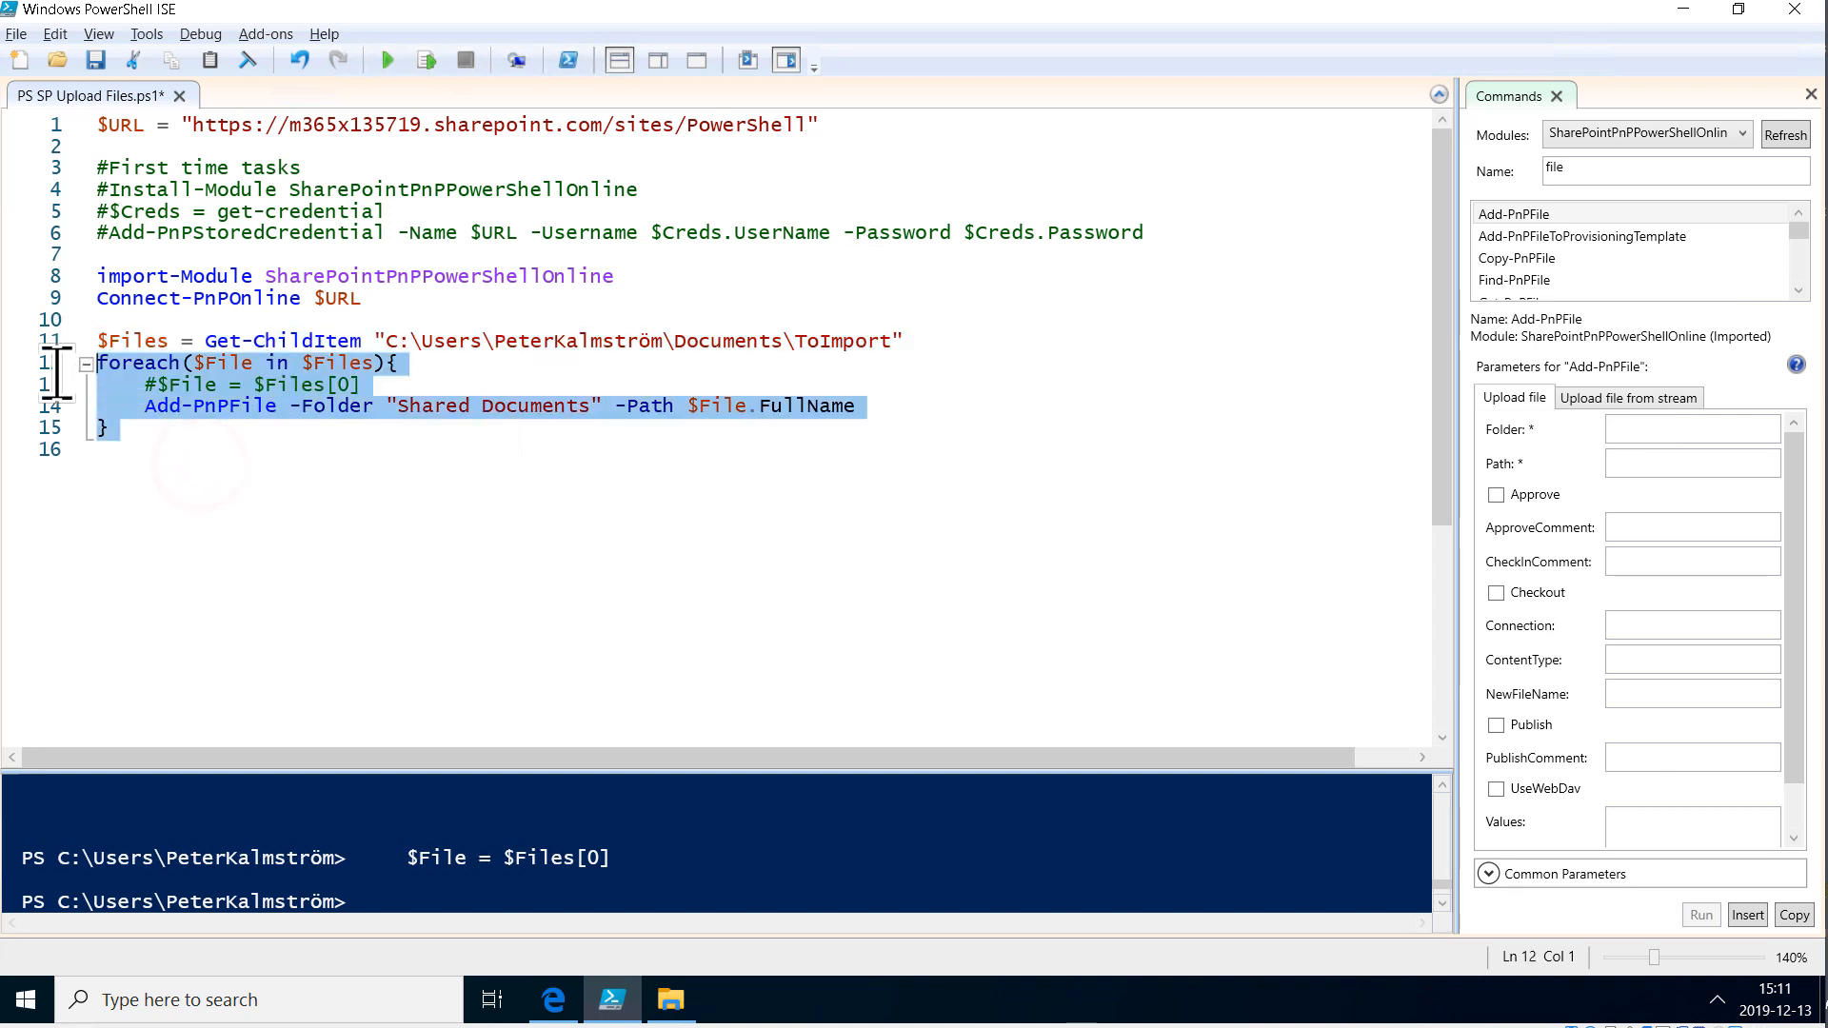
pyautogui.moveTo(694, 341)
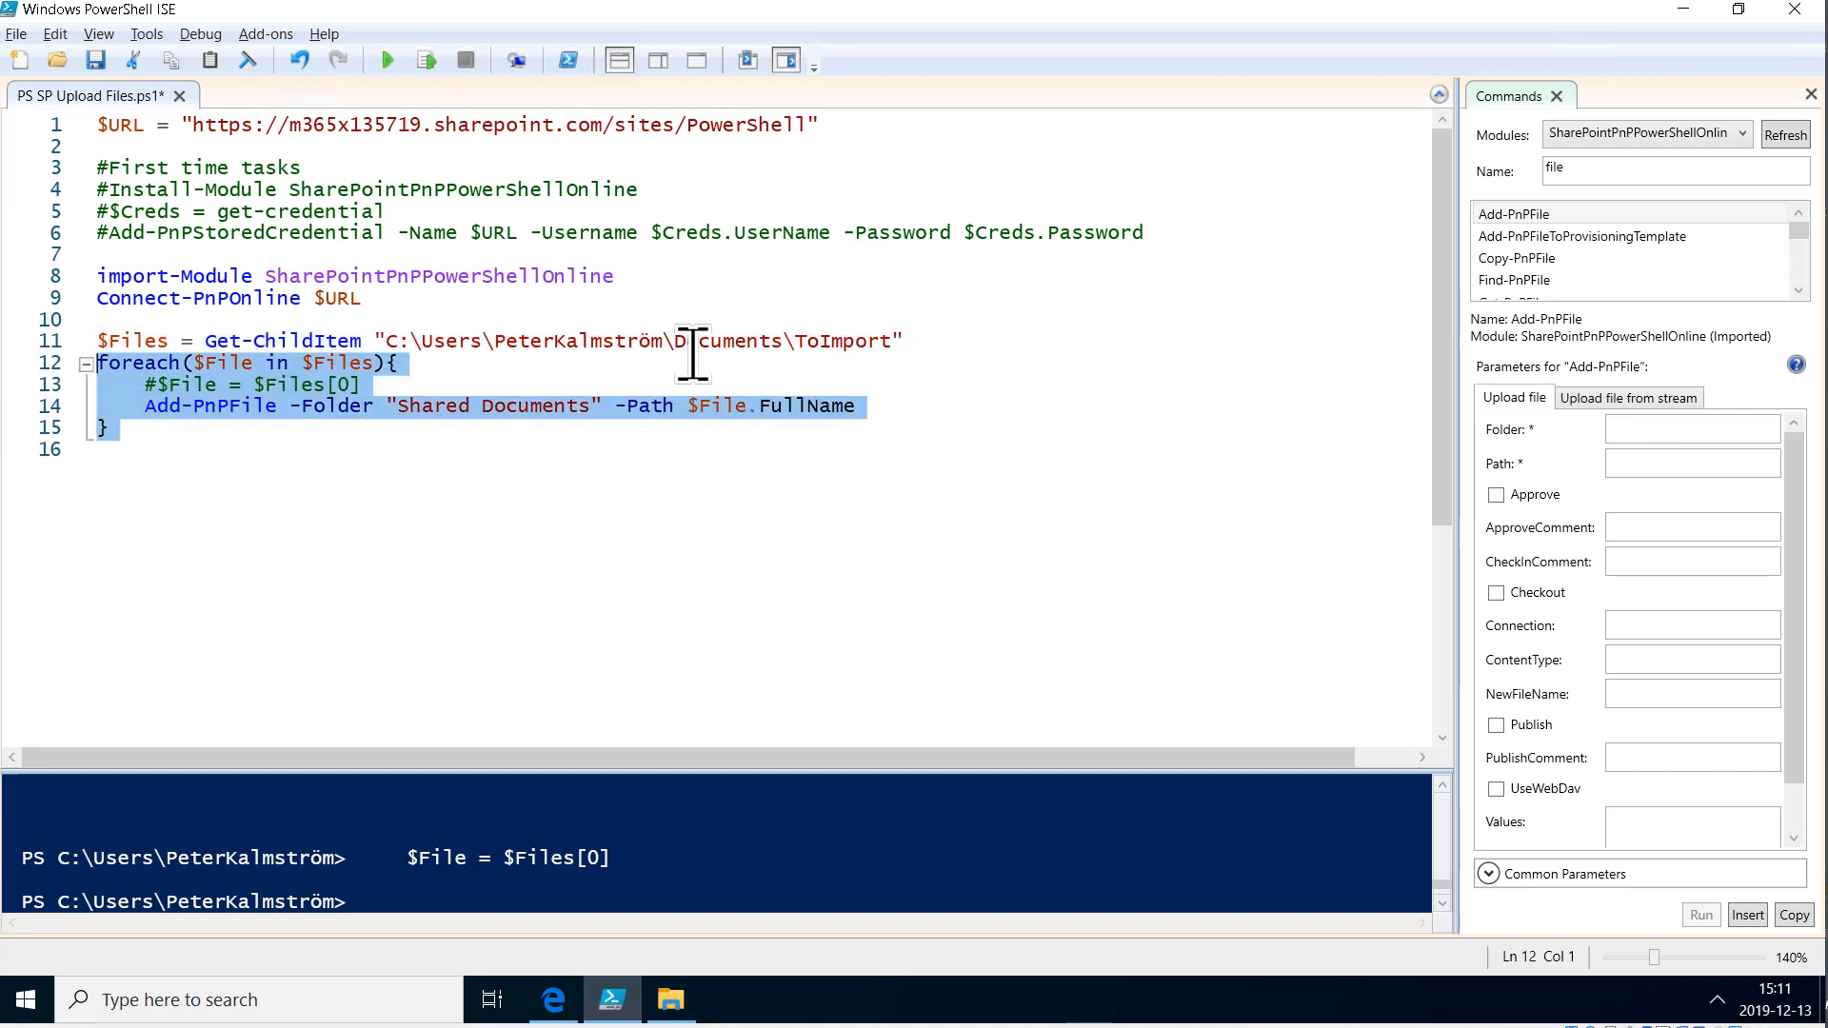
pyautogui.moveTo(426, 59)
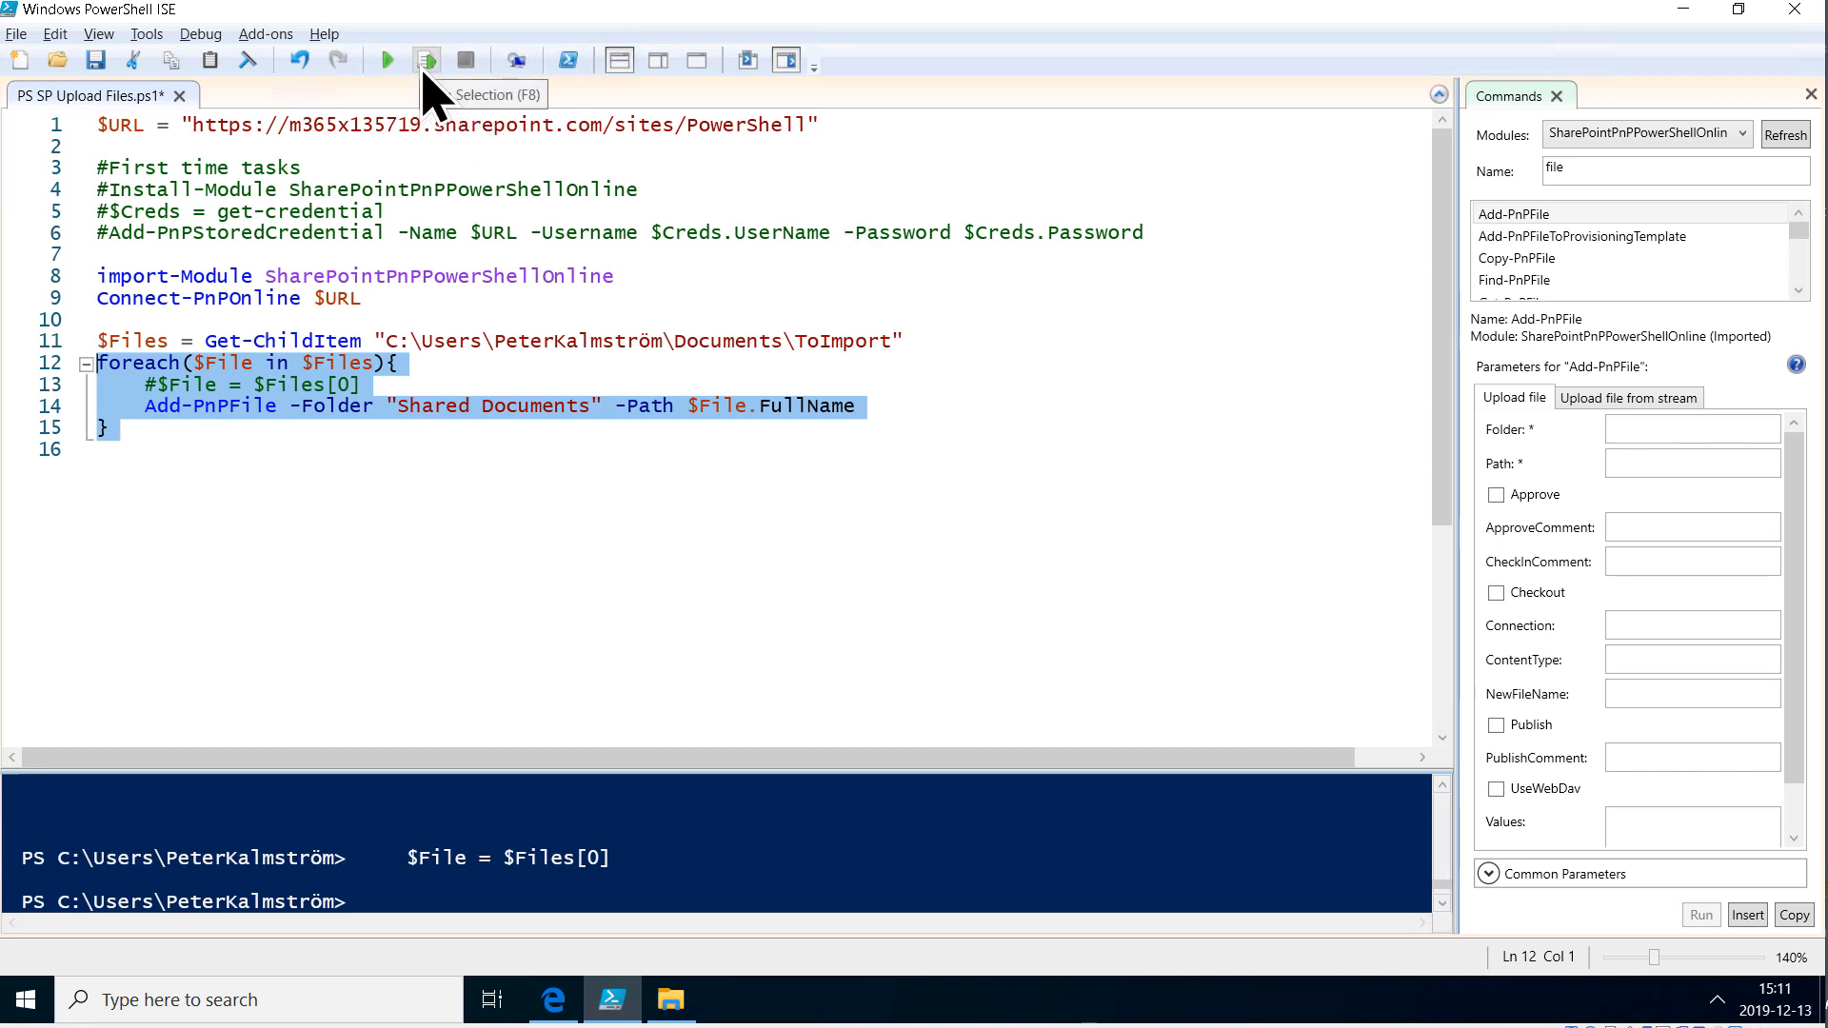
# Step: Run the selected upload loop and check that files arrive in SharePoint's Documents library
pyautogui.click(425, 59)
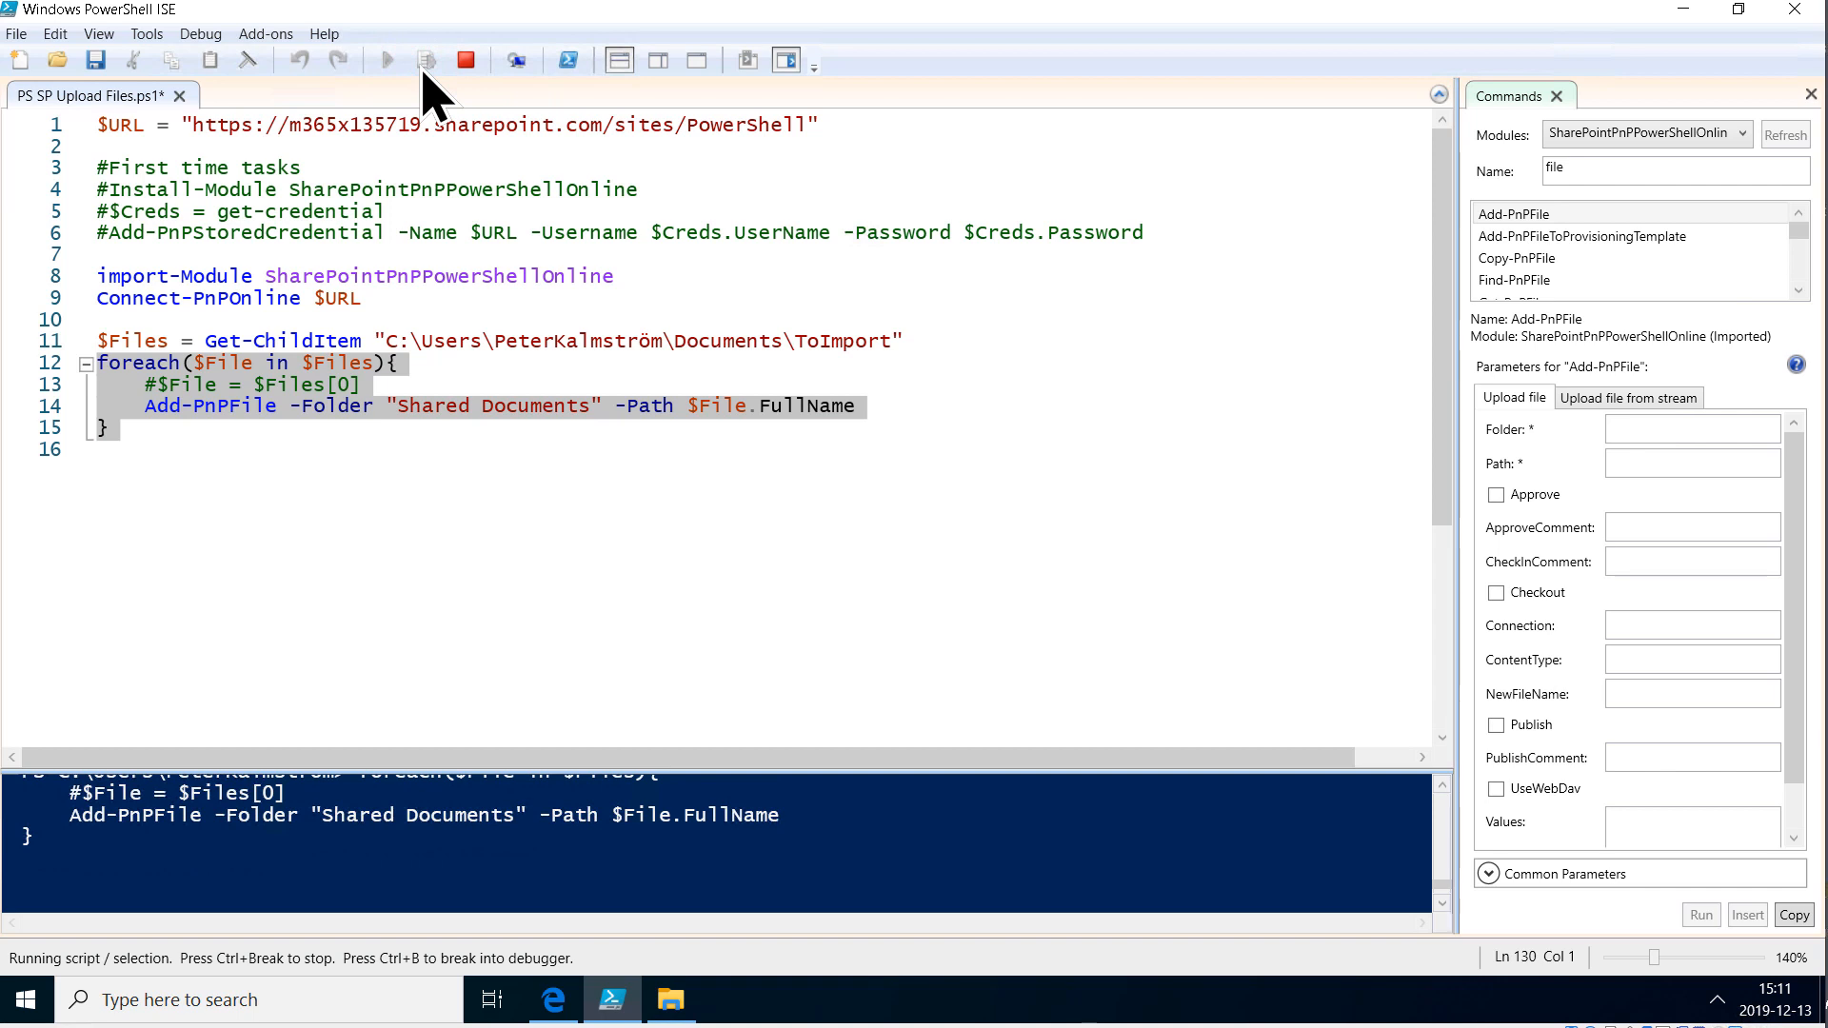
pyautogui.moveTo(560, 694)
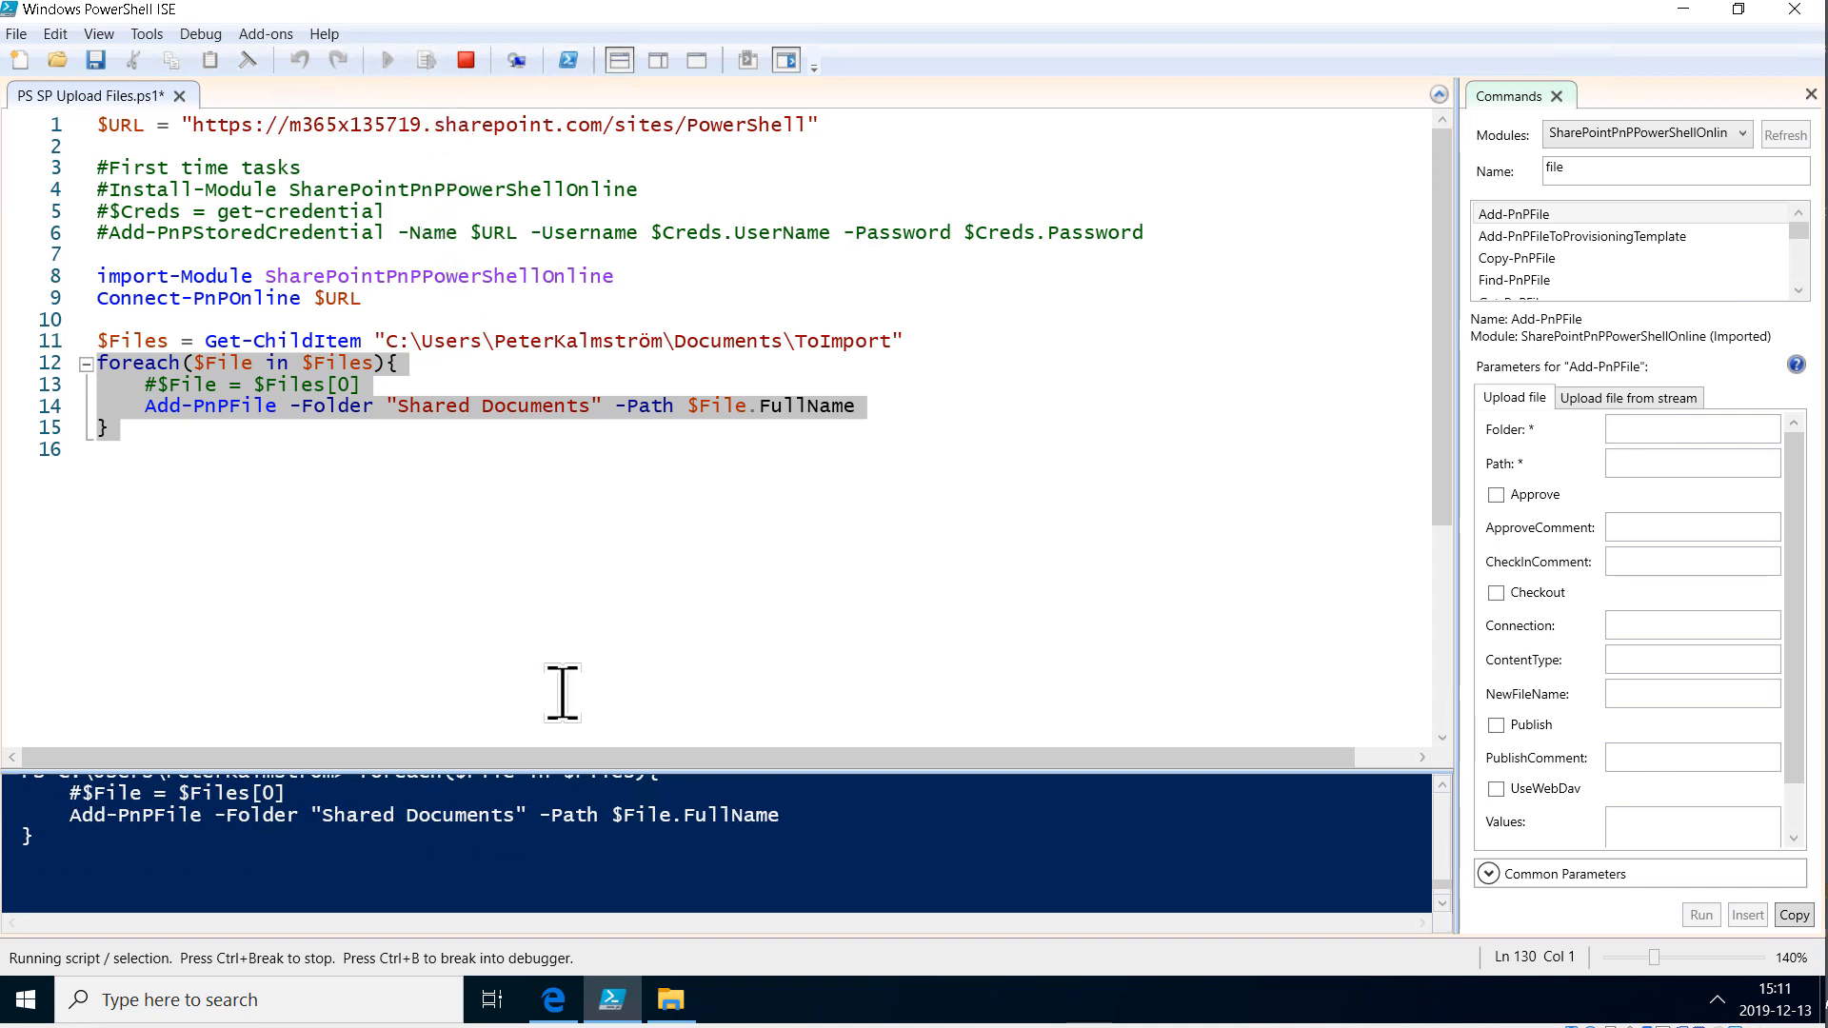
pyautogui.moveTo(552, 998)
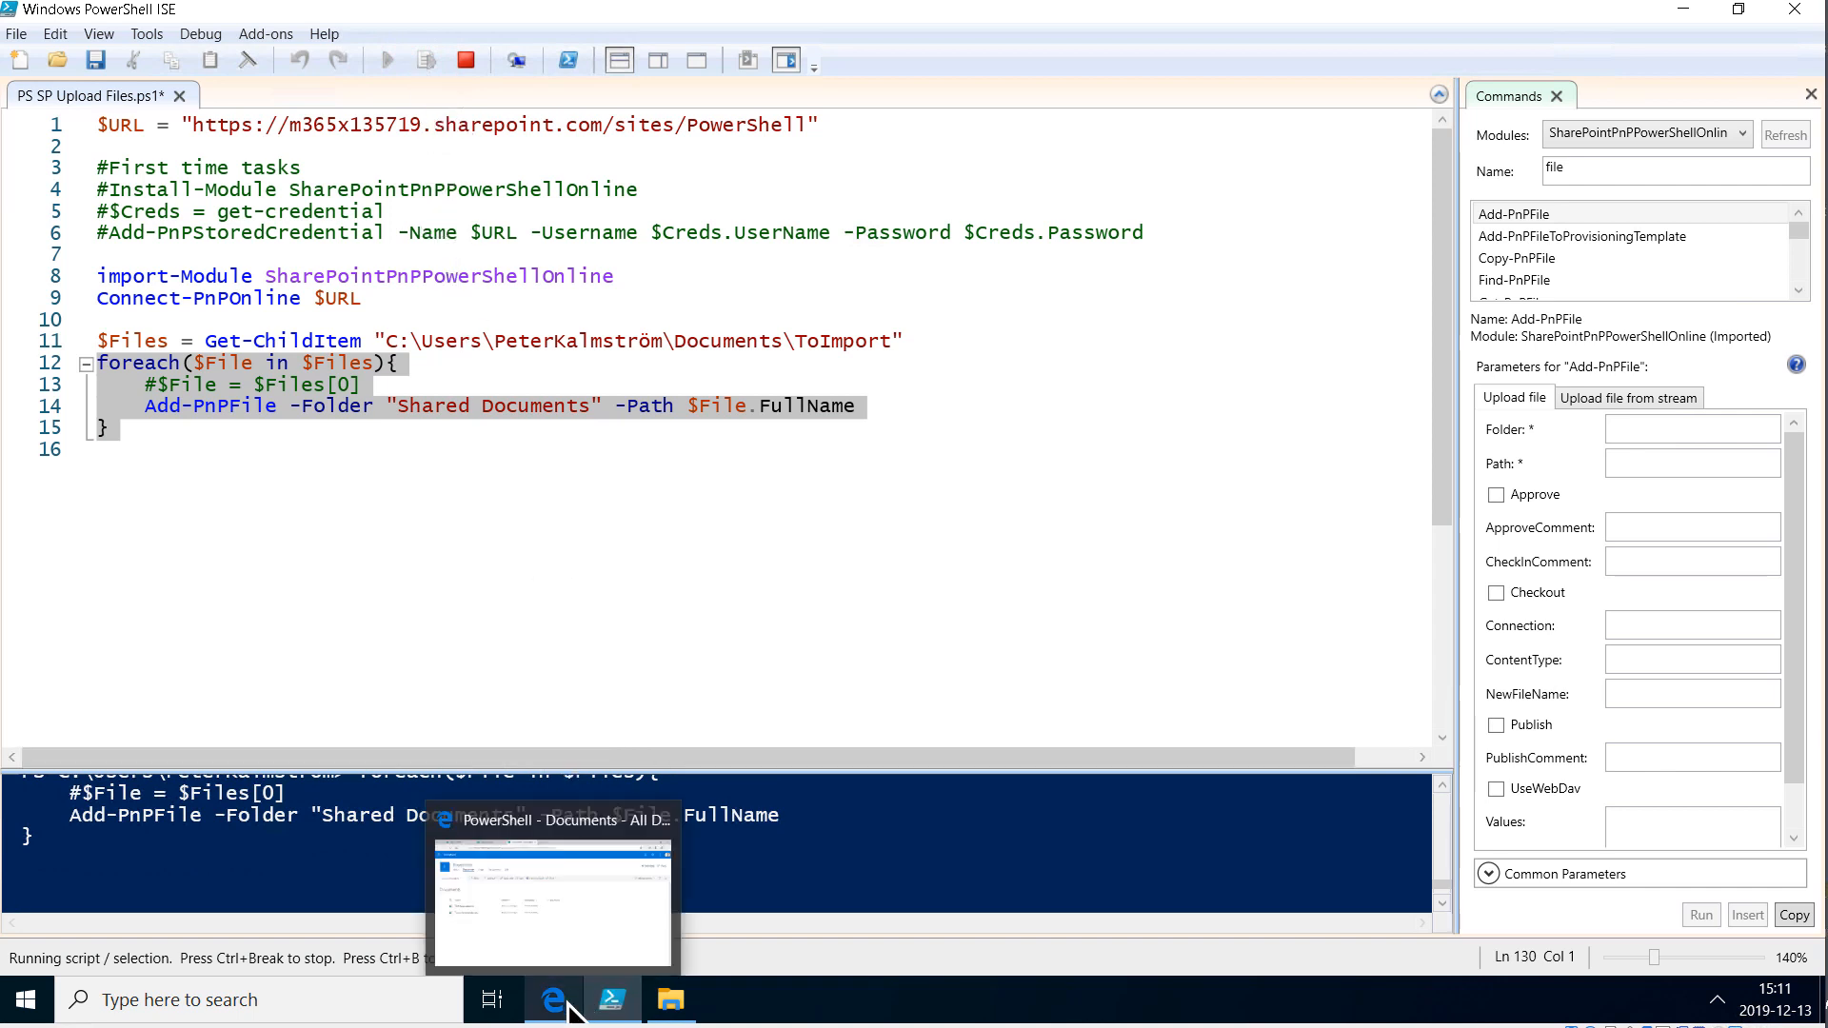
pyautogui.click(552, 905)
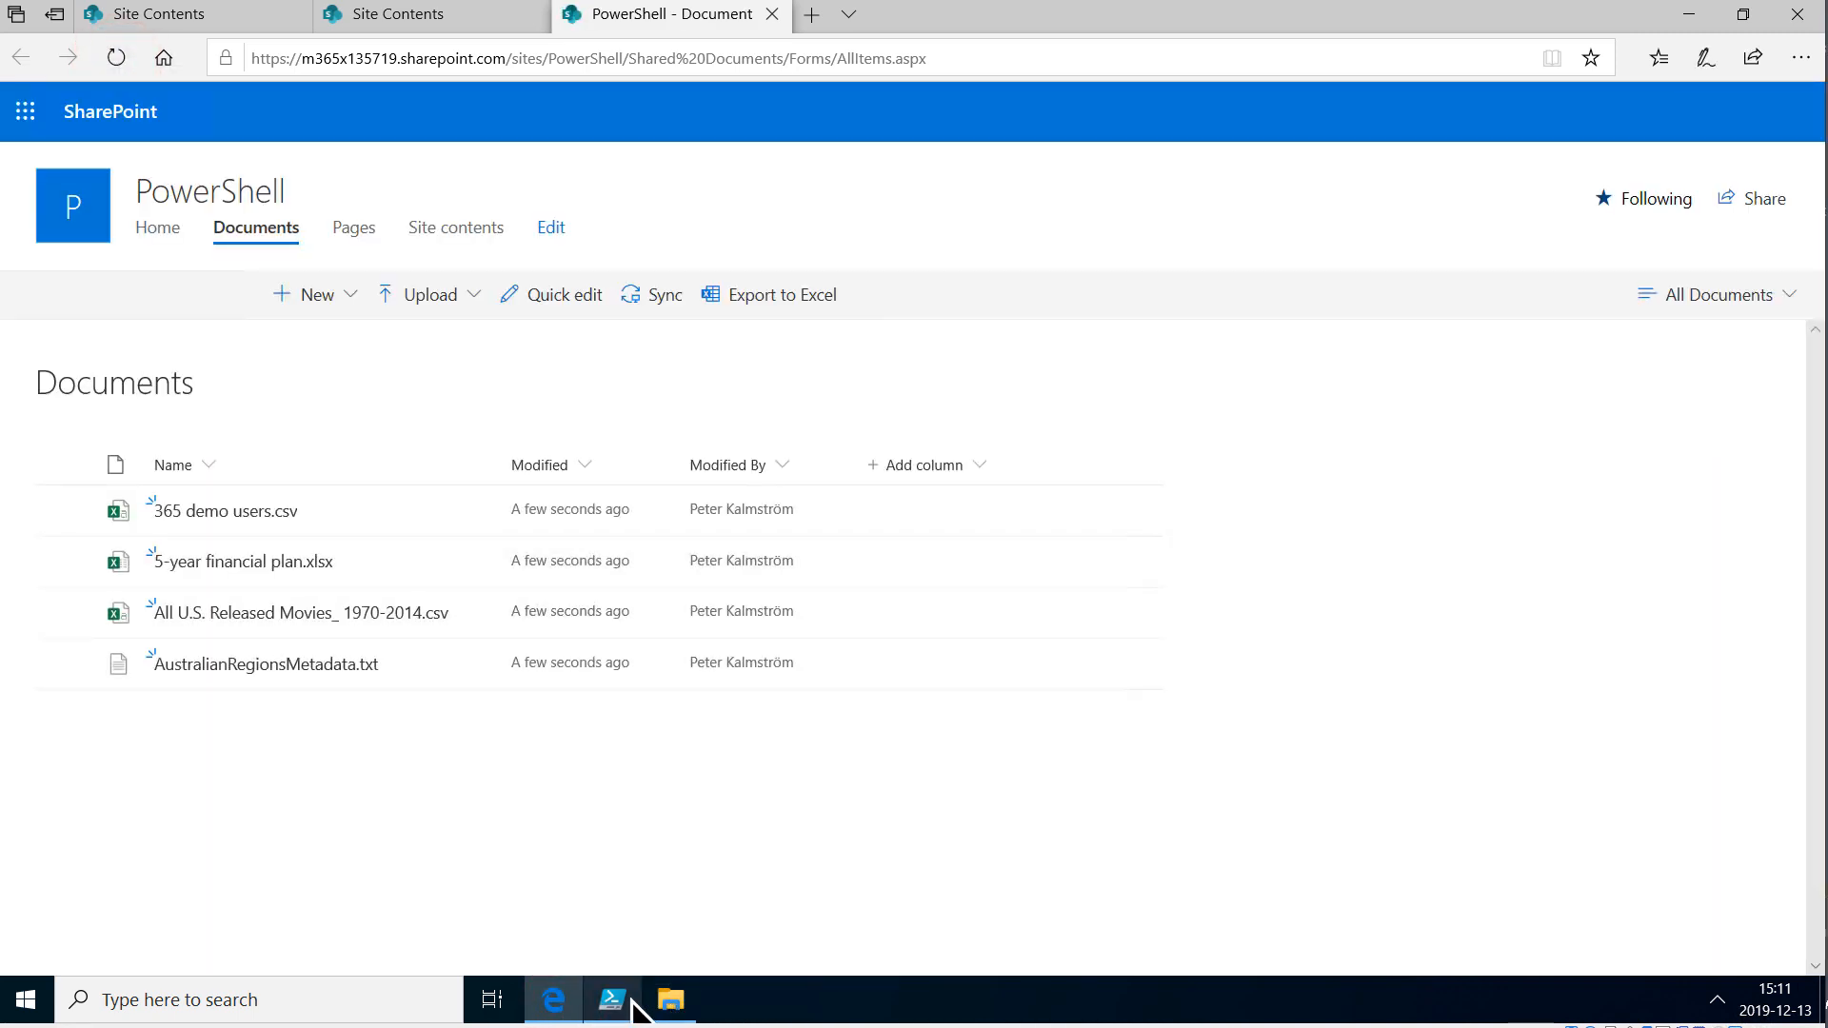
pyautogui.click(612, 999)
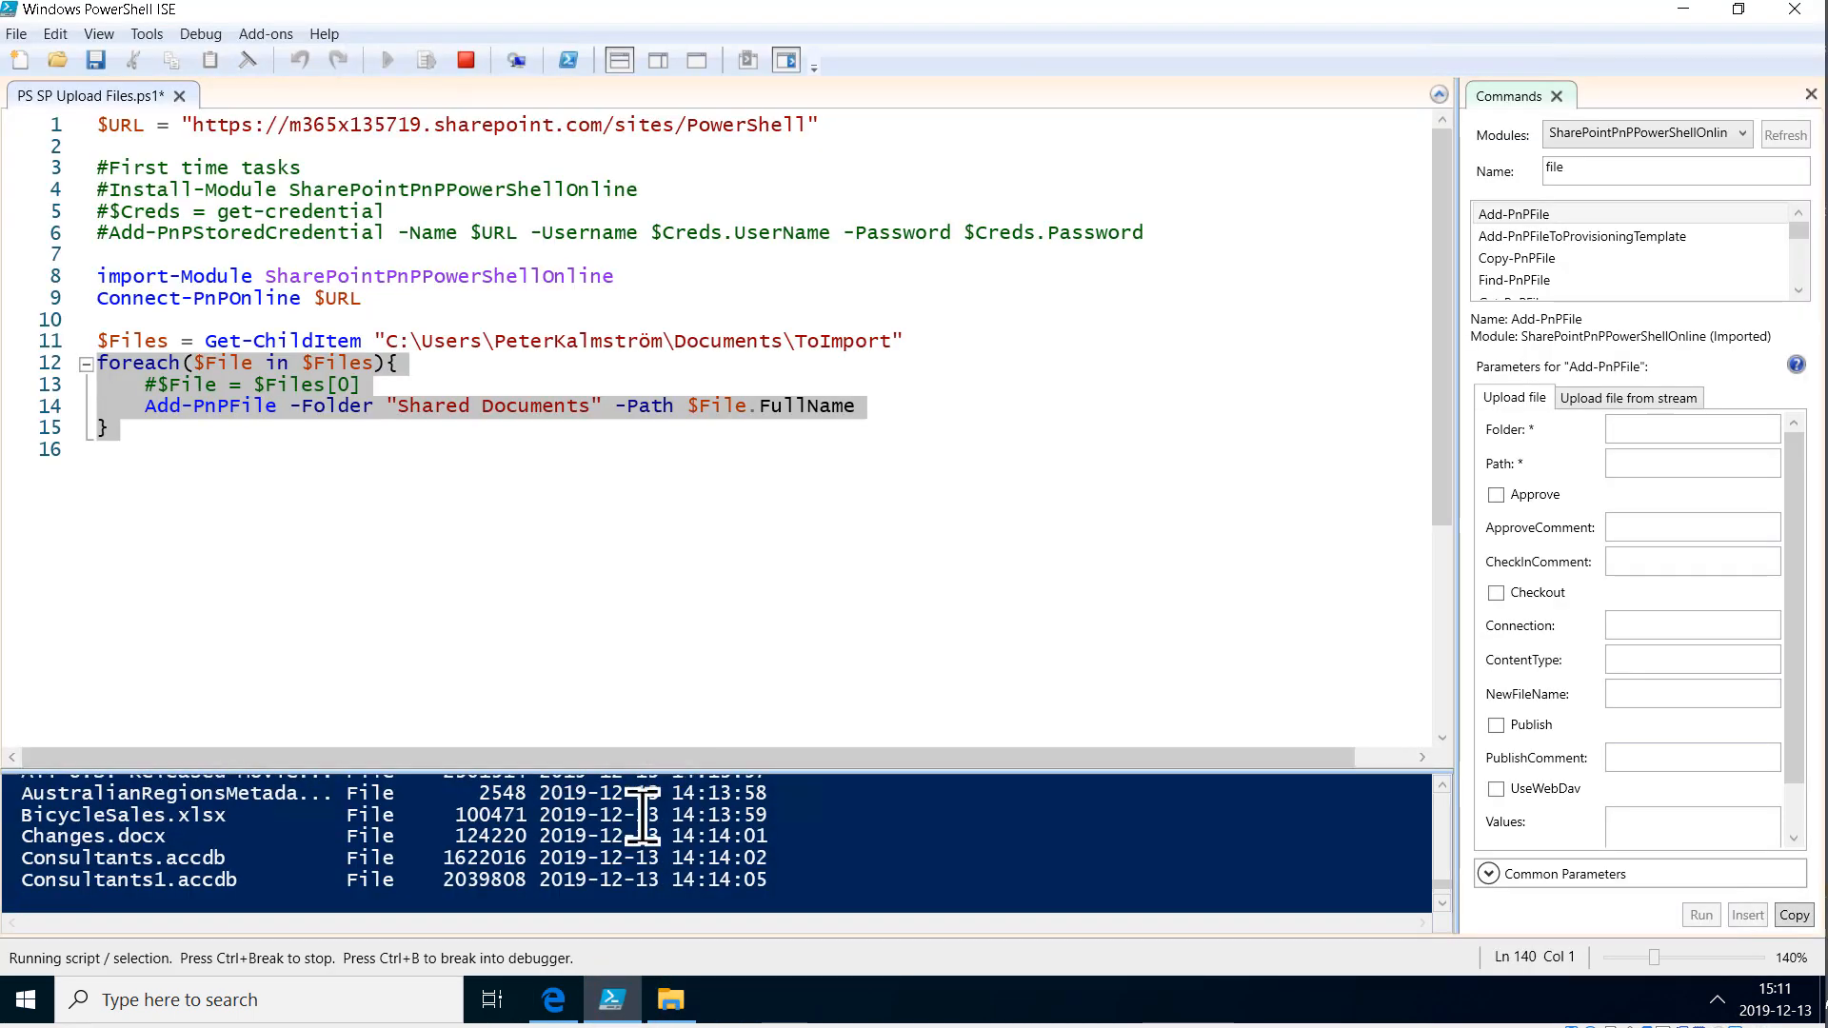
pyautogui.moveTo(523, 535)
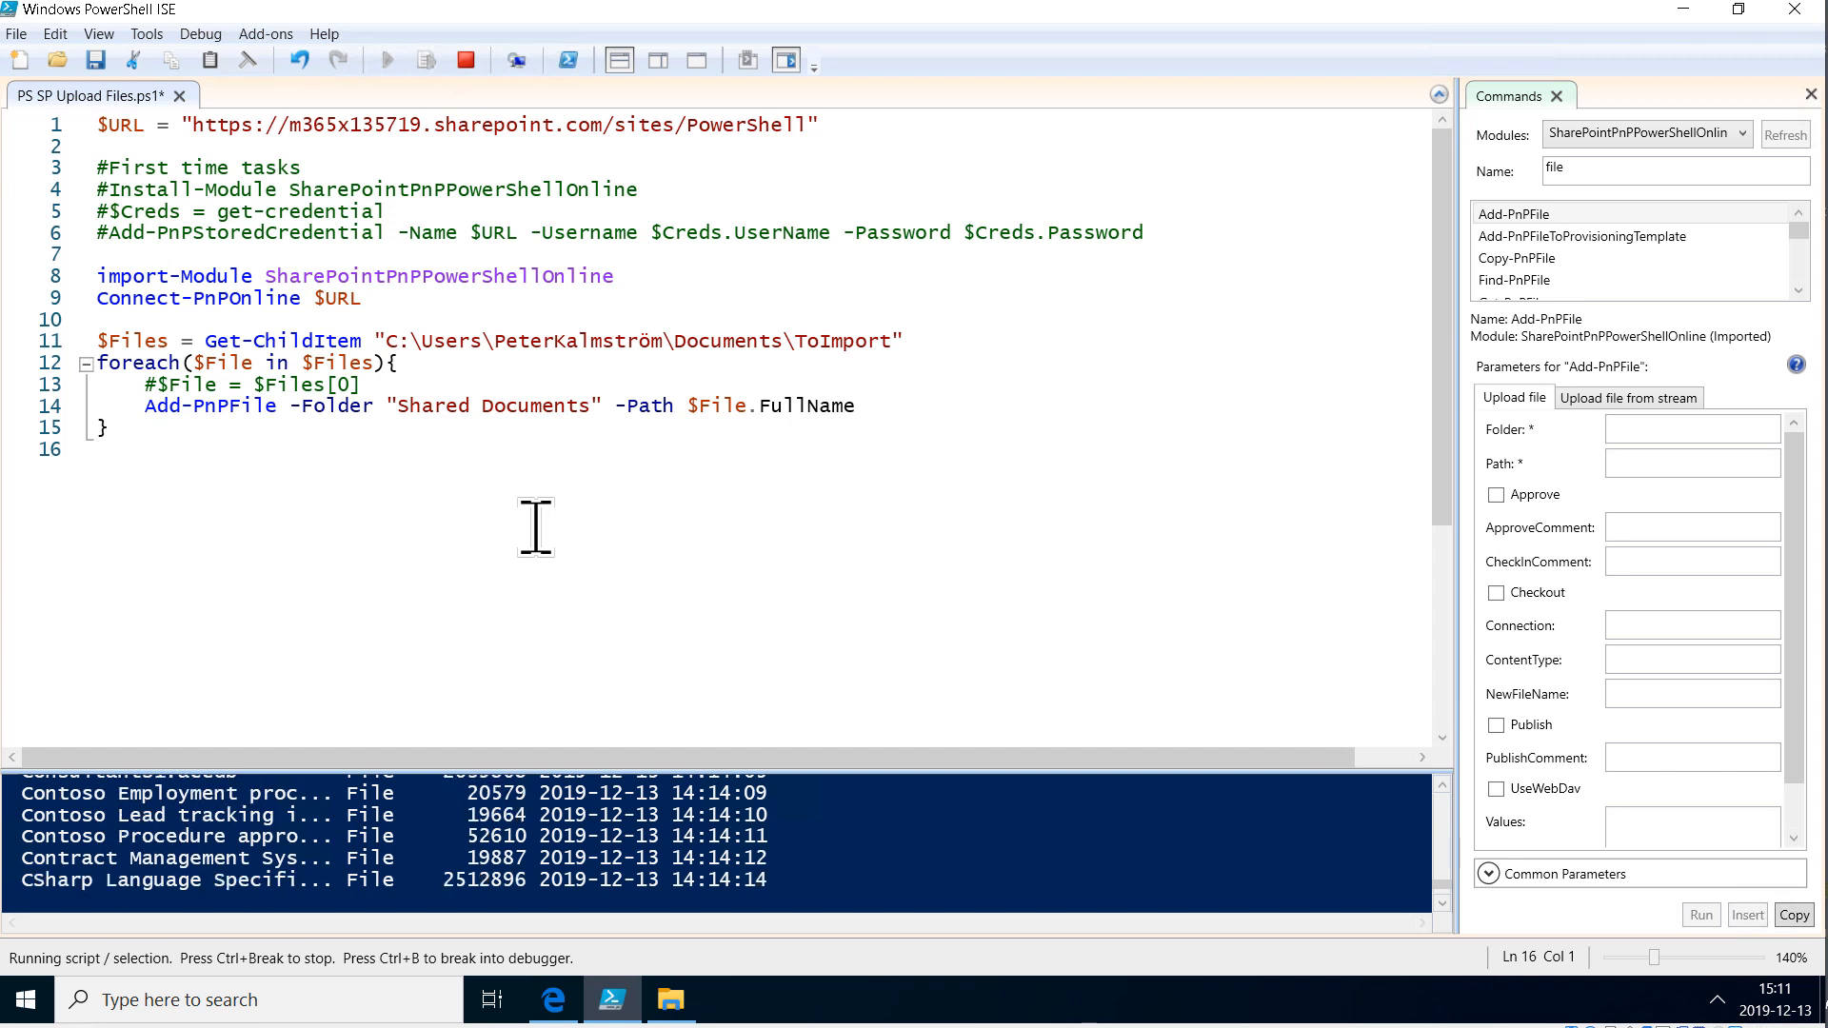
pyautogui.moveTo(669, 999)
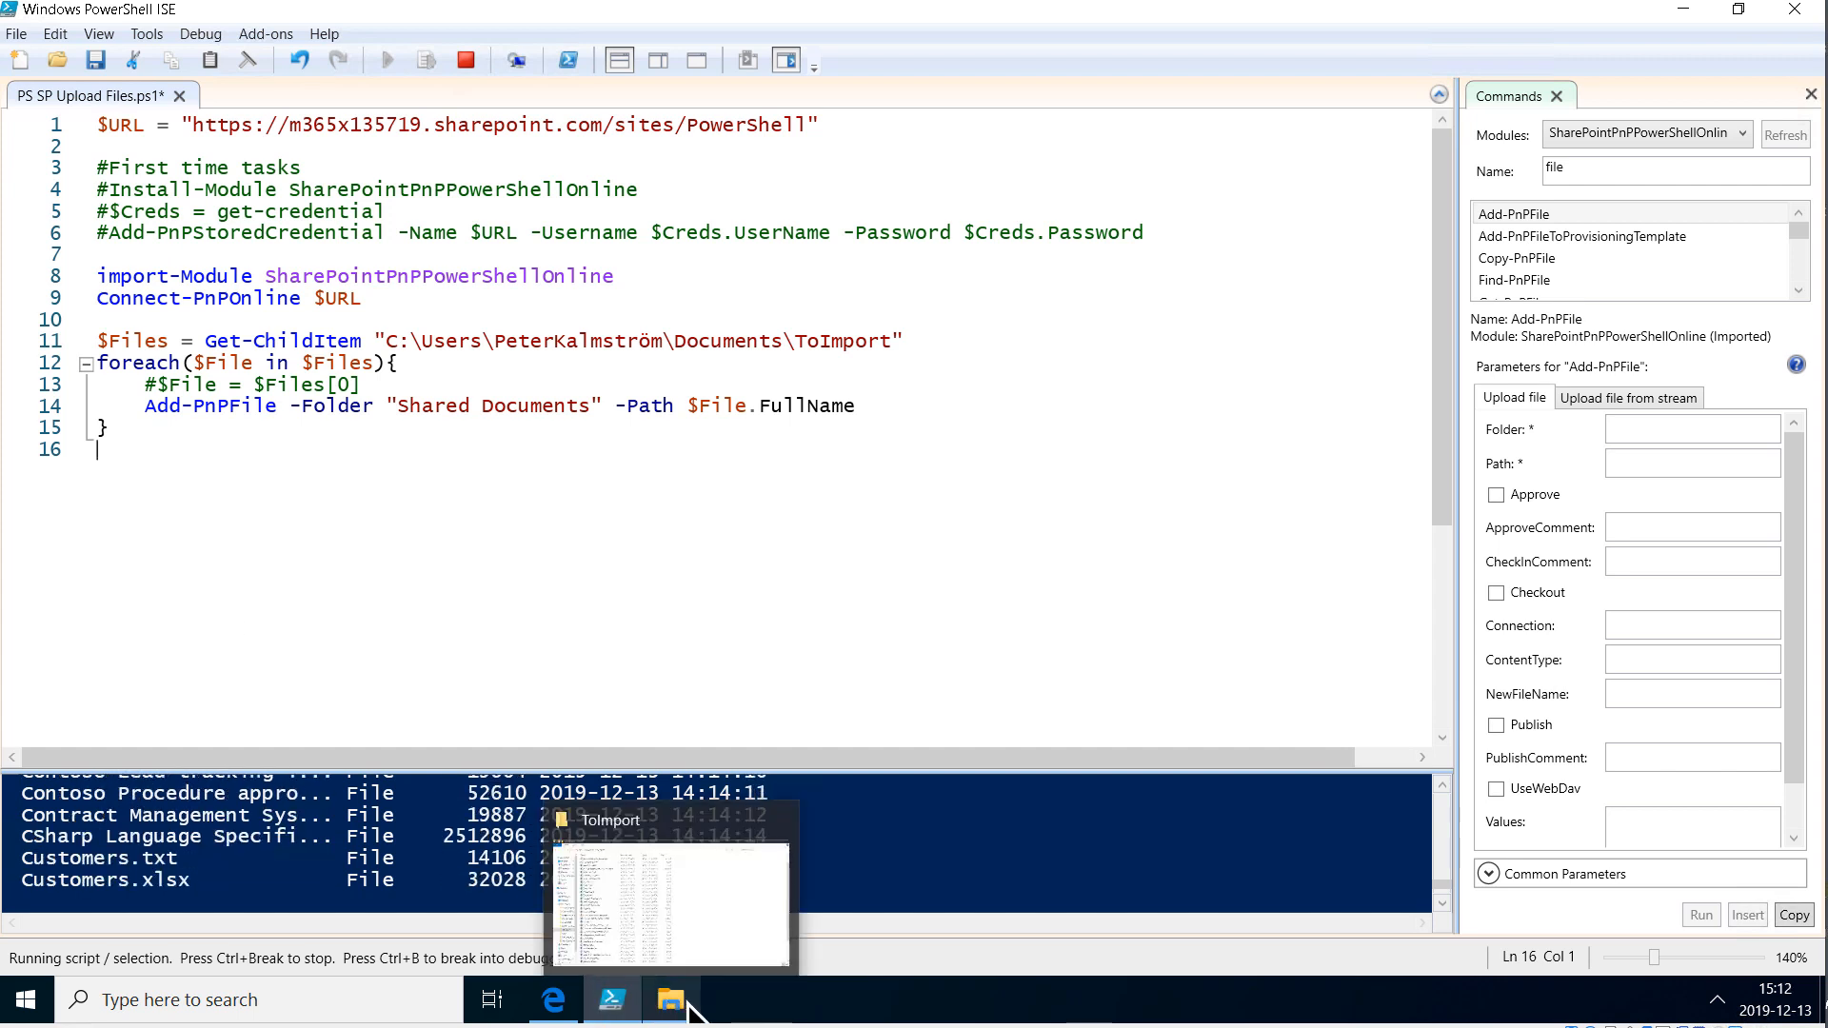